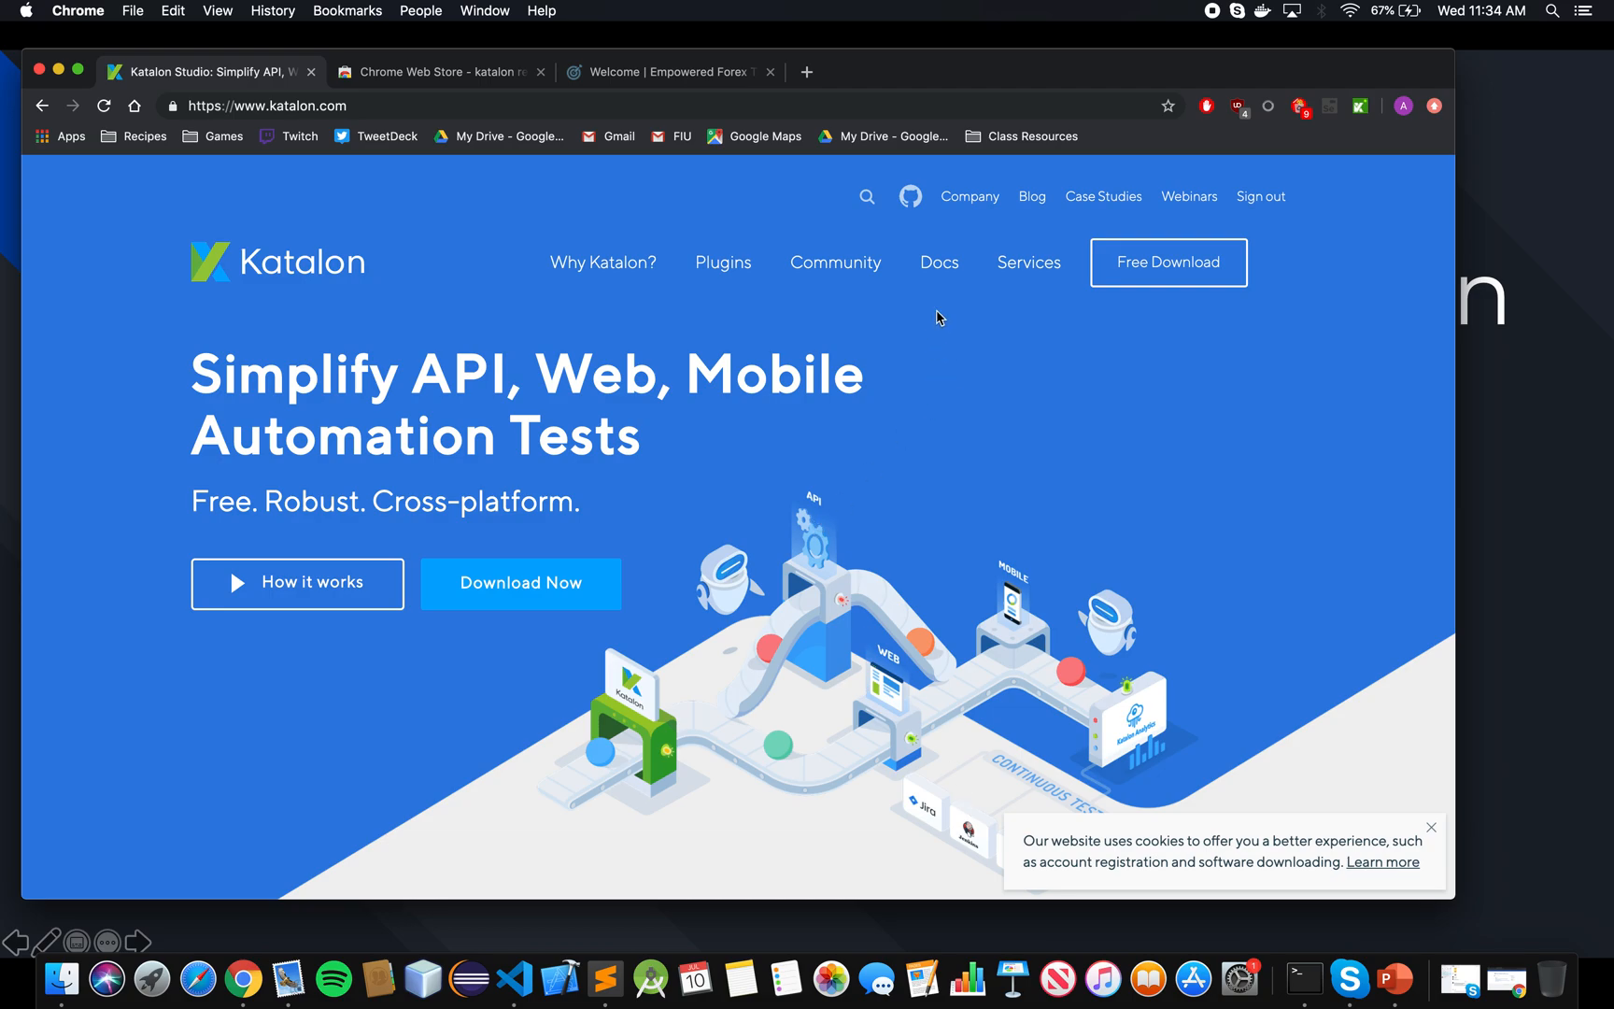
- View the Chrome Web Store 'katalon recorder' results, with the extension already added
click(938, 261)
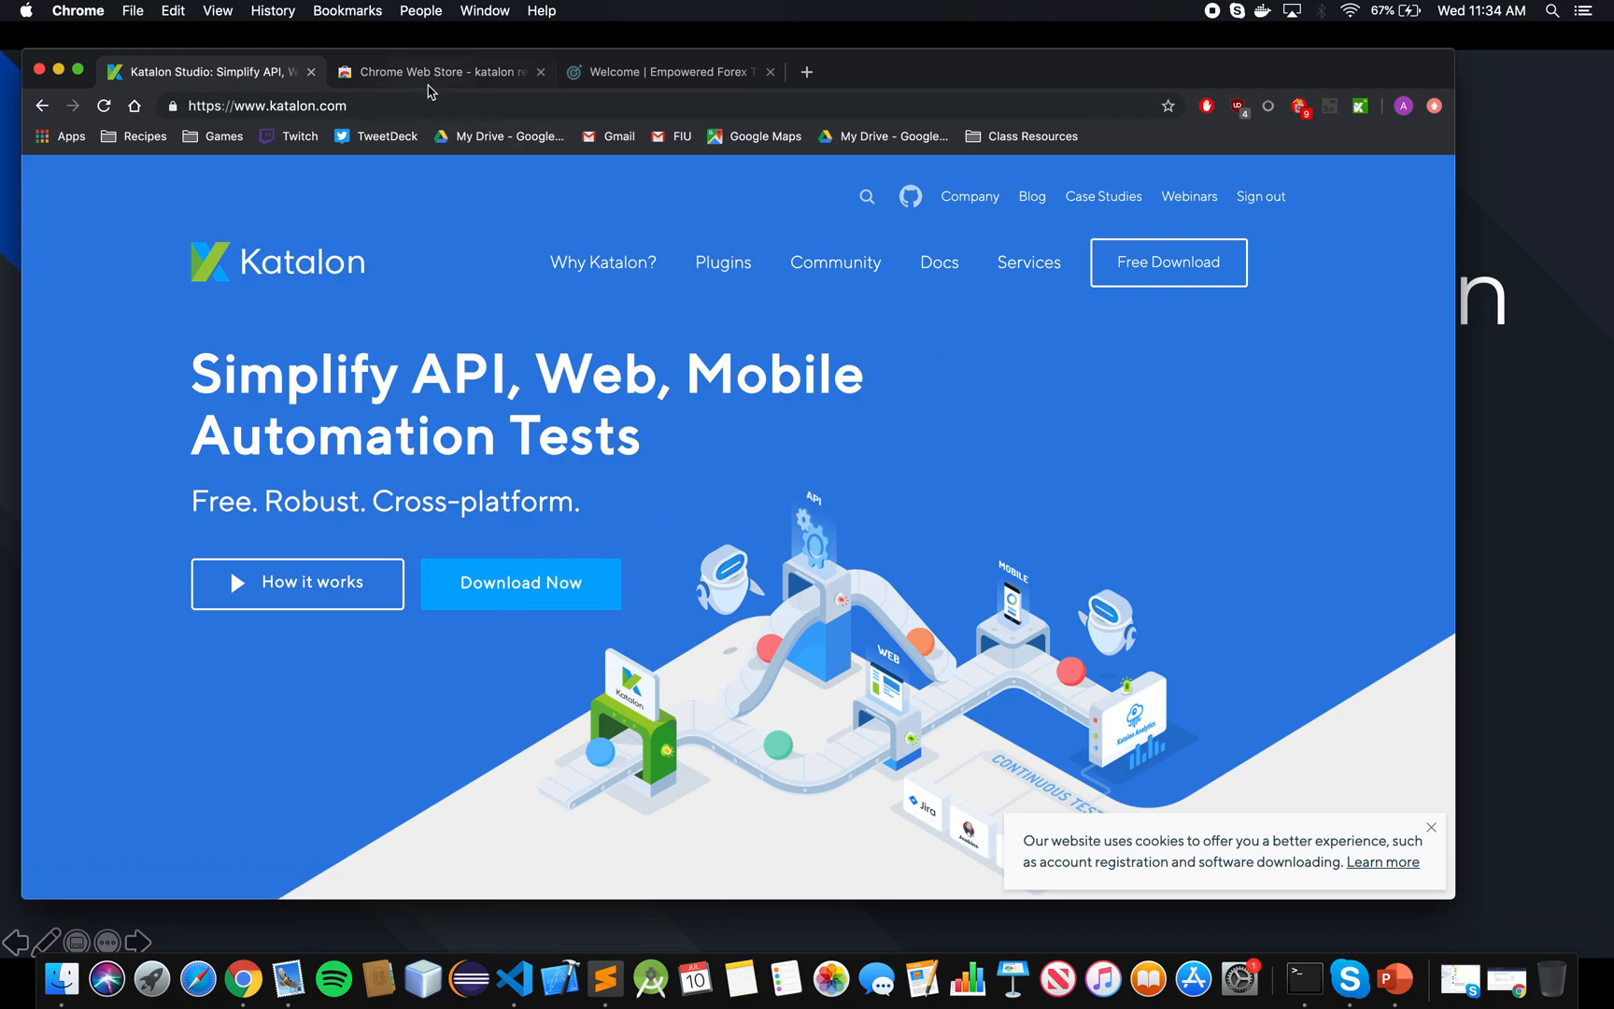
click(443, 73)
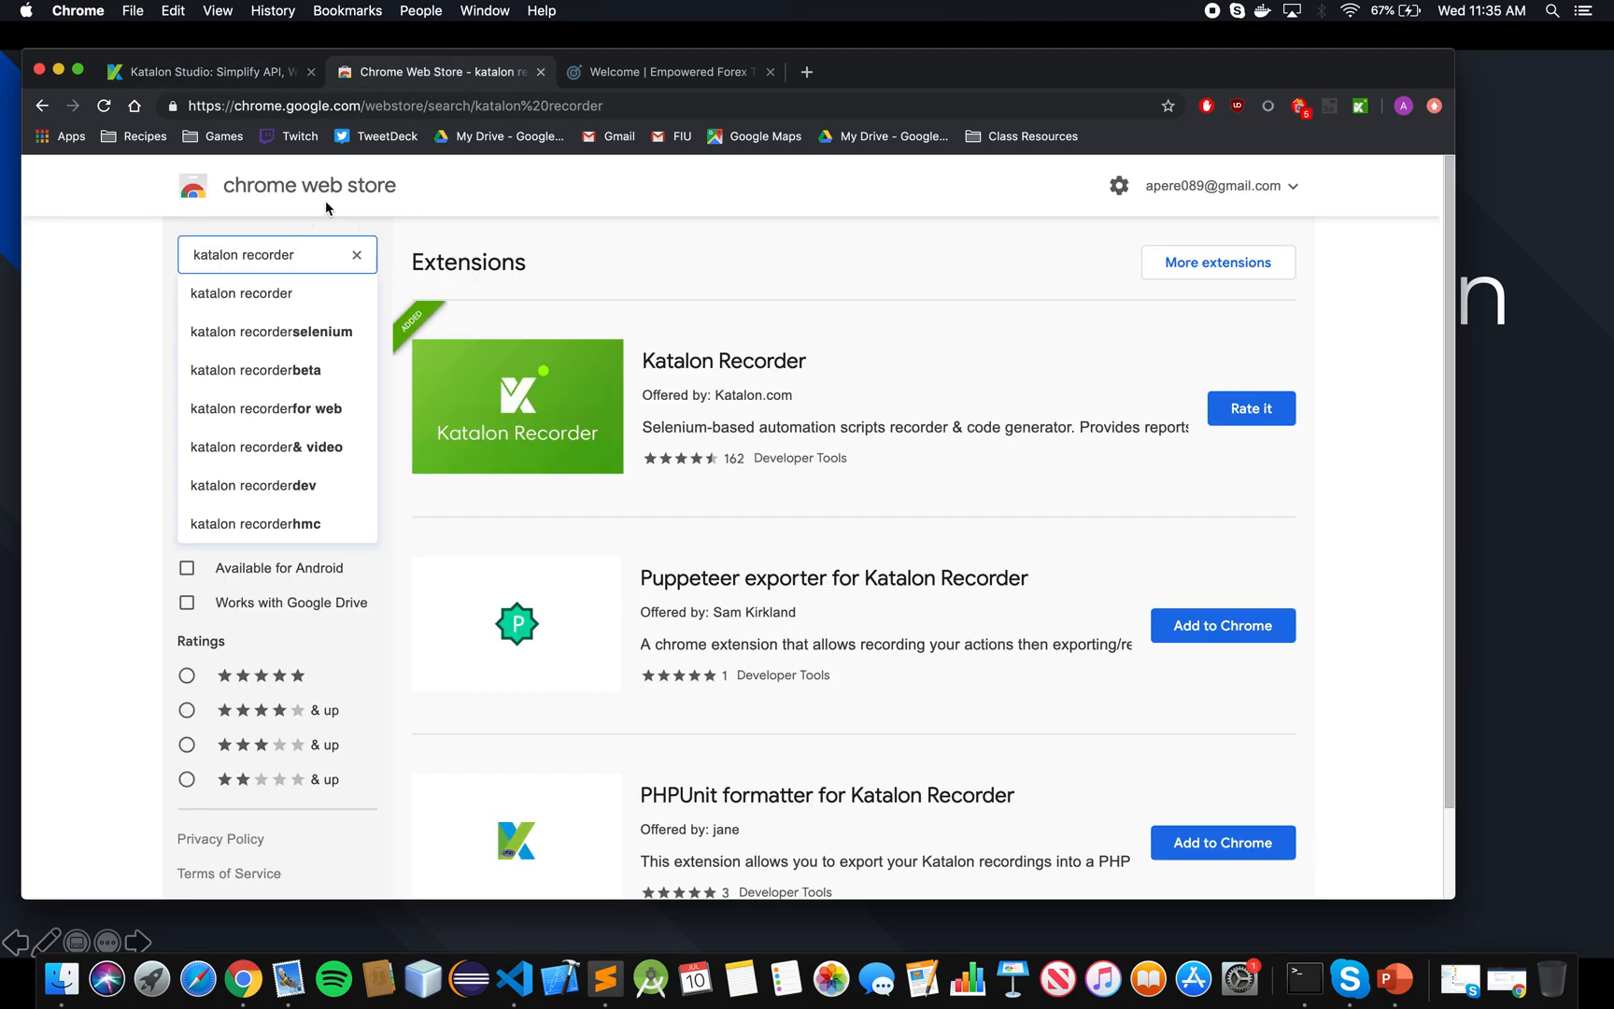
triple_click(276, 254)
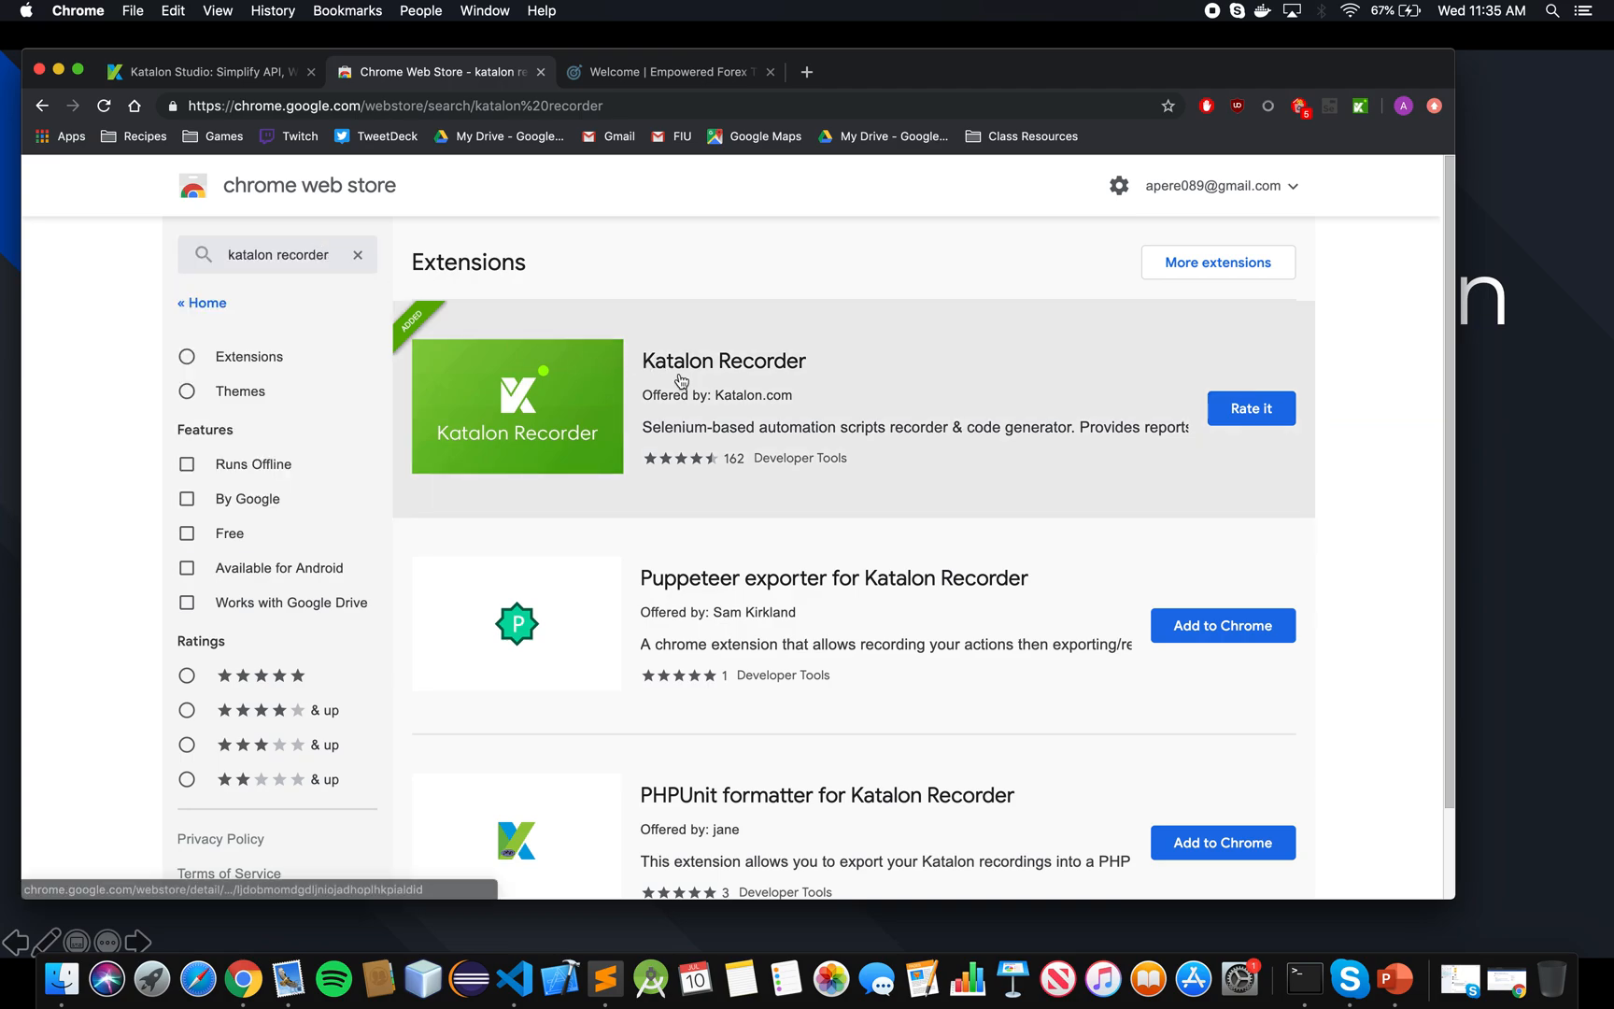
mouse_move(1363, 93)
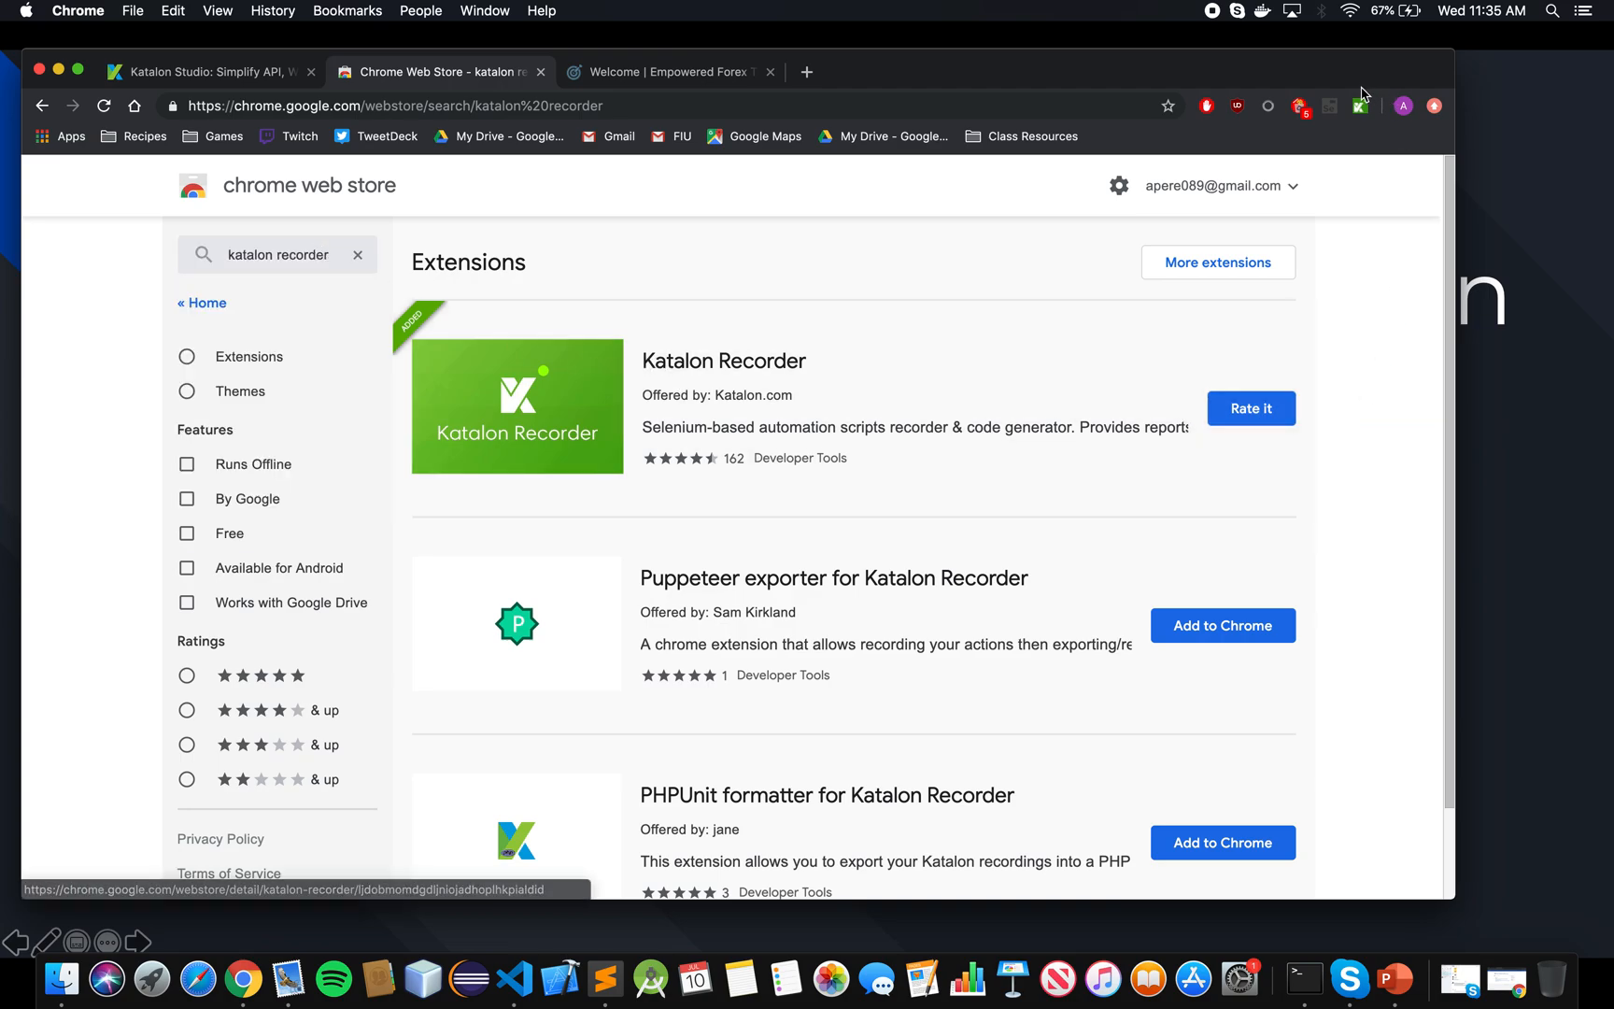
mouse_move(1360, 107)
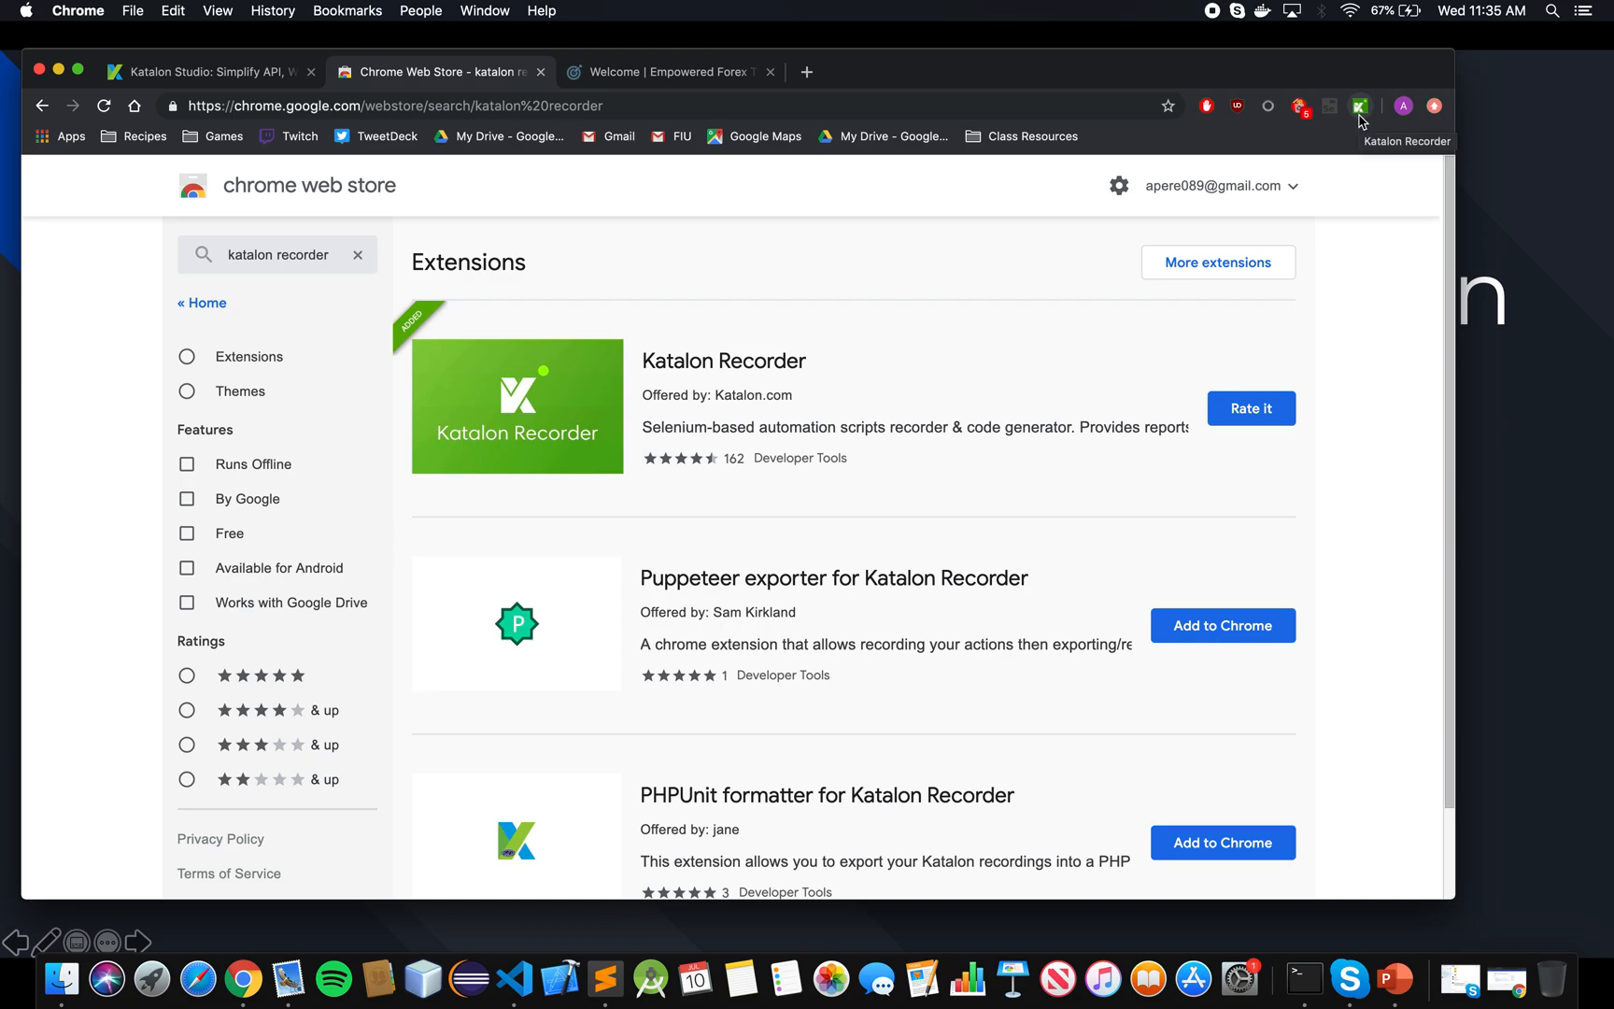
mouse_move(648, 105)
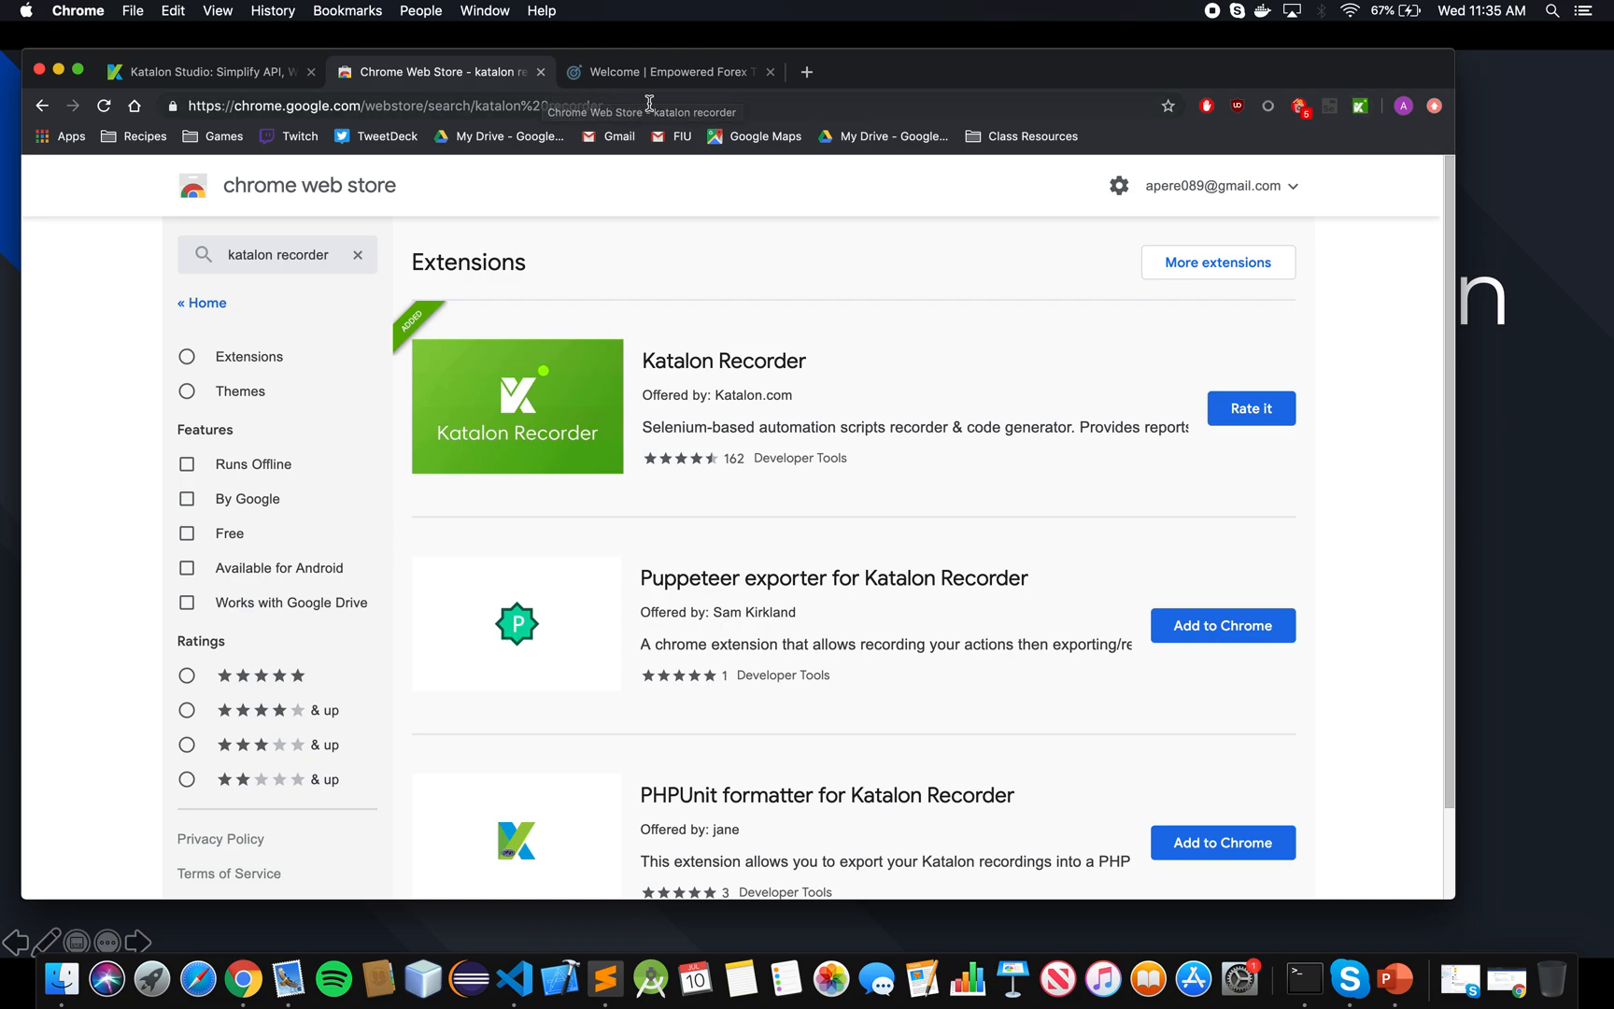
- Launch Katalon Recorder from the toolbar over the Empowered Forex Trader site tab
click(664, 73)
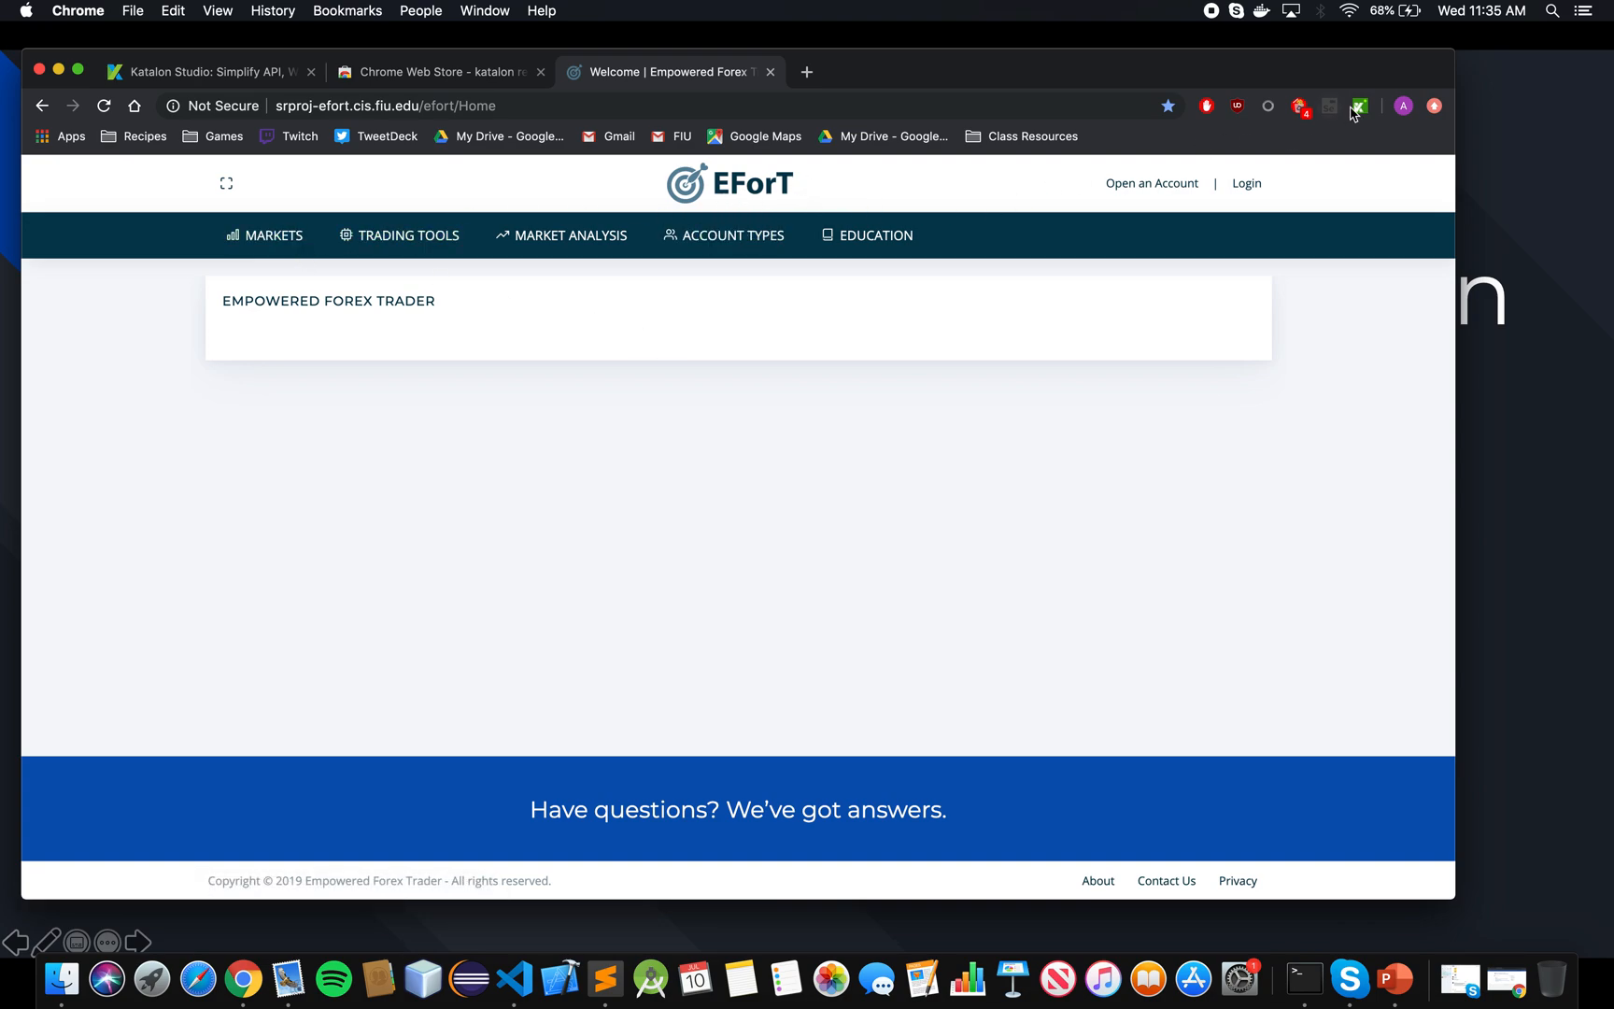
click(1358, 106)
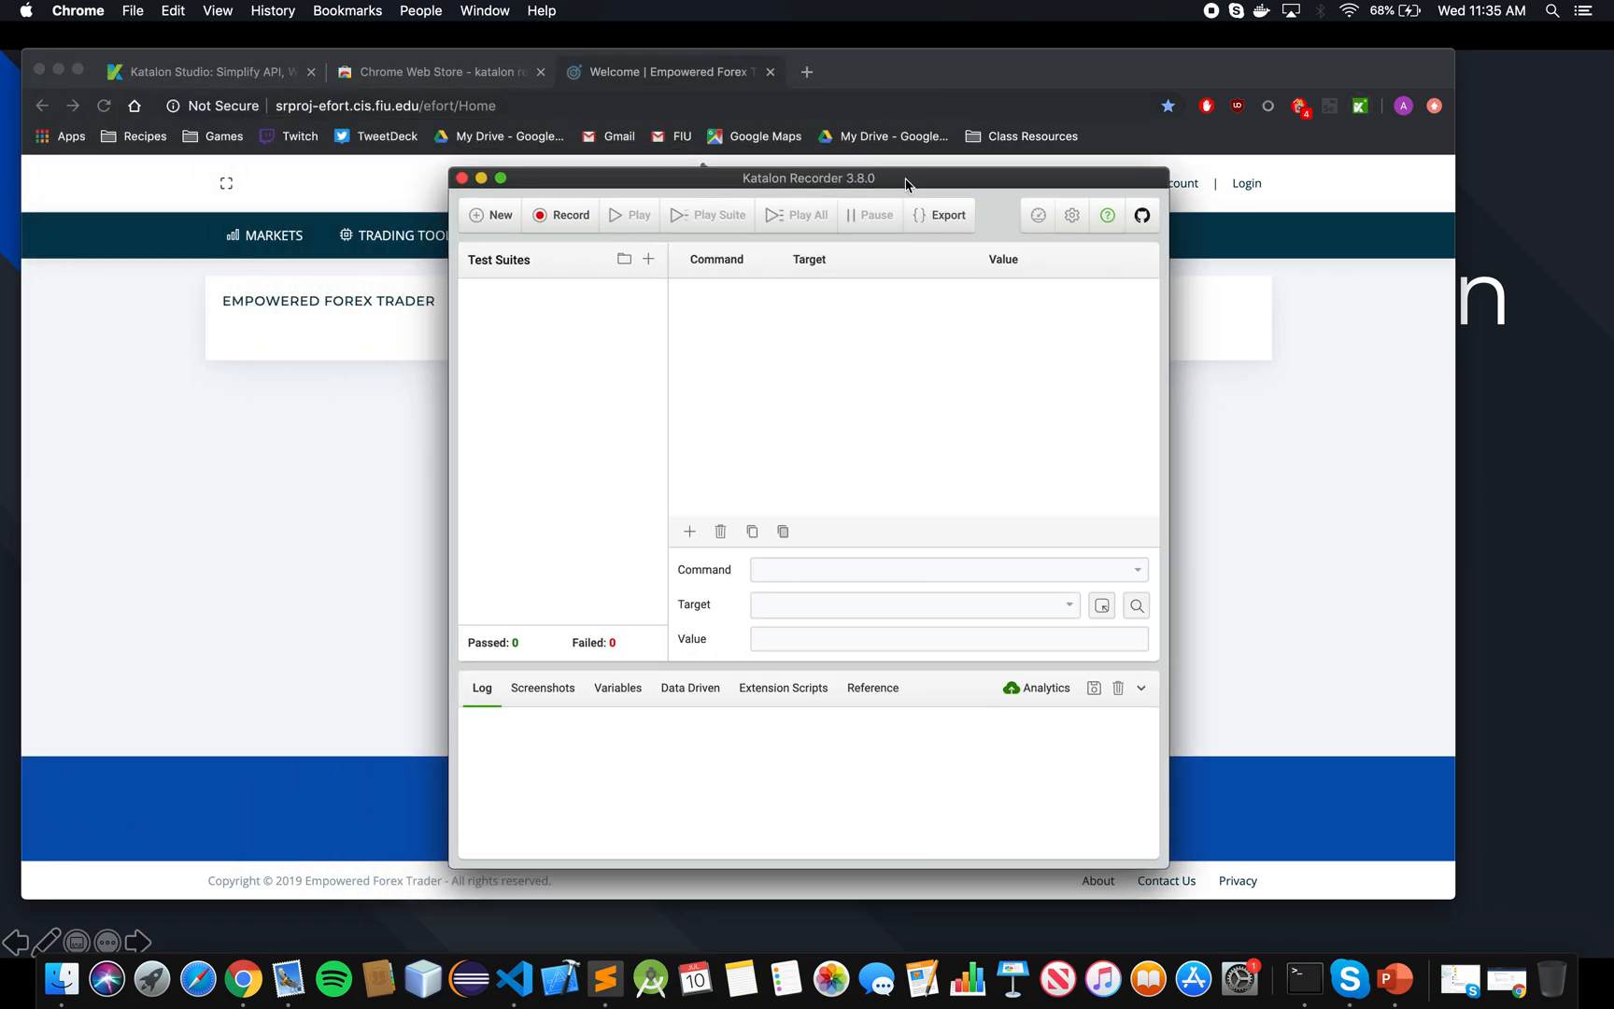
mouse_move(656, 336)
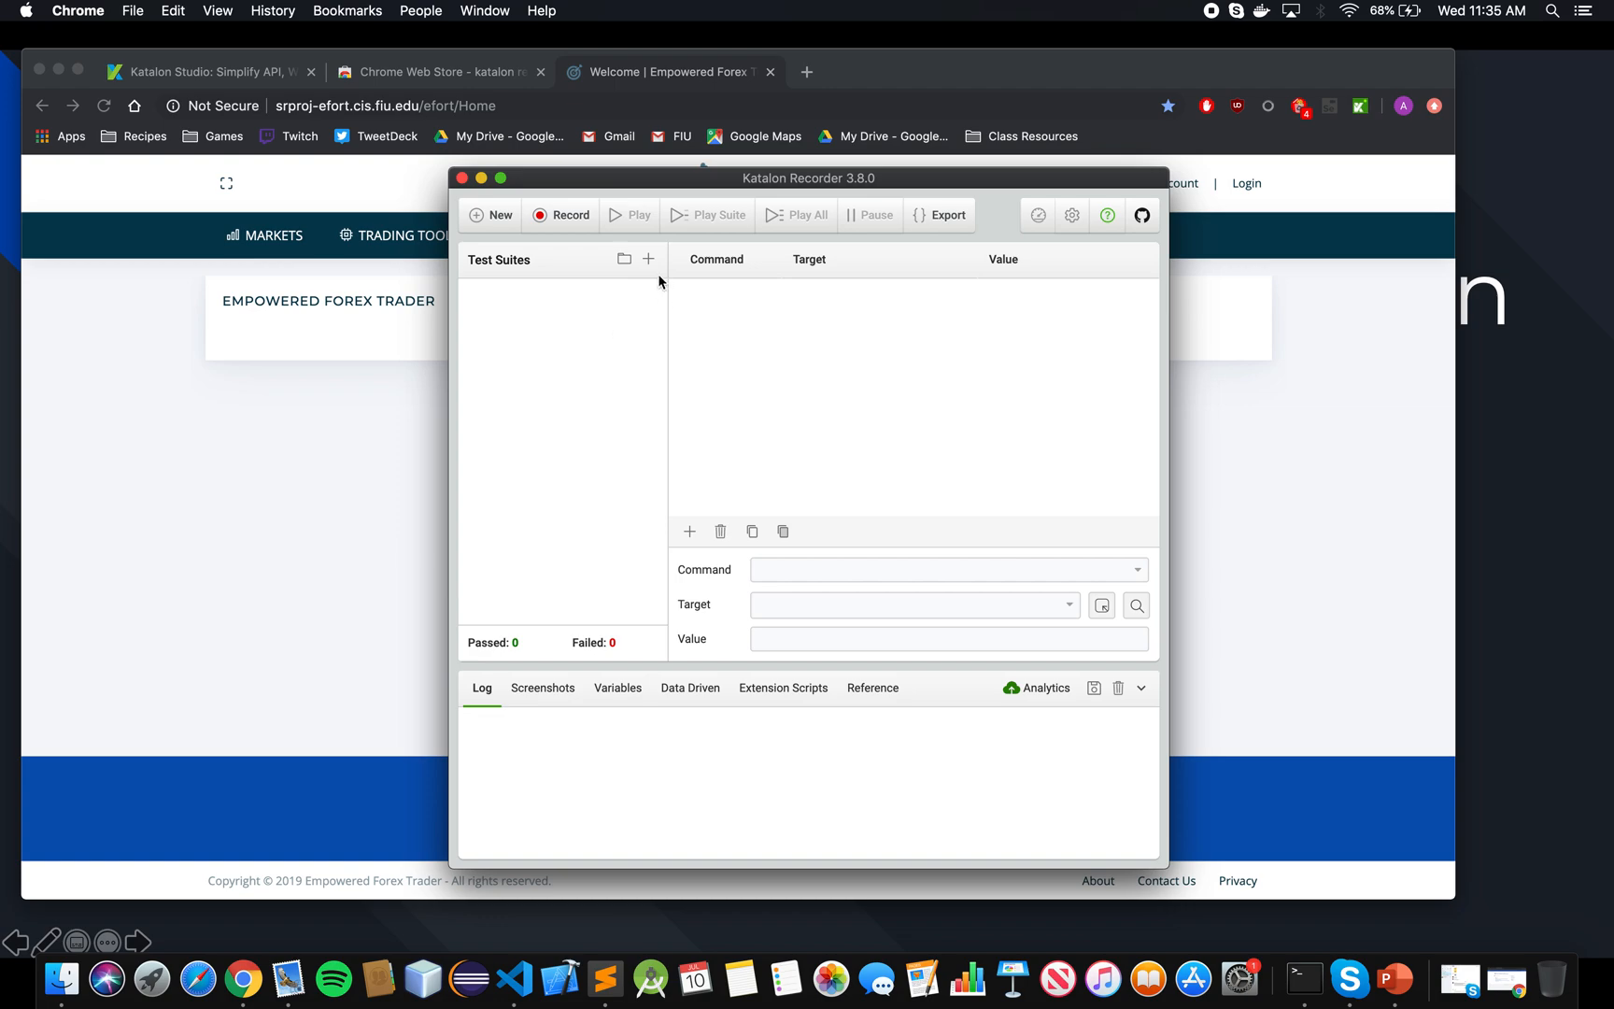
- Create a new test suite named TestSuite
click(651, 259)
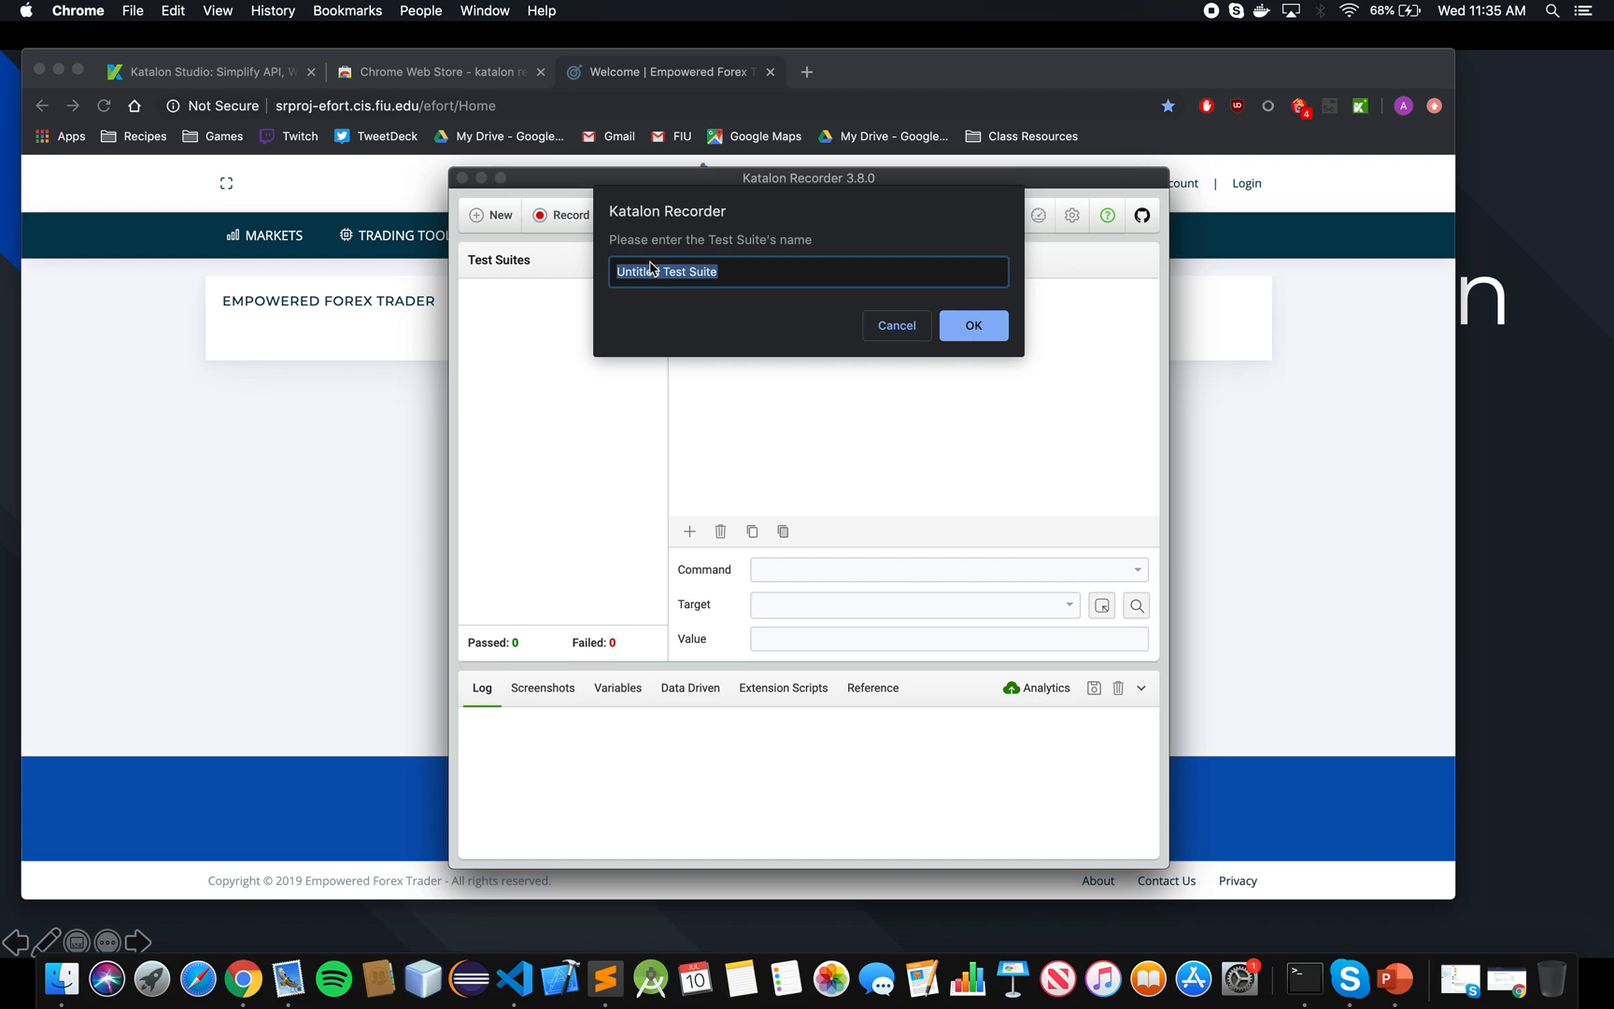
text(TestSuite)
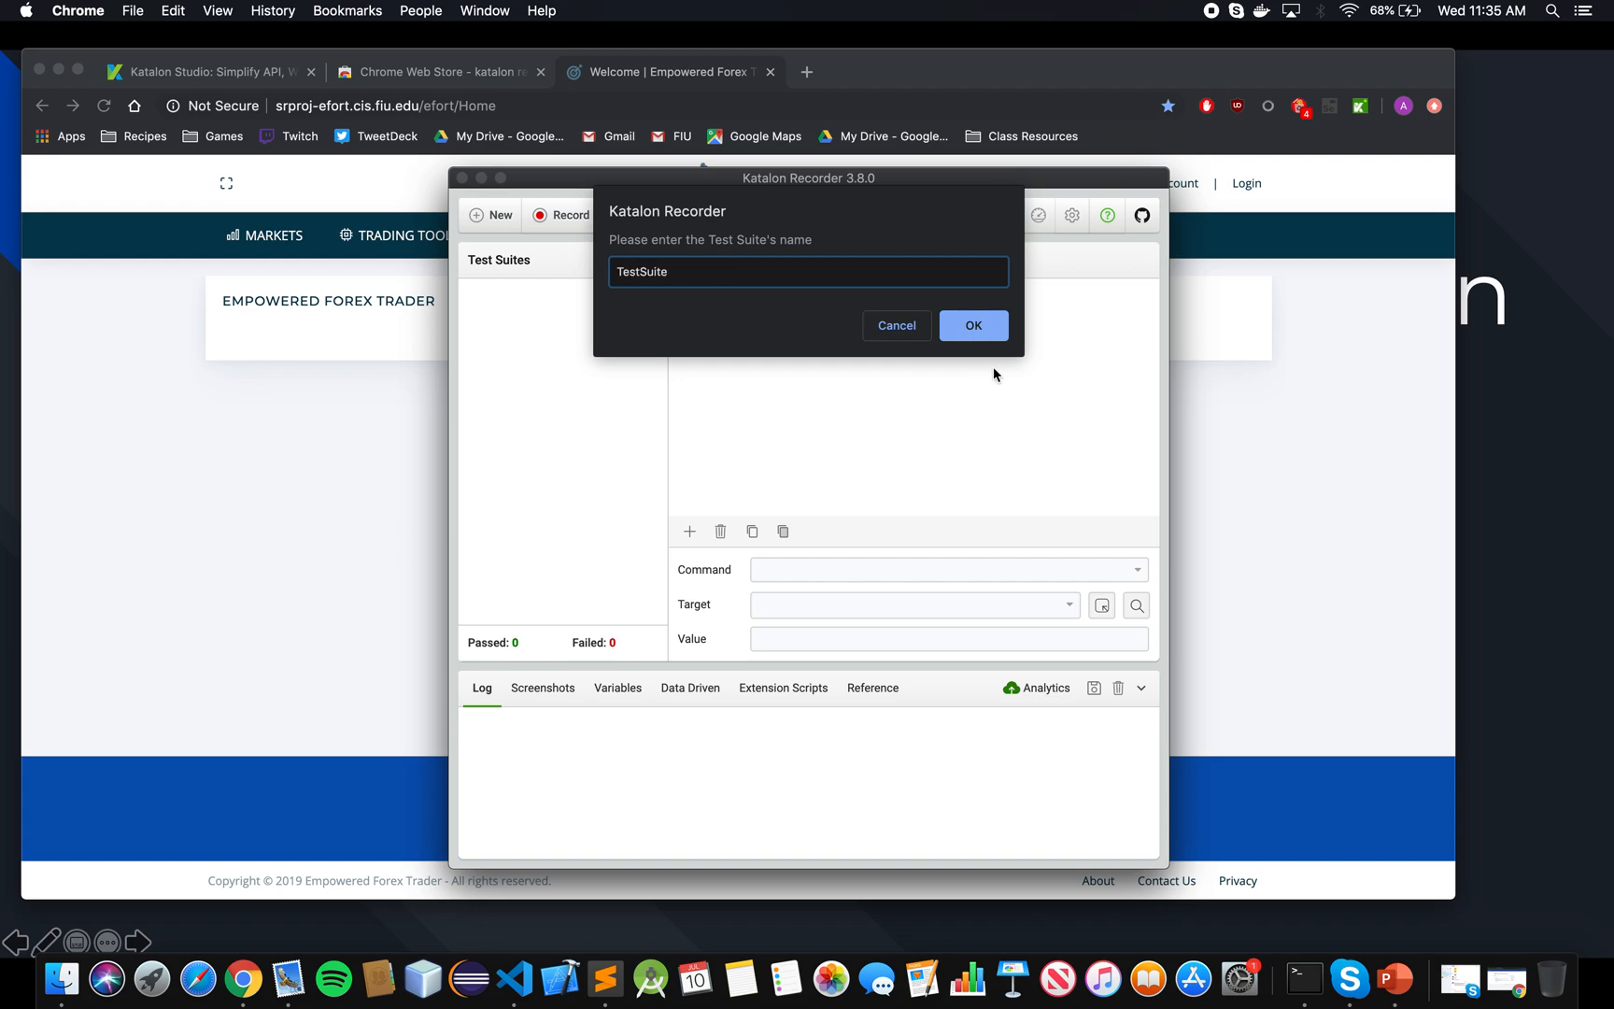
click(972, 325)
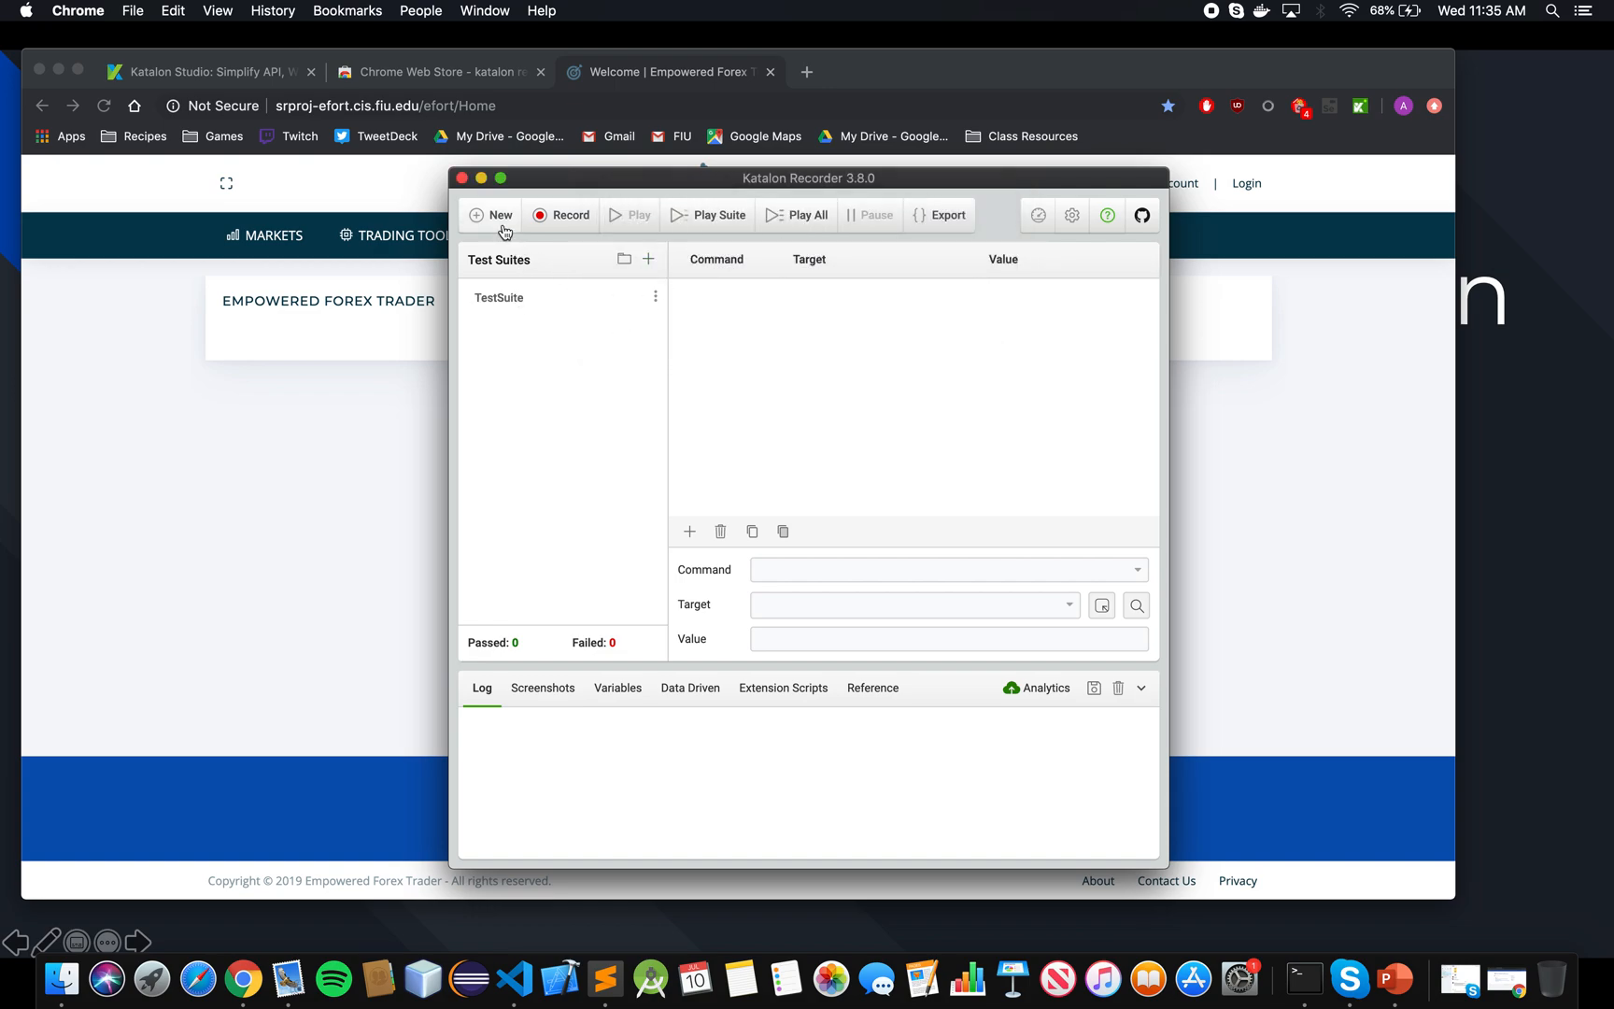
- Add a new test case named TestLogin to the suite
click(491, 215)
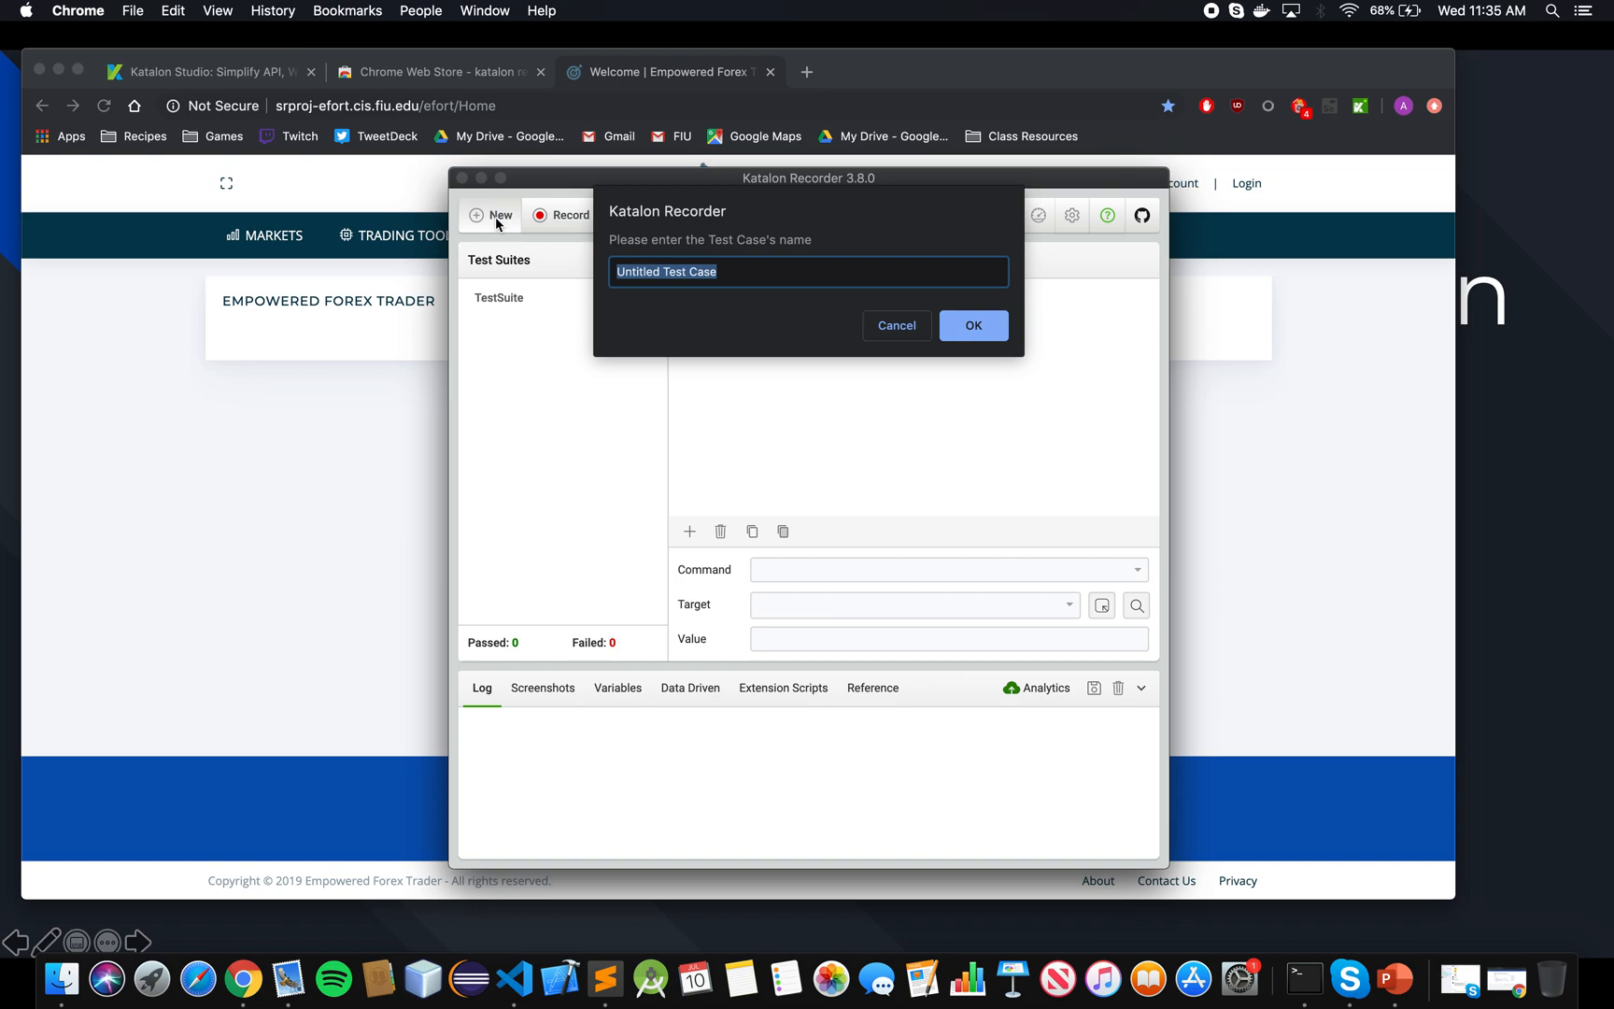
text(TestLog)
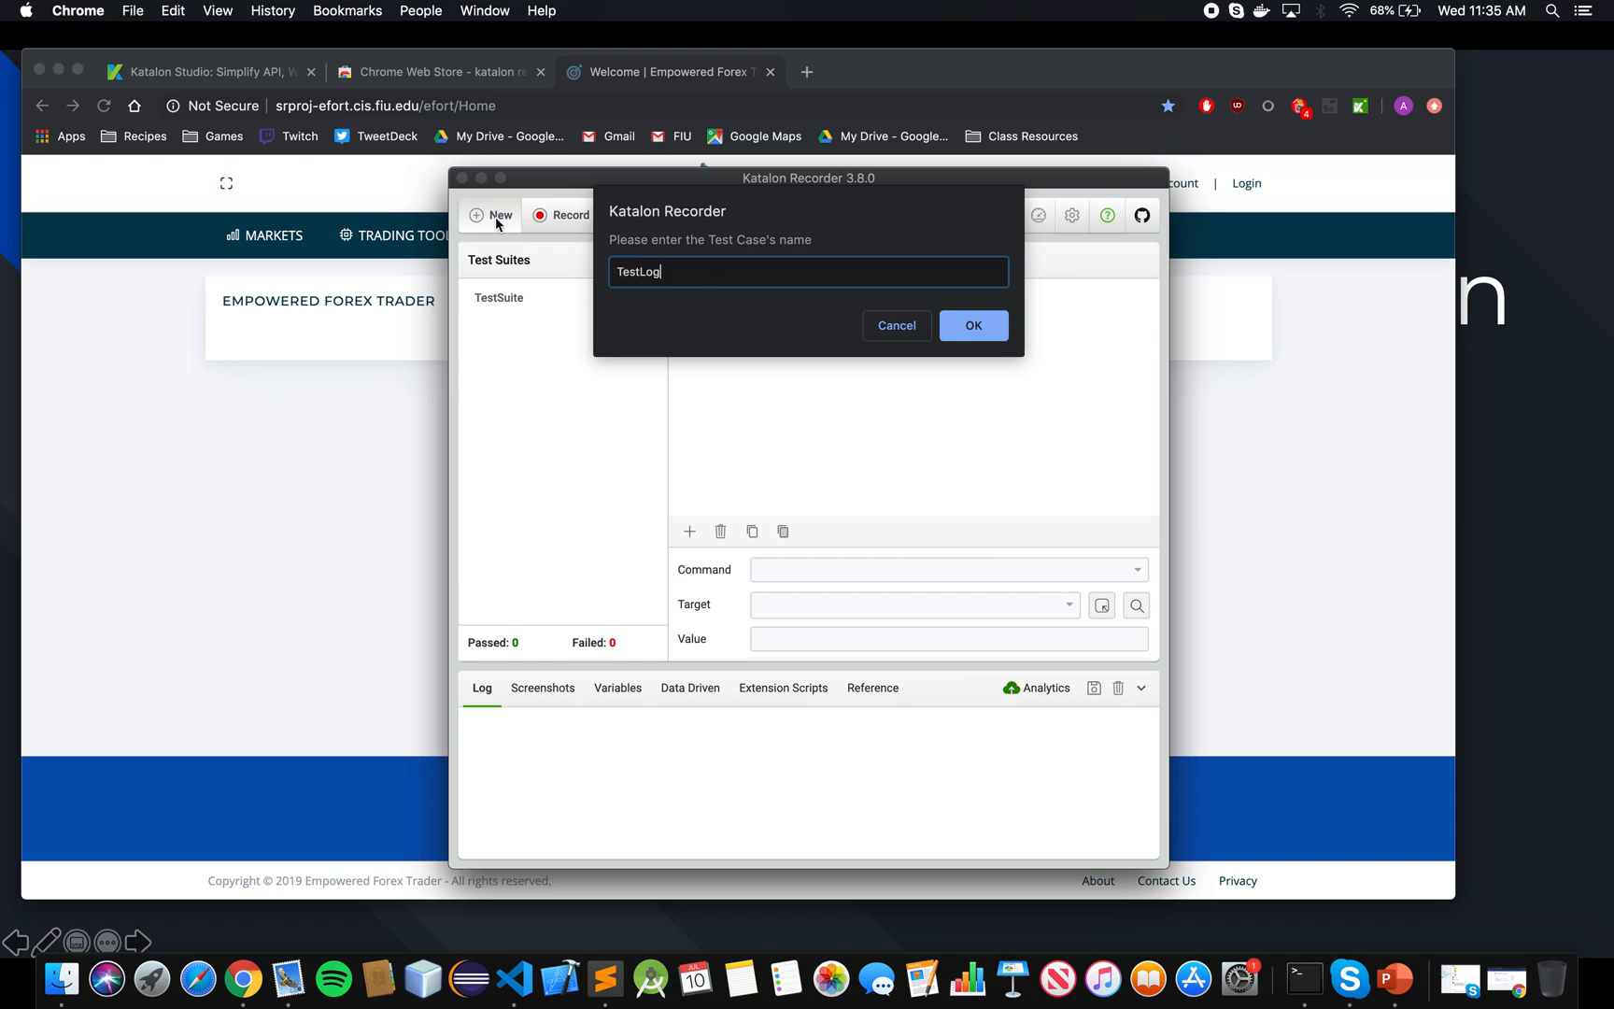
text(in)
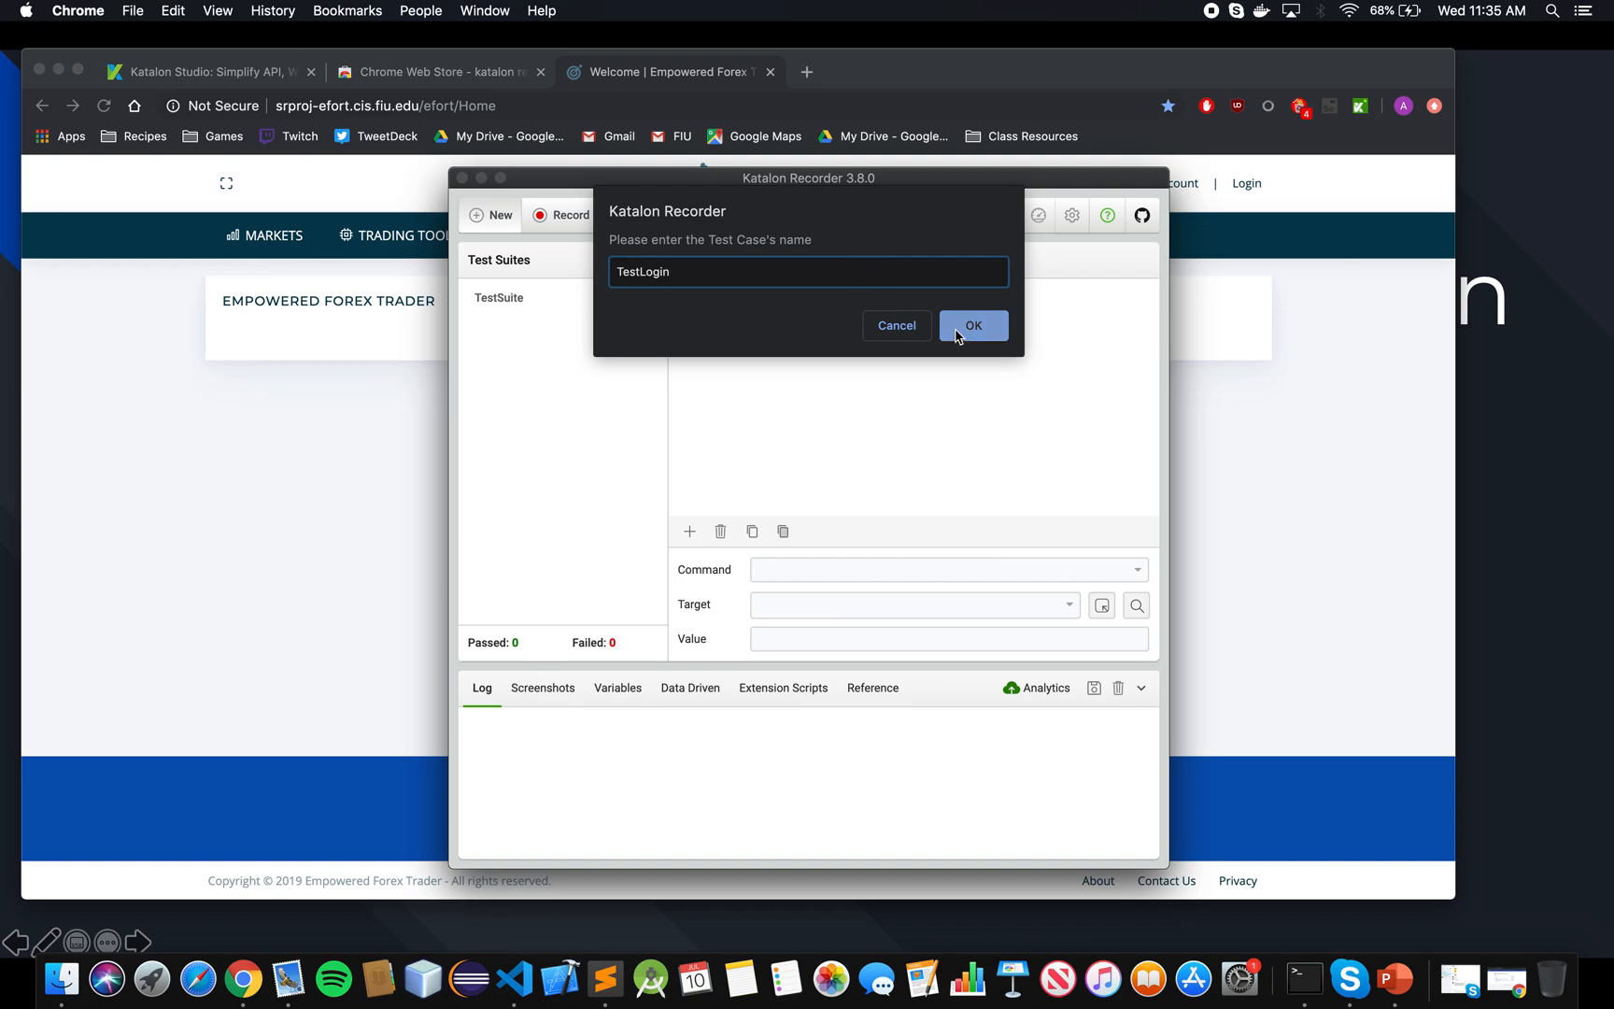
click(971, 325)
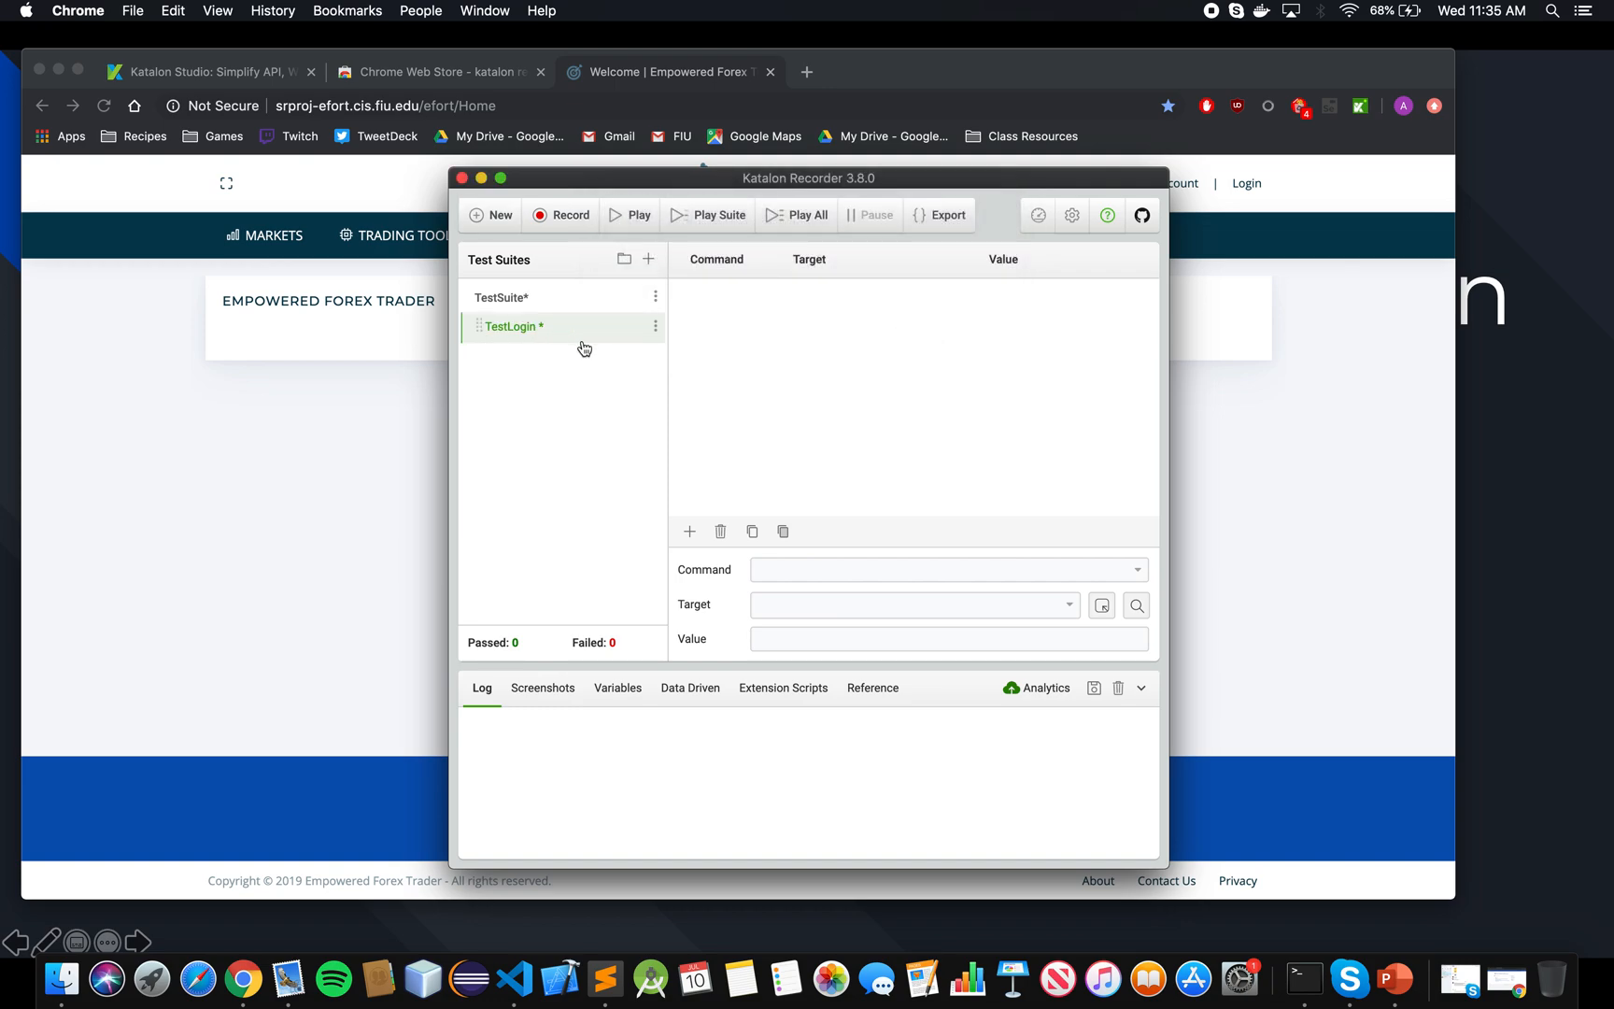
- Record logging in to the EForT site with the username and password
click(462, 177)
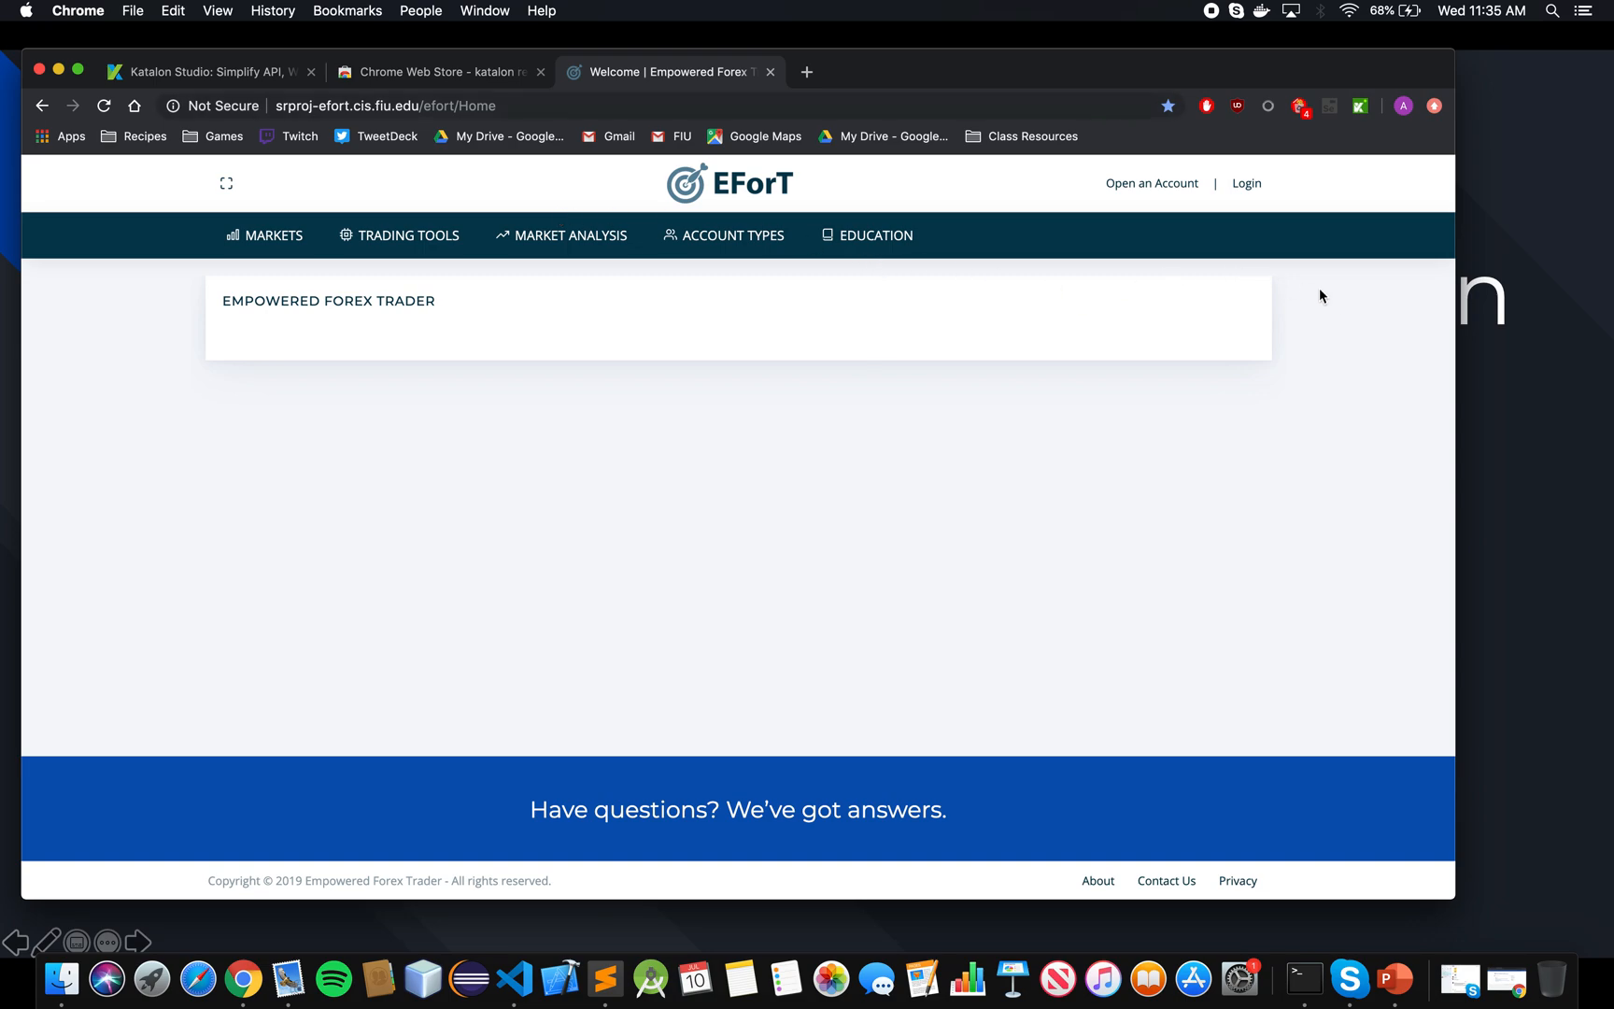
click(1246, 183)
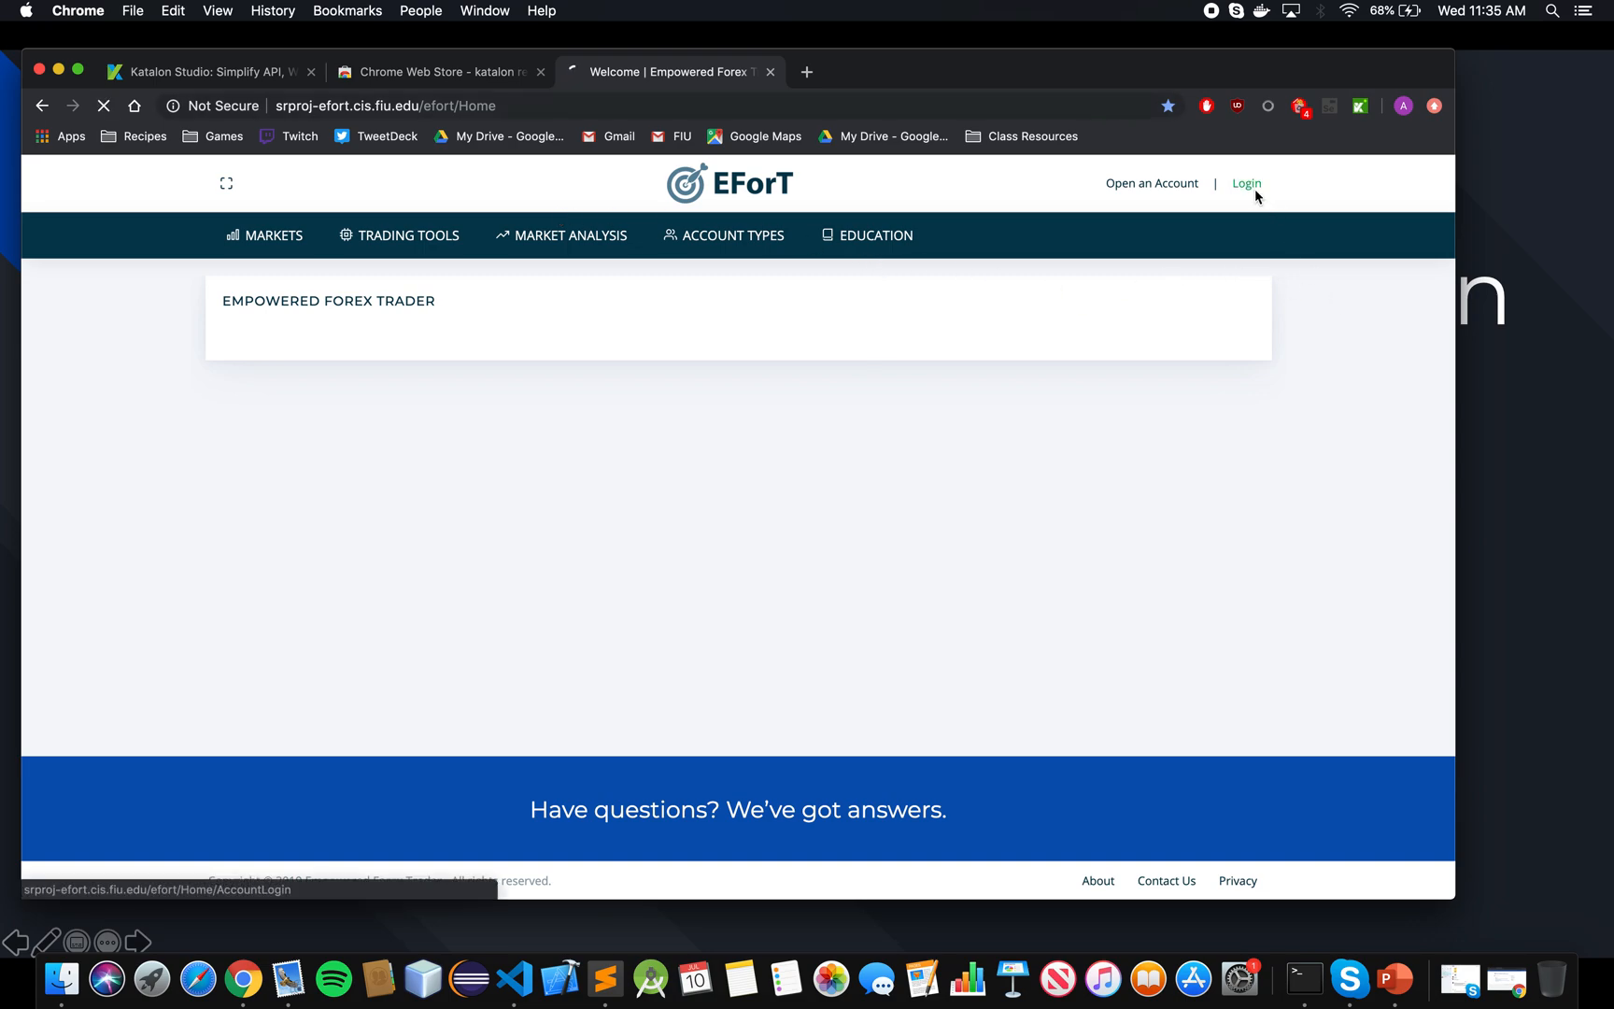
click(1246, 183)
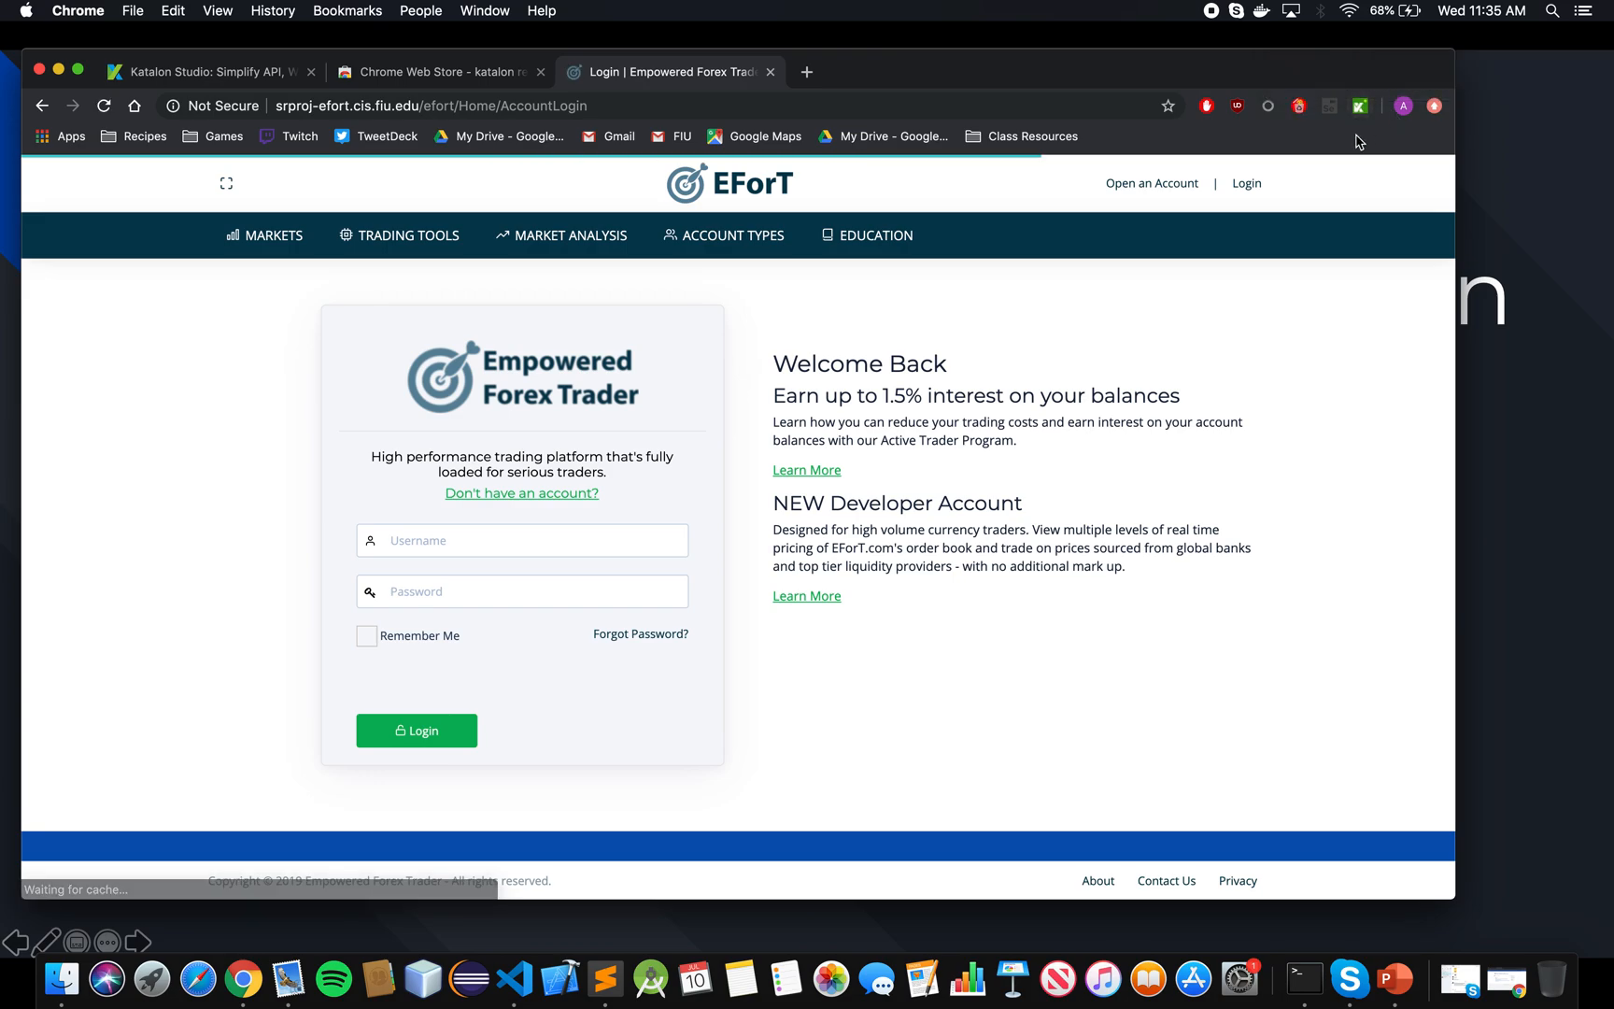
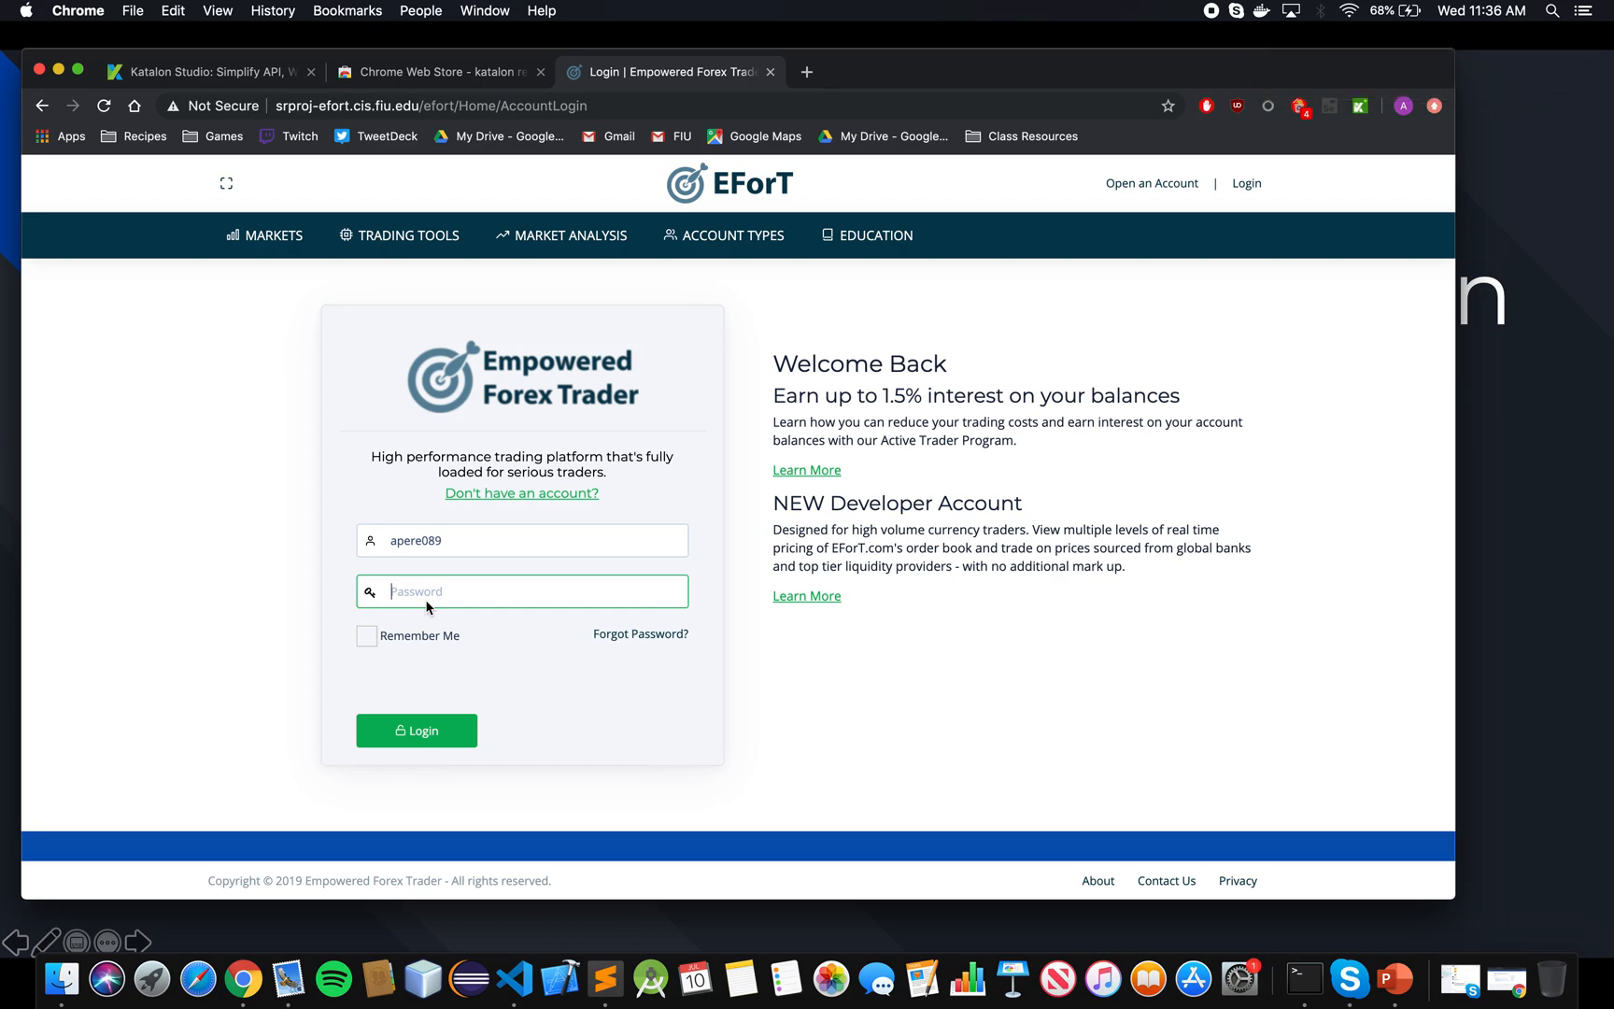
text(password)
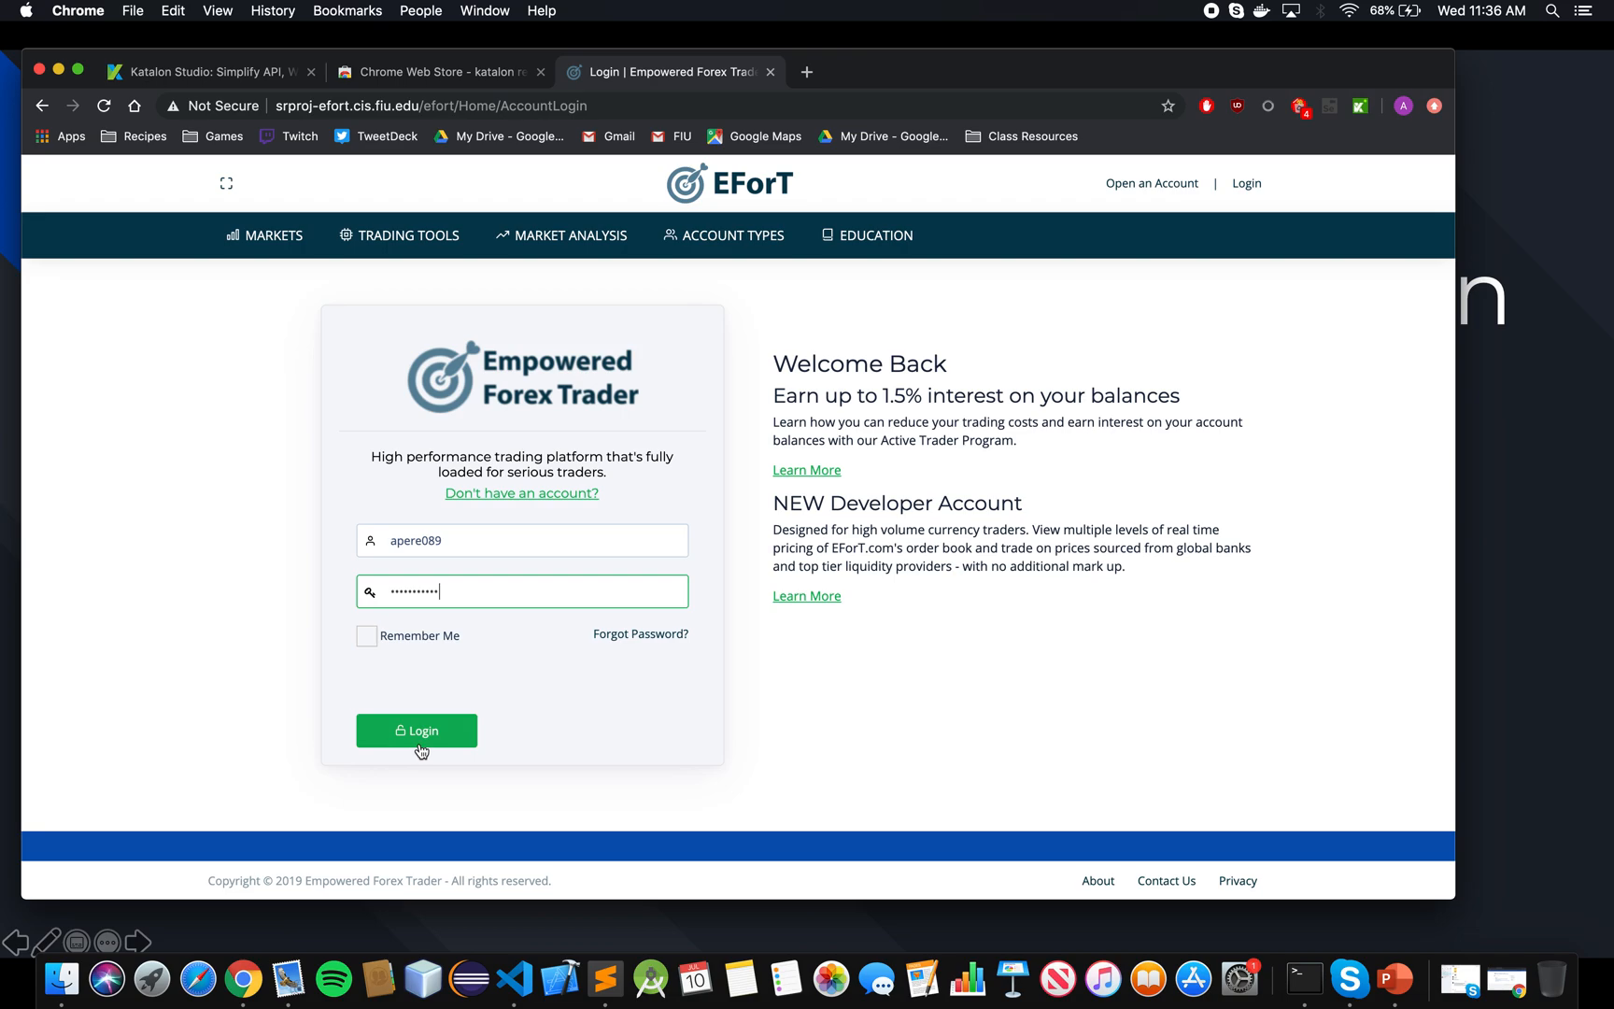
click(417, 731)
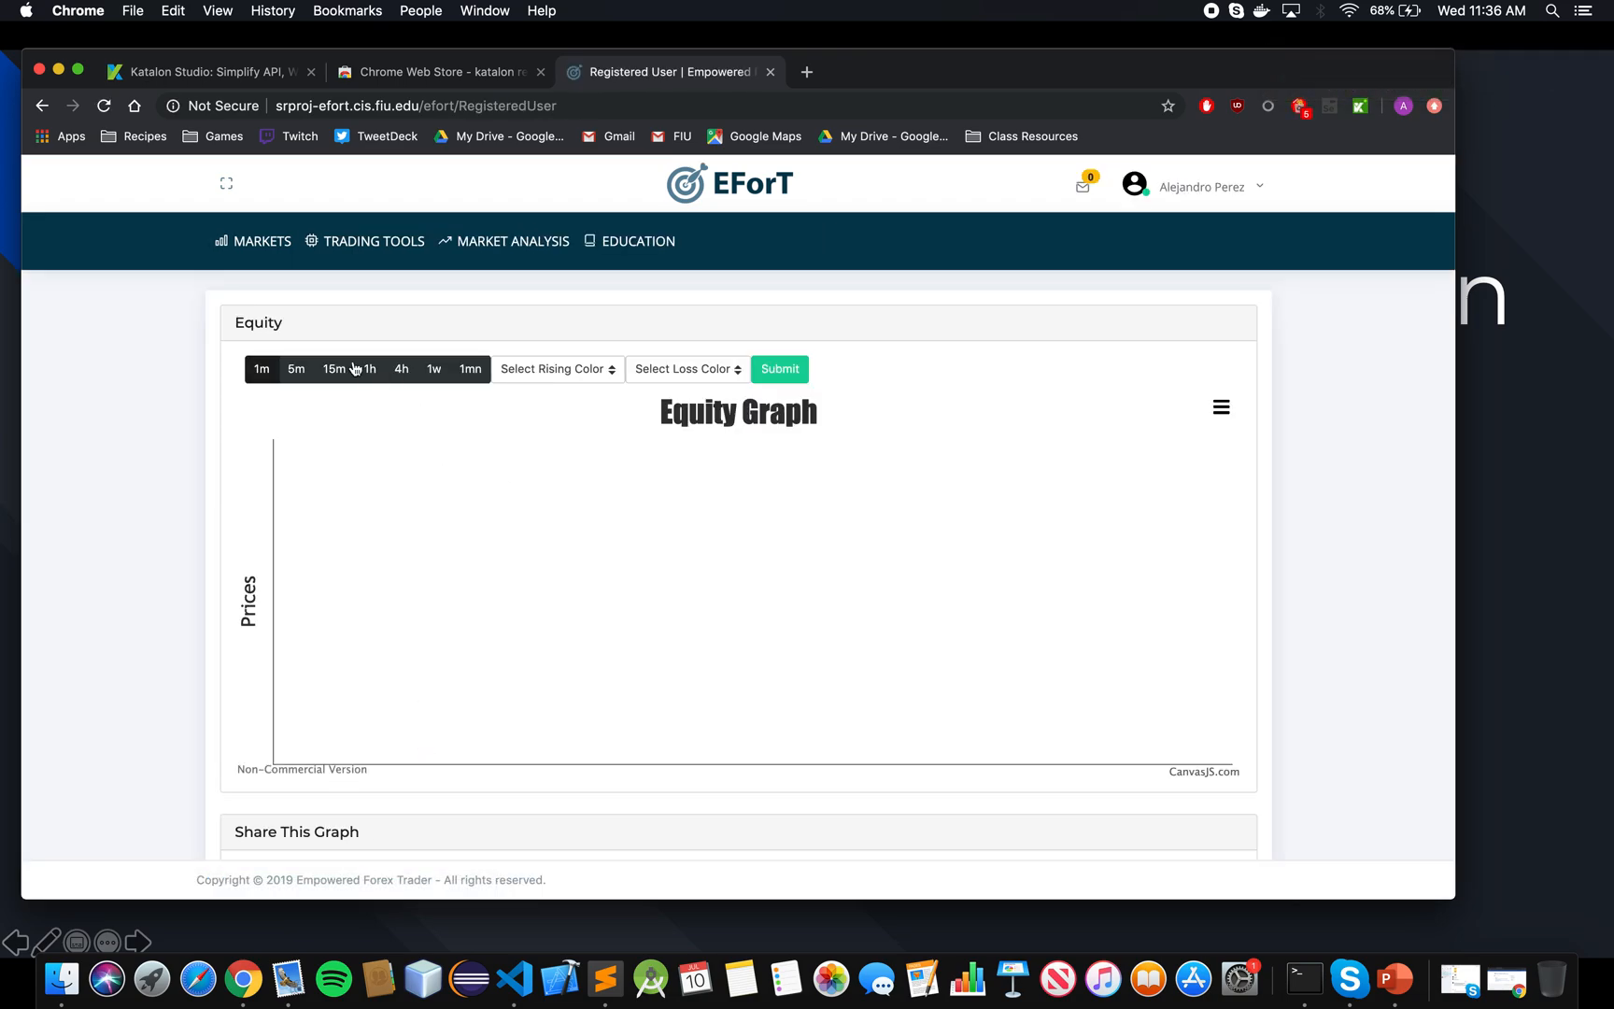
- Record changing the graph interval, setting White/Orange colours, submitting, and opening the user menu
click(434, 368)
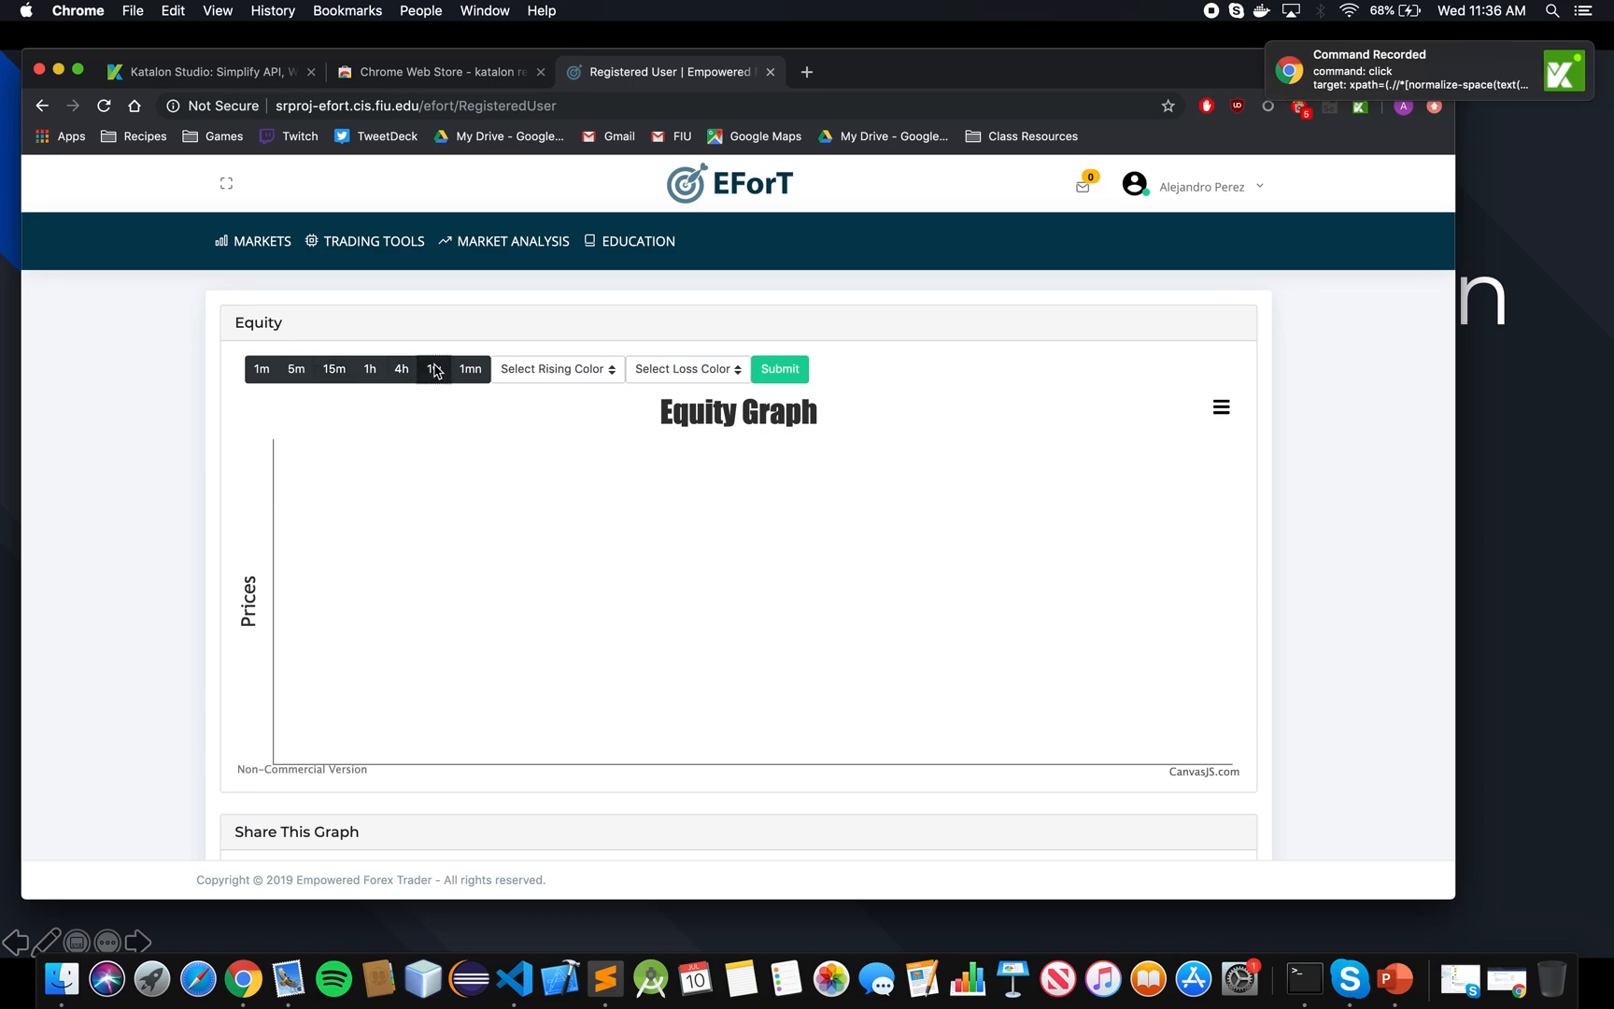
click(557, 368)
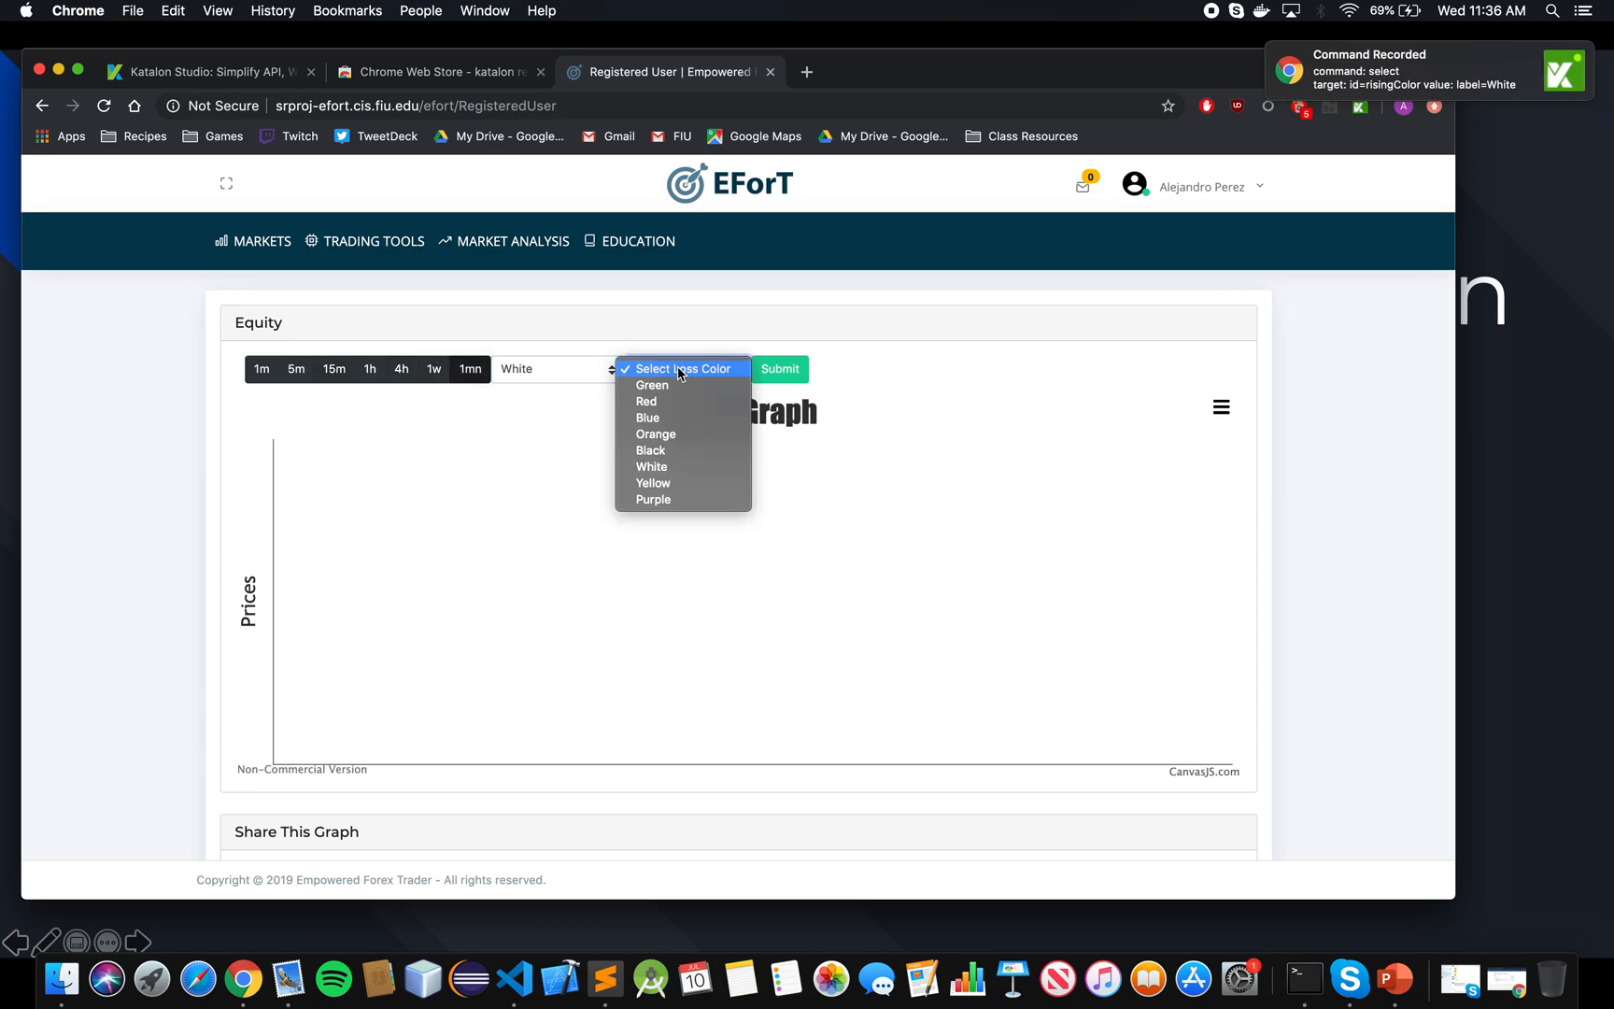
click(656, 434)
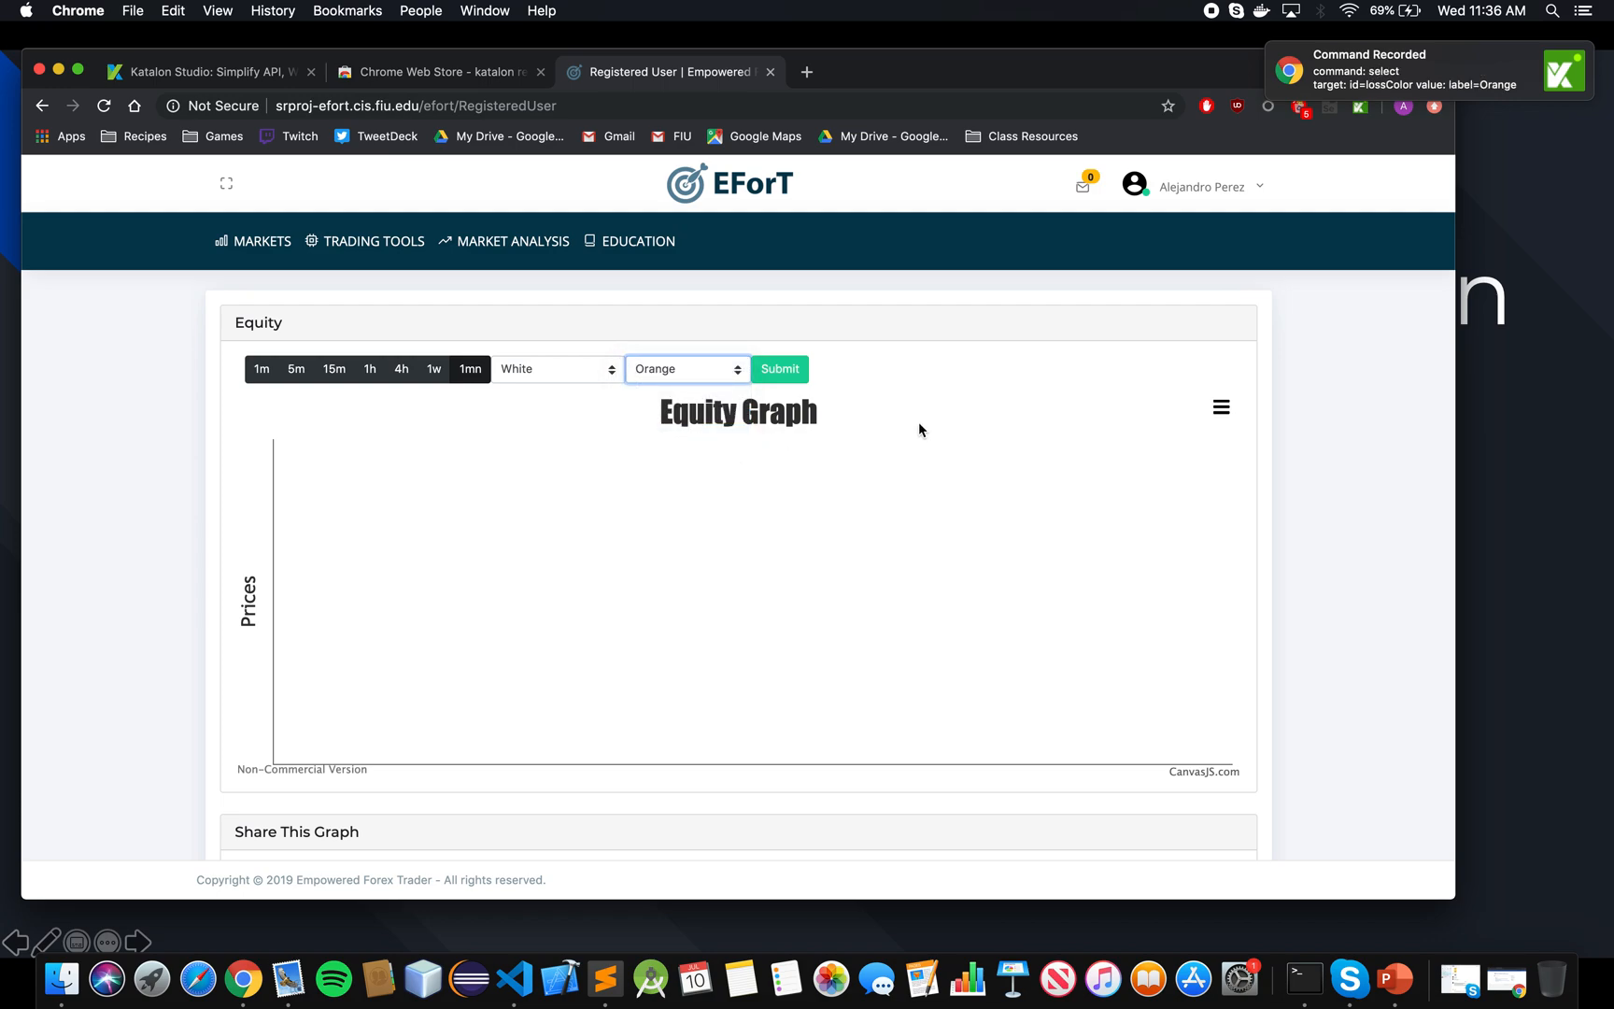
click(1222, 407)
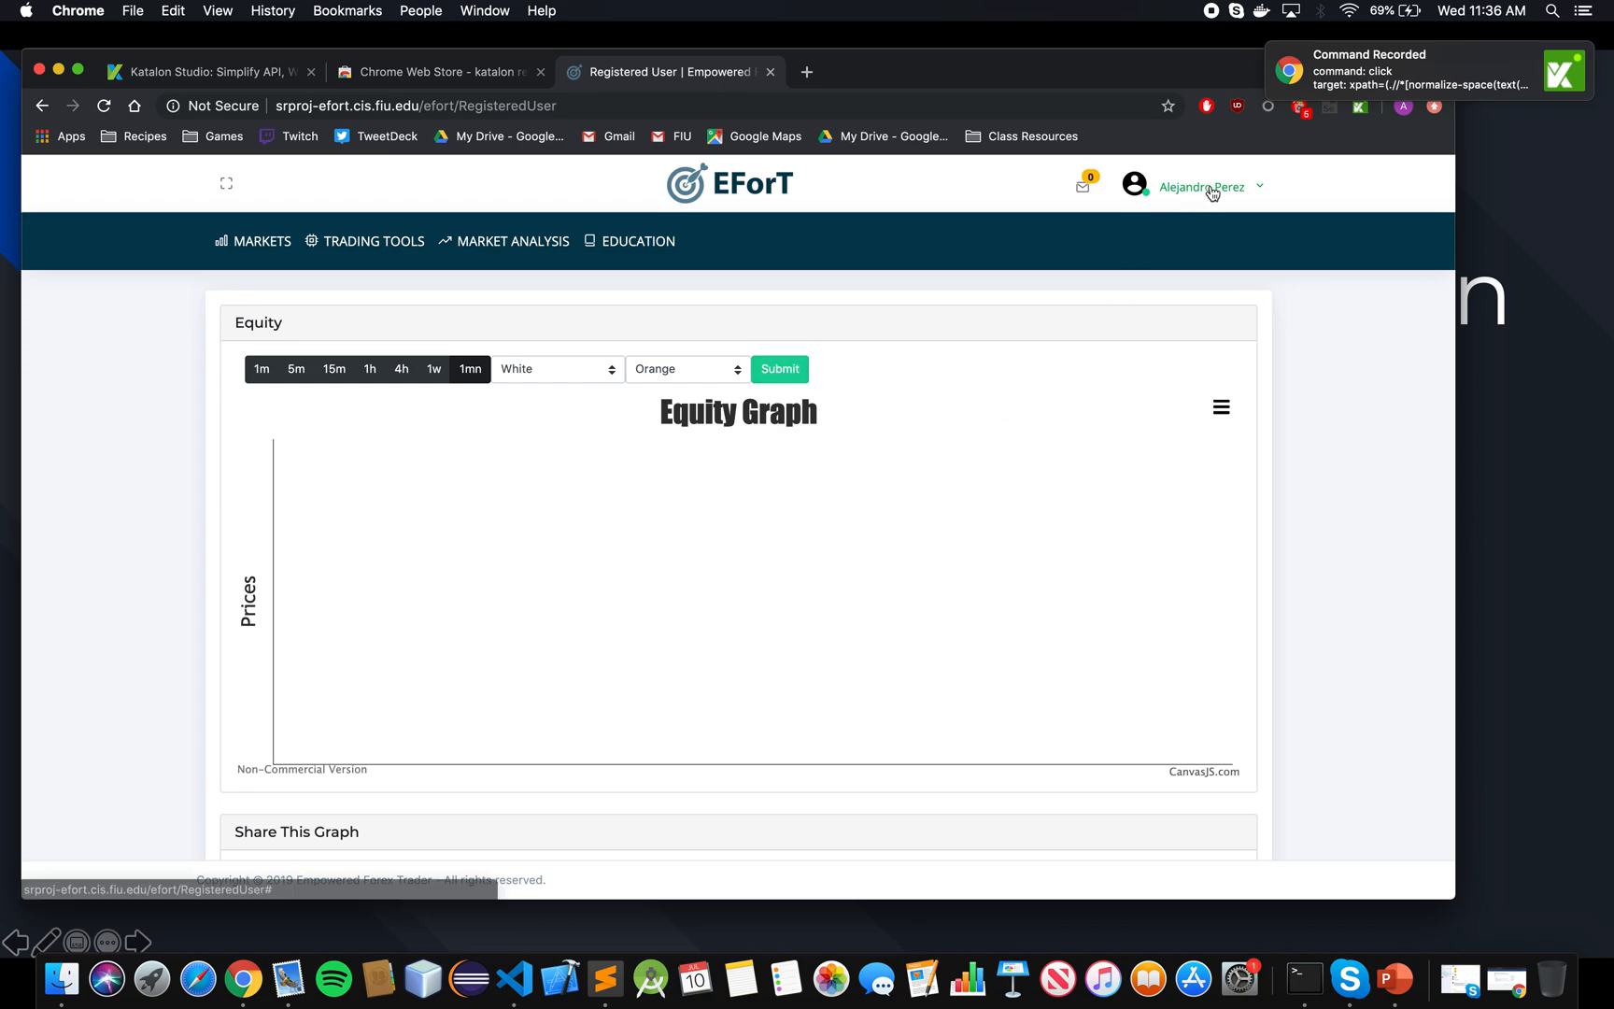
click(1205, 187)
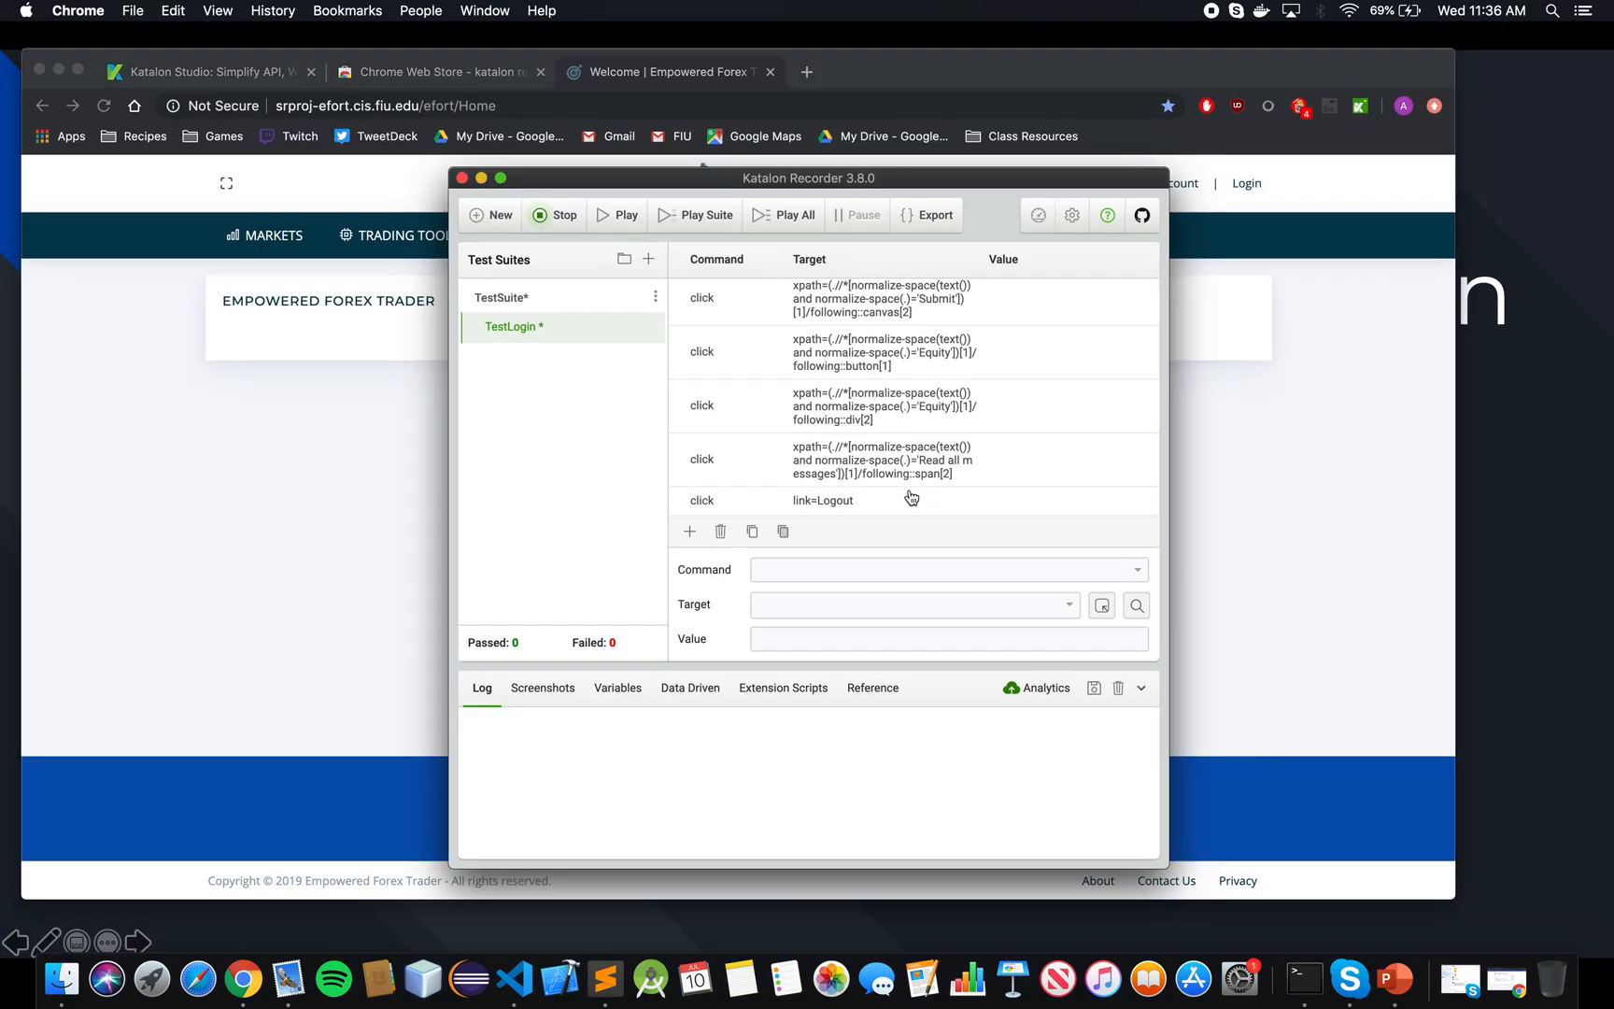
click(553, 215)
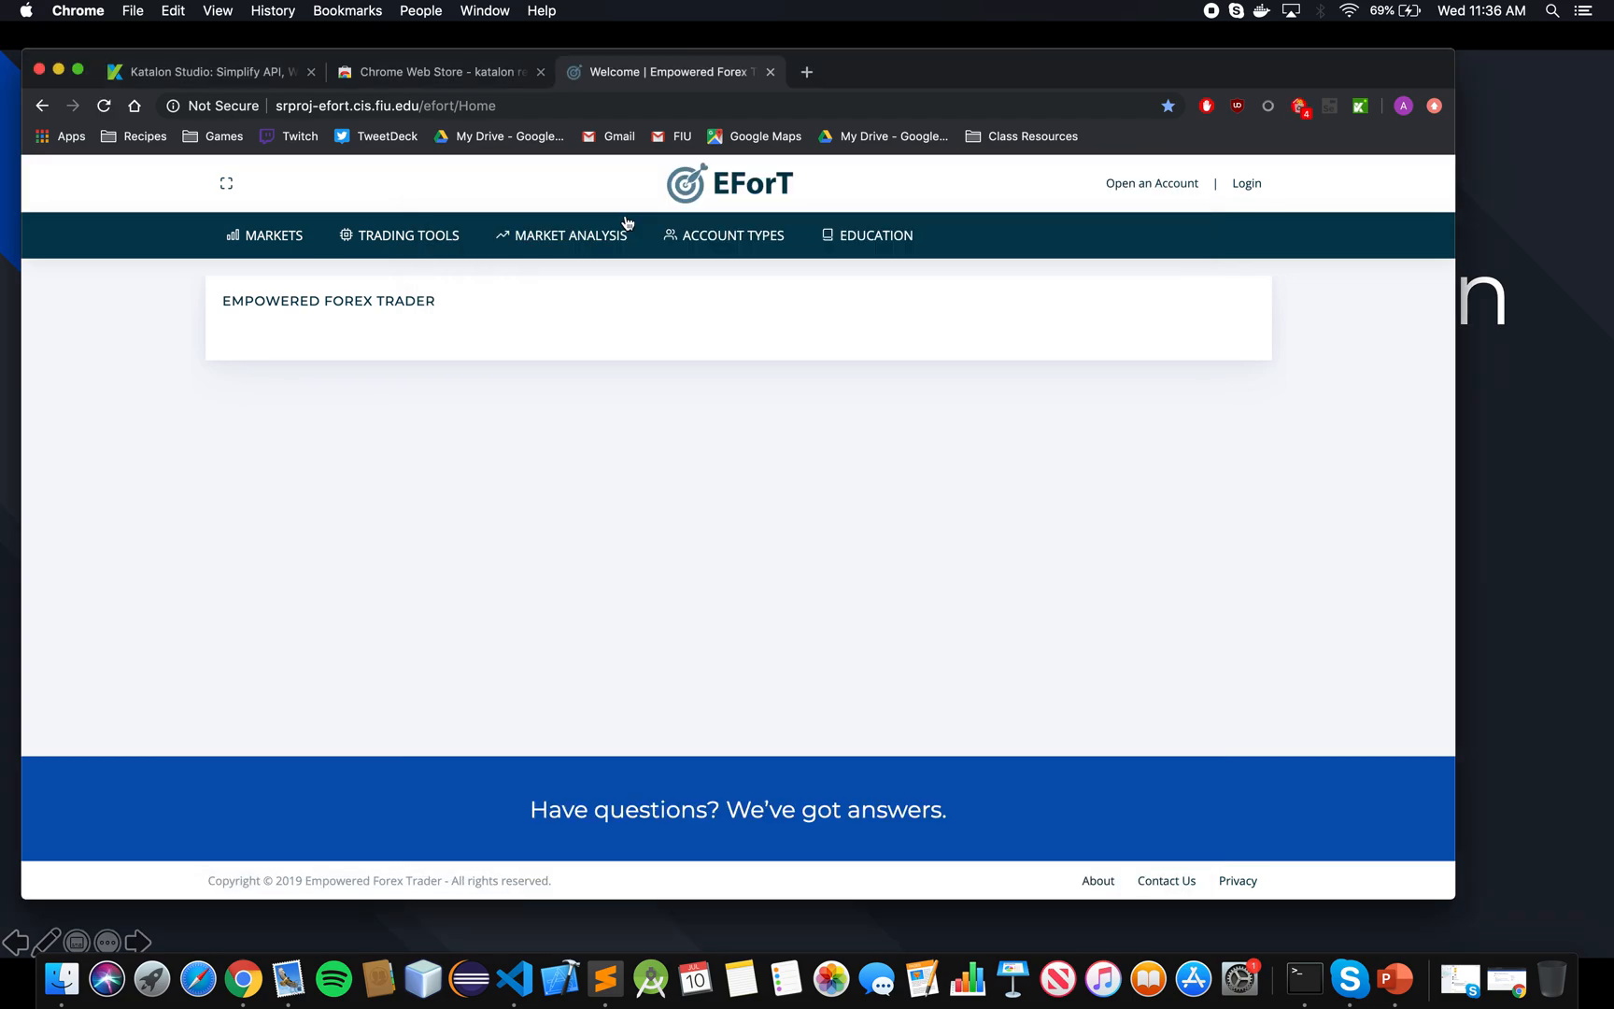
click(1246, 183)
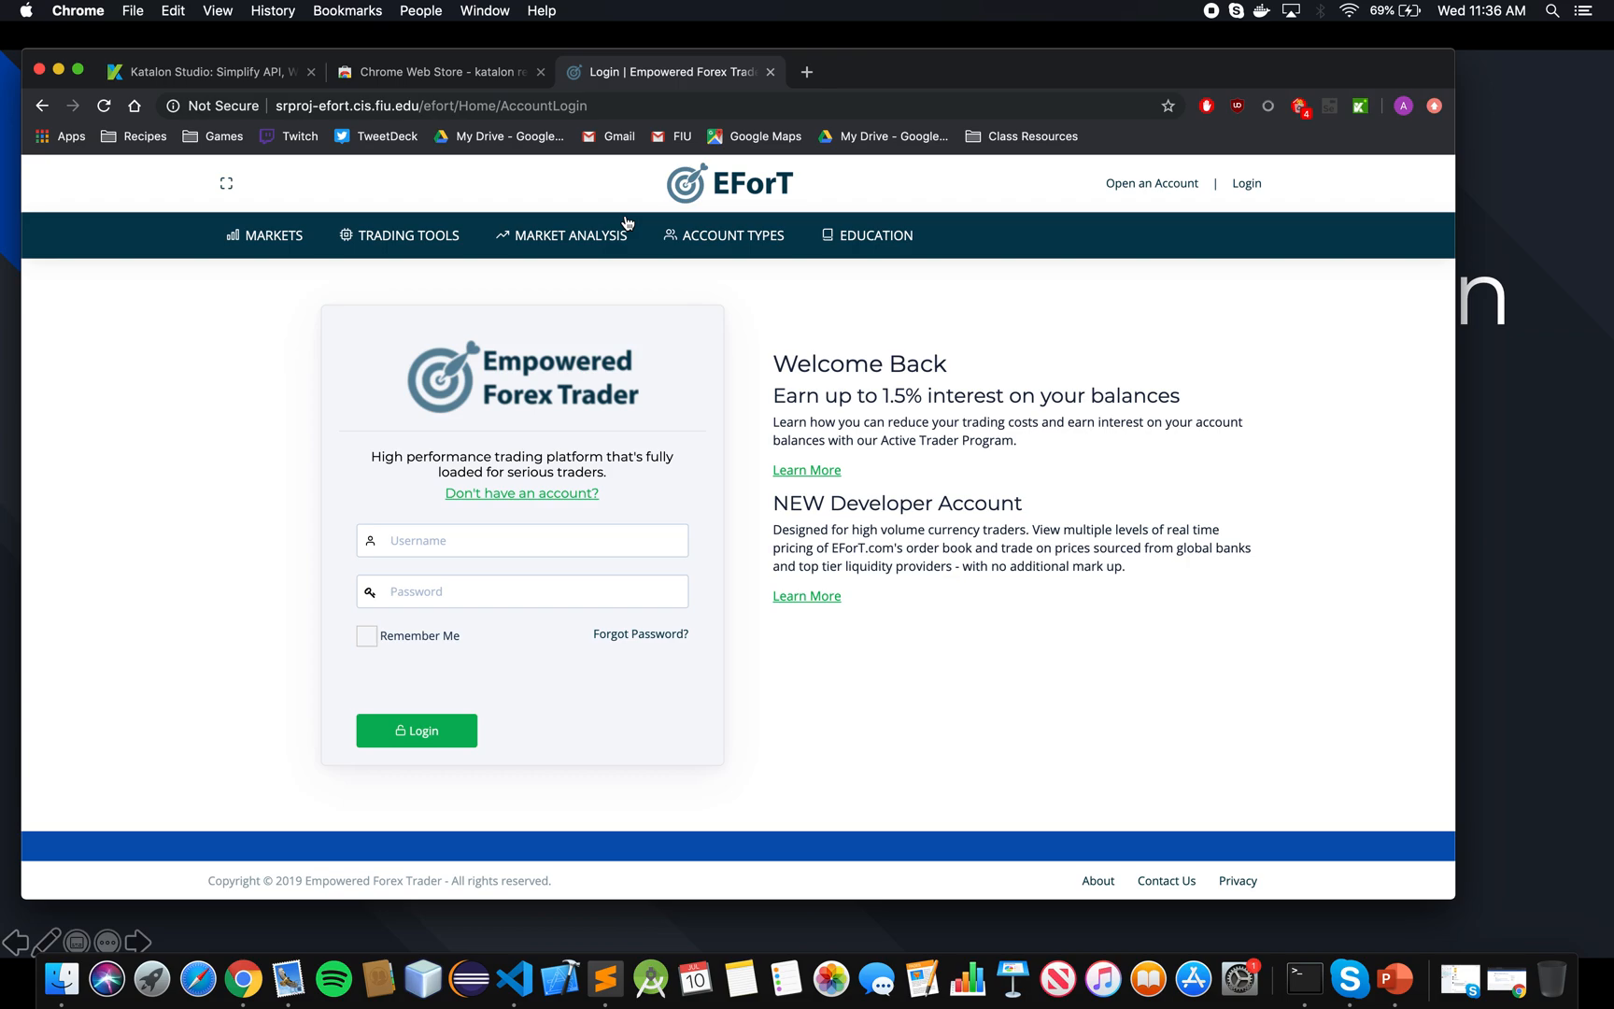
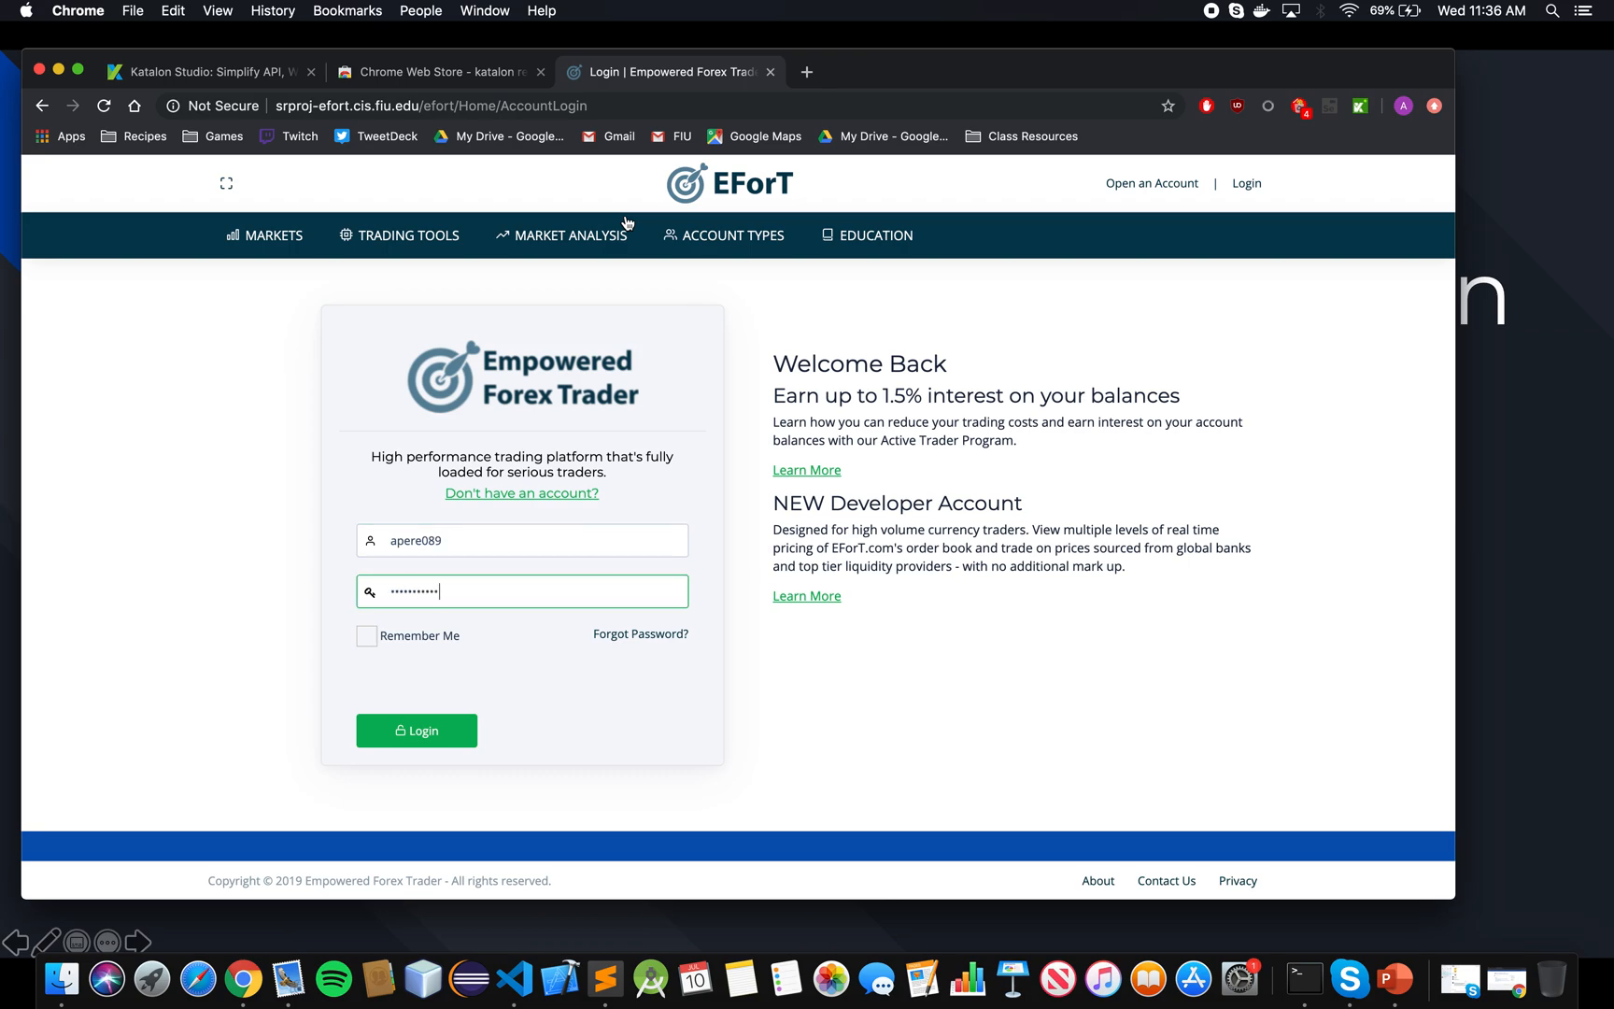
click(416, 730)
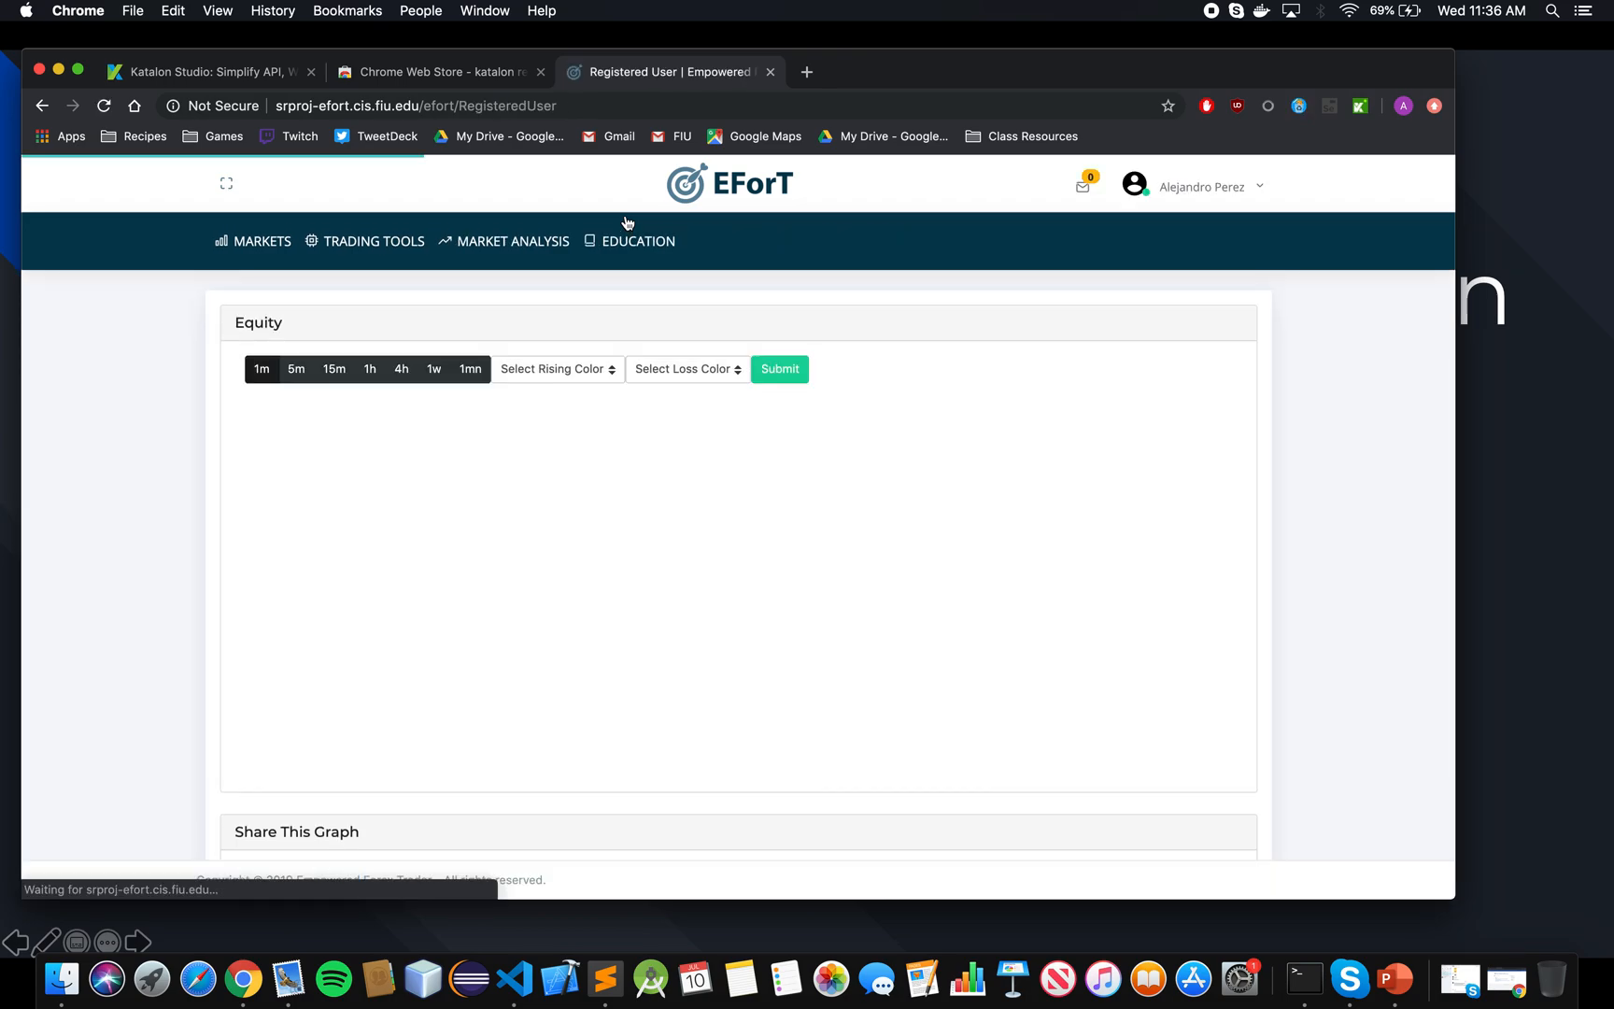
- Replay the graph steps: 15 minutes, one week, one month, rising White, loss Orange
click(334, 368)
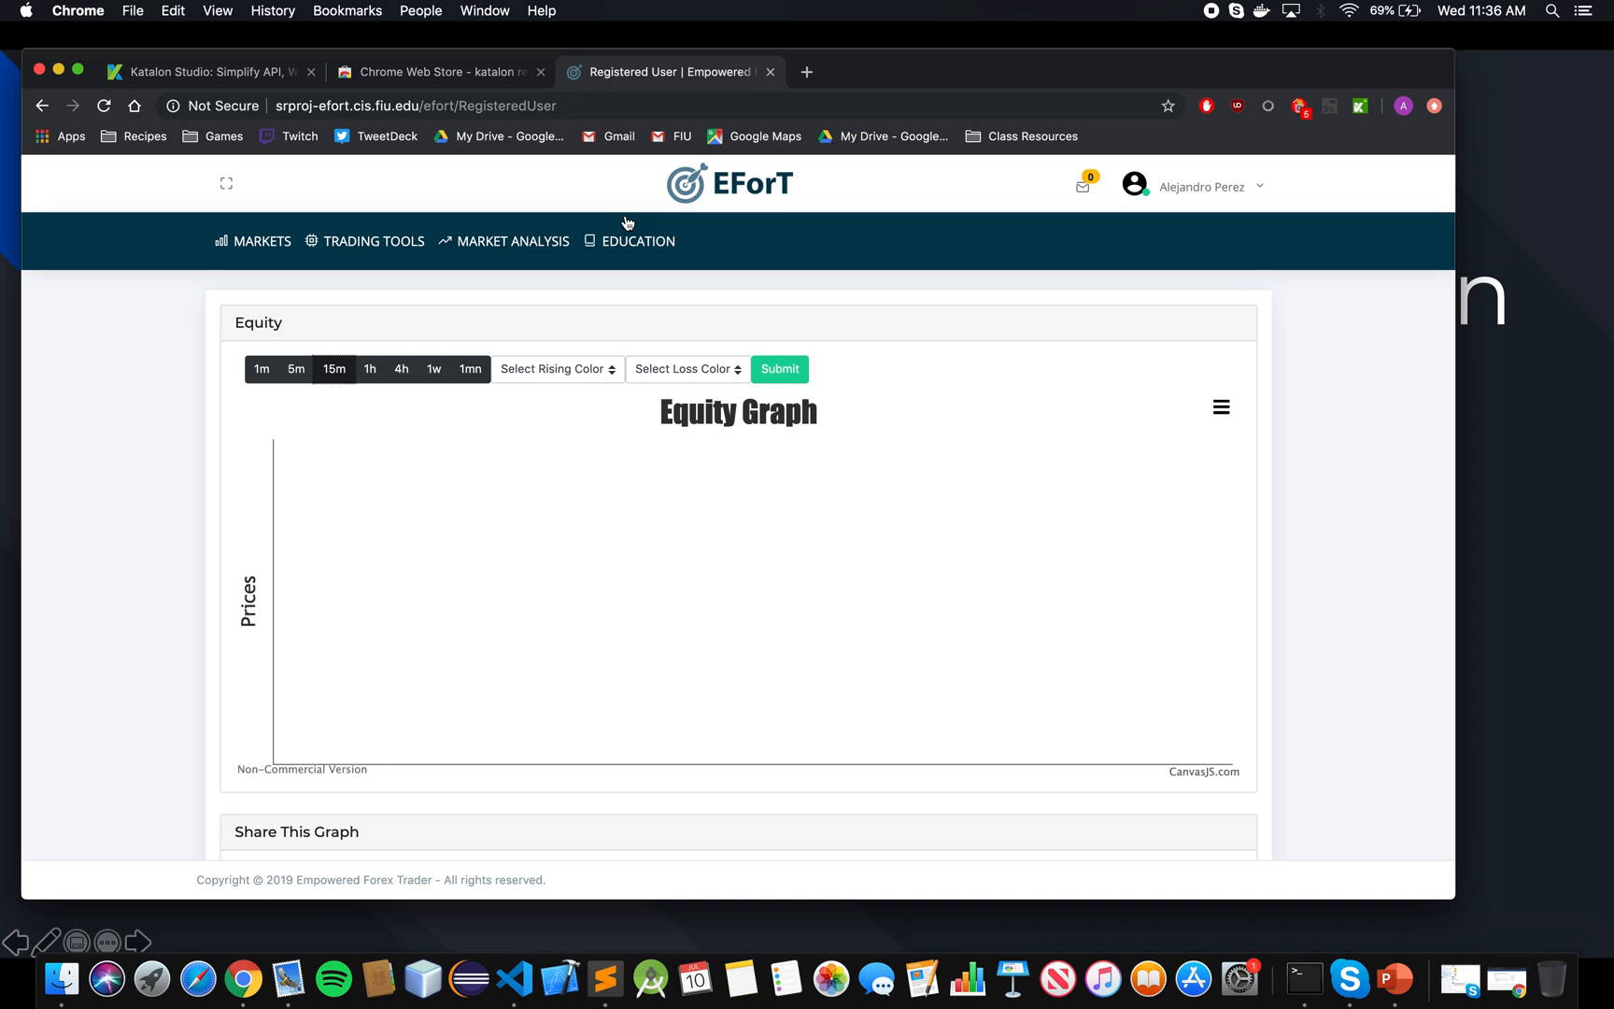
click(434, 368)
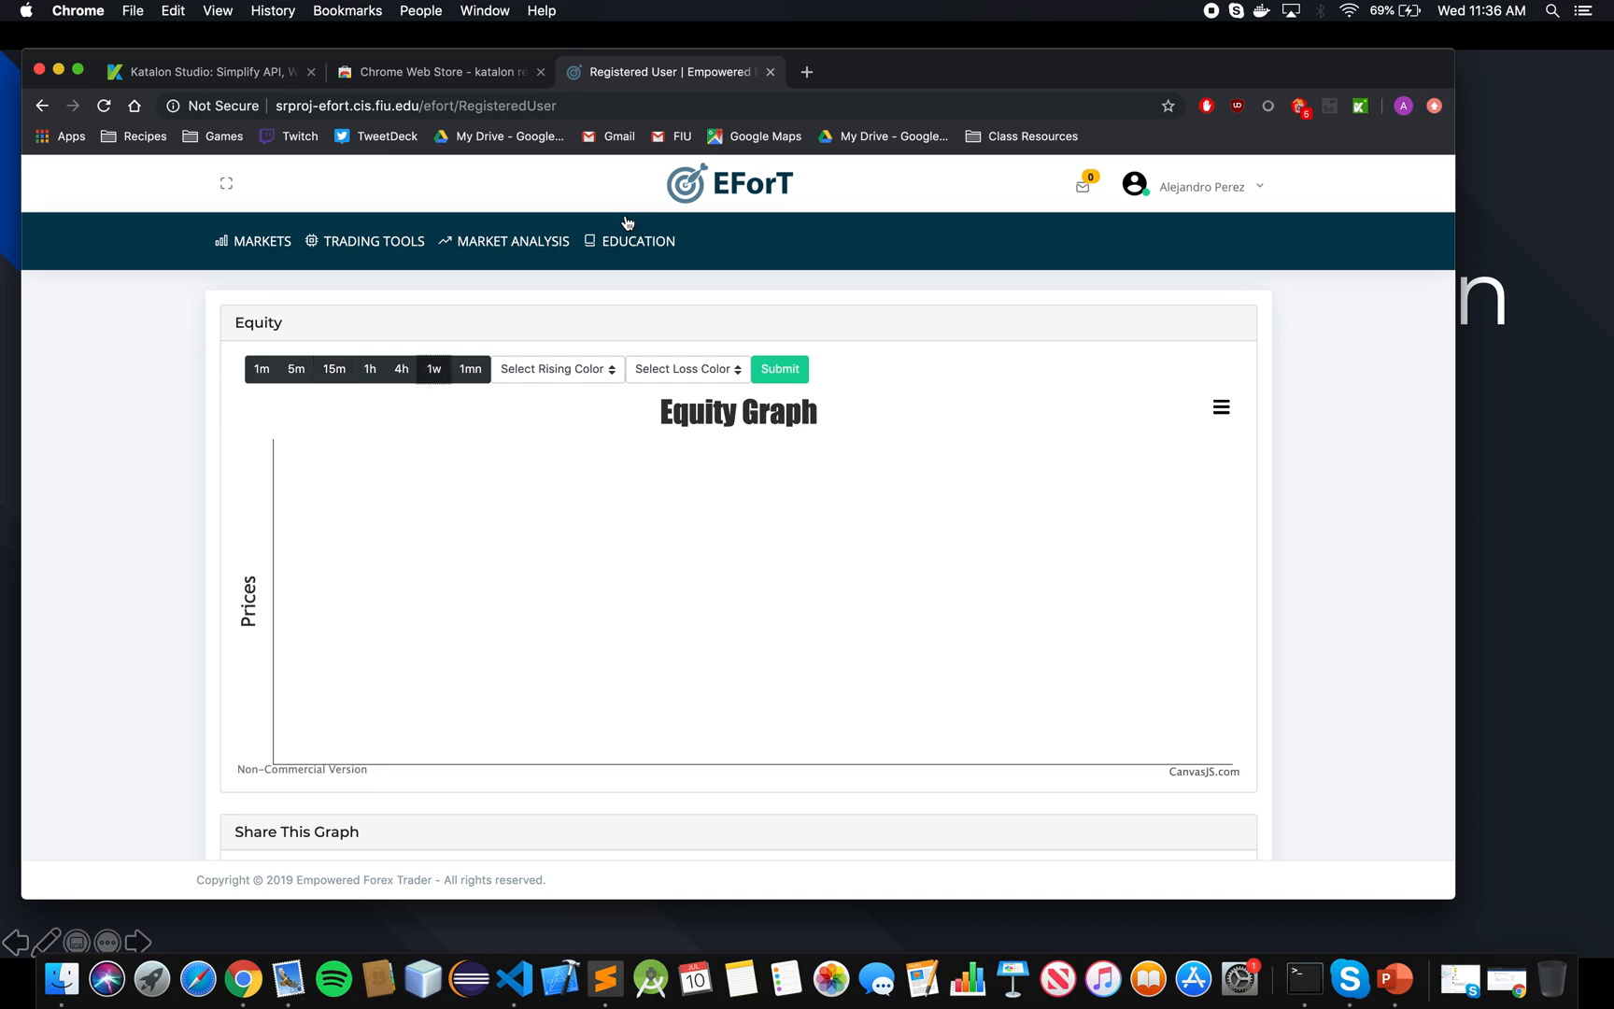
click(468, 370)
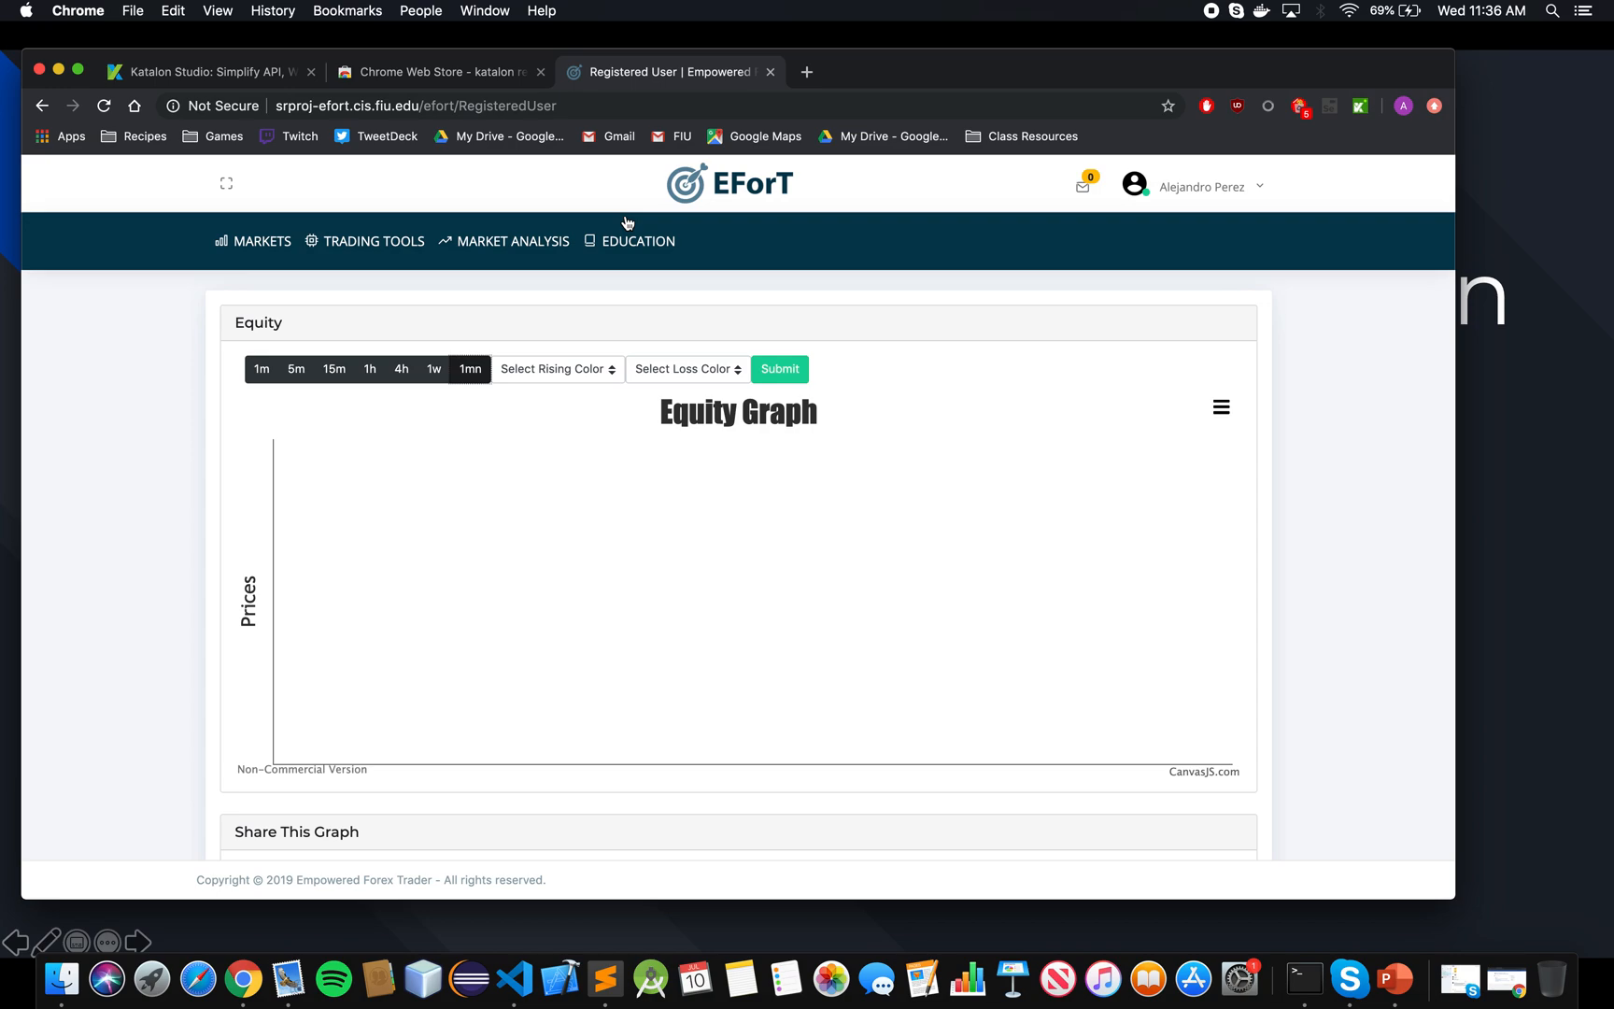
click(557, 368)
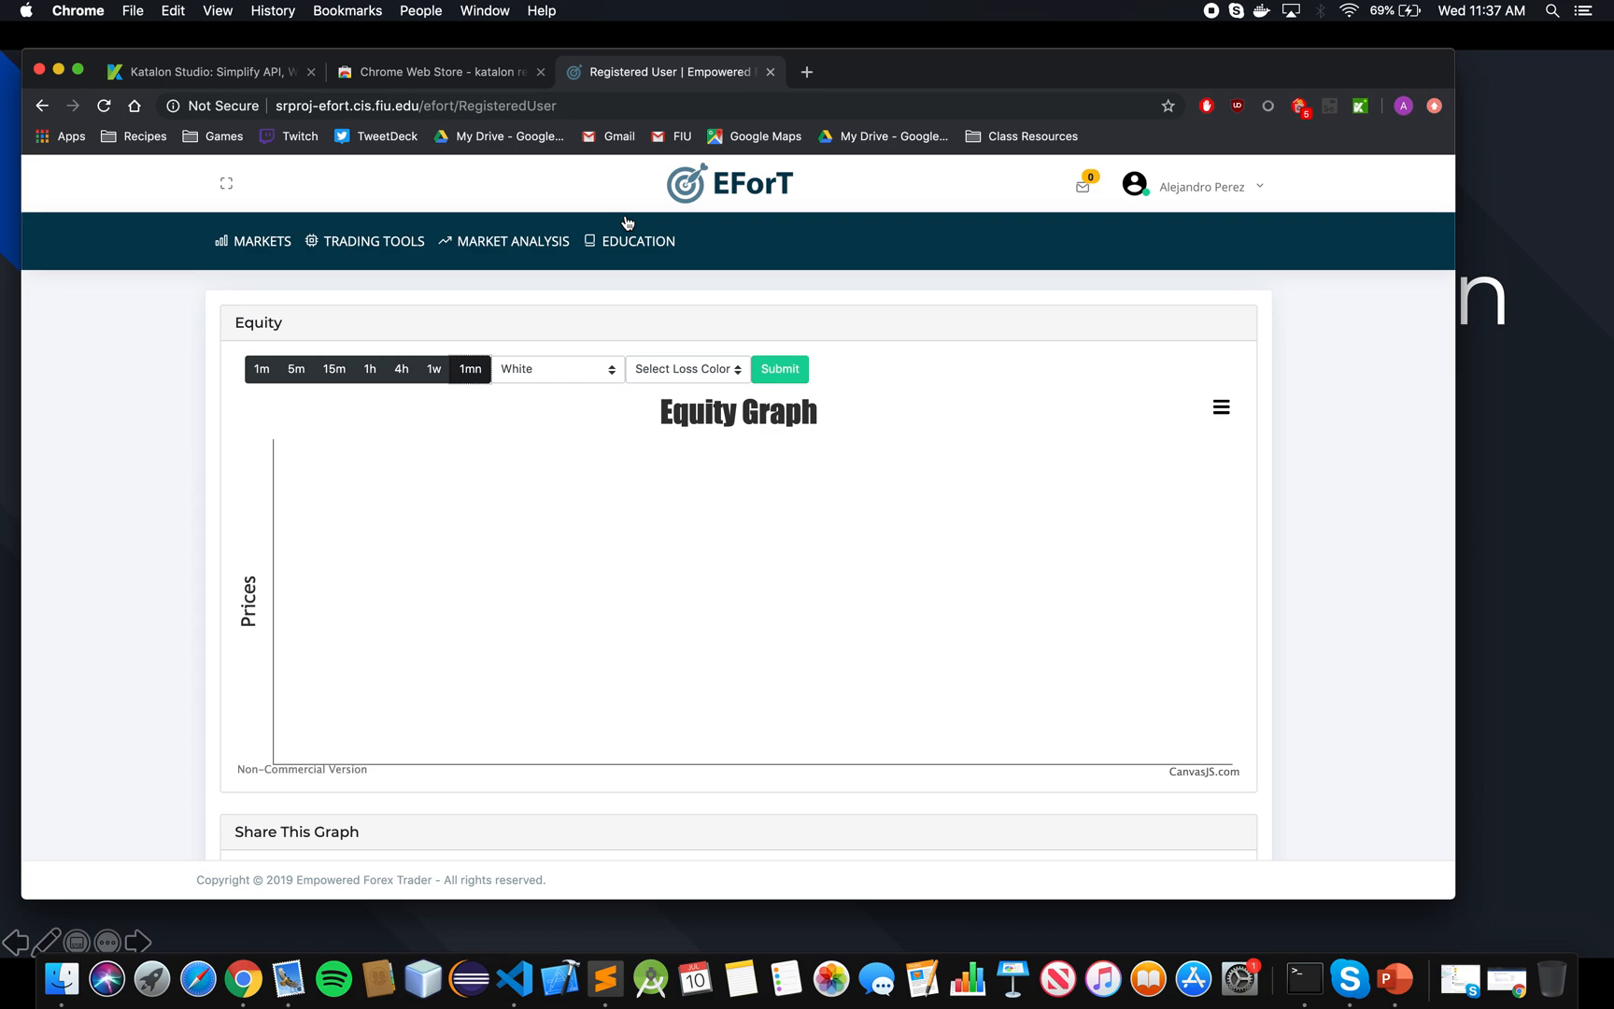
click(687, 368)
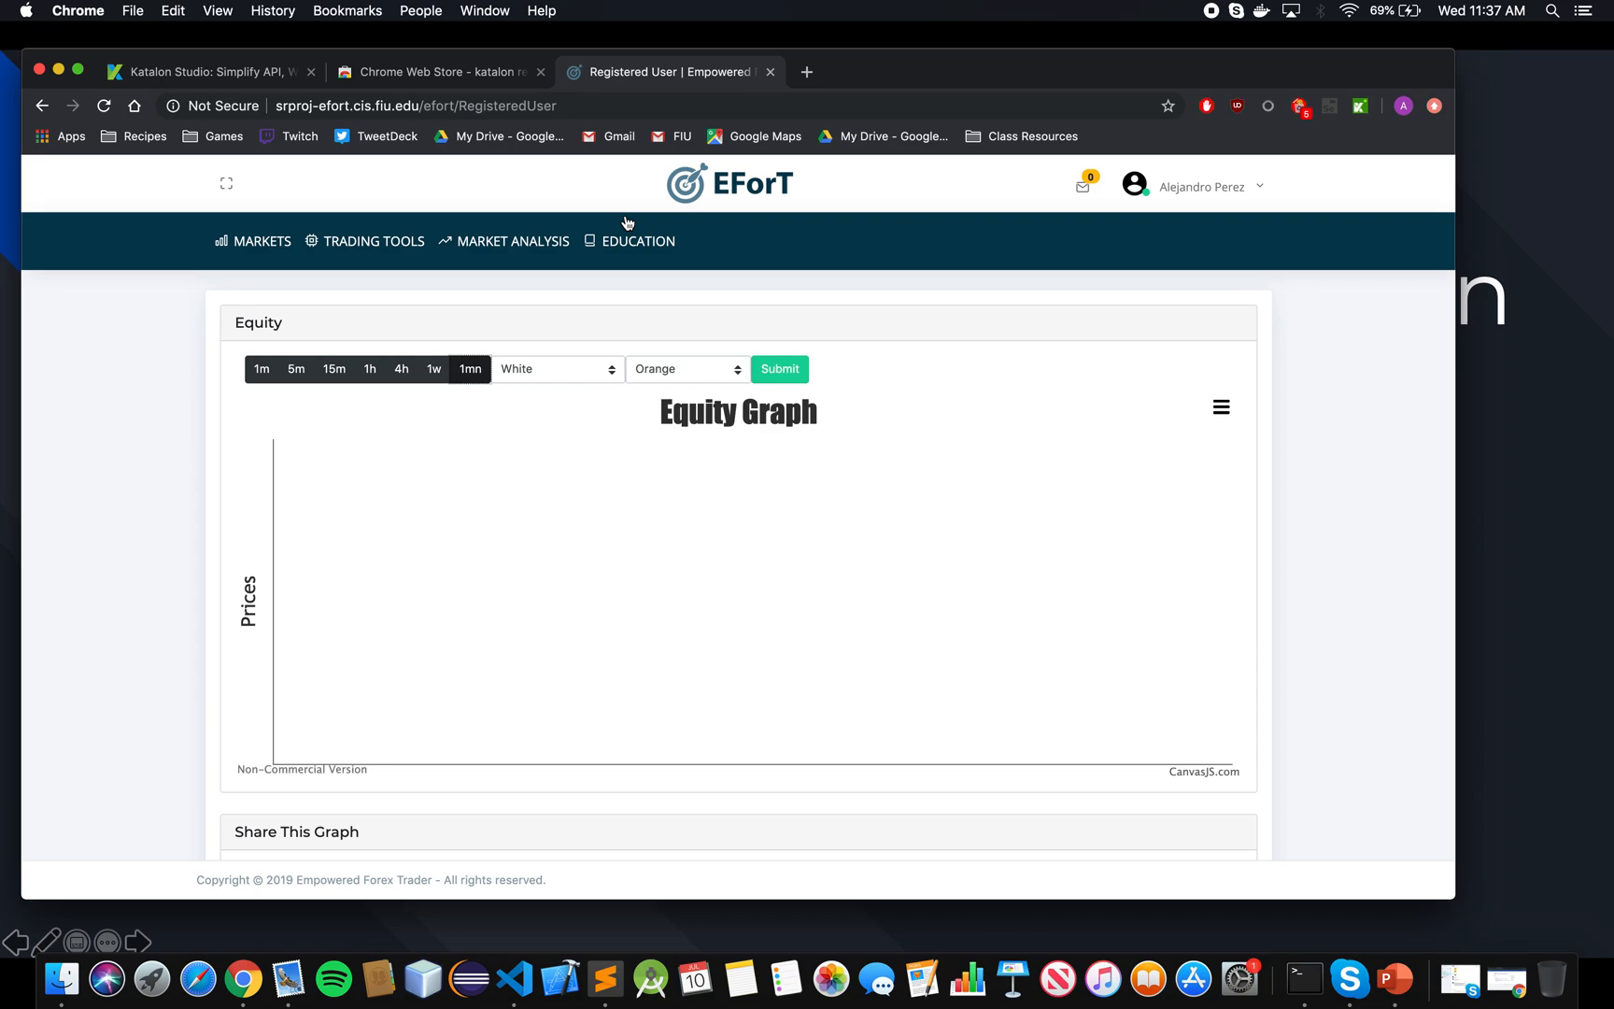
- Replay toggling the chart's print/save menu and logging out via the account menu
click(1222, 407)
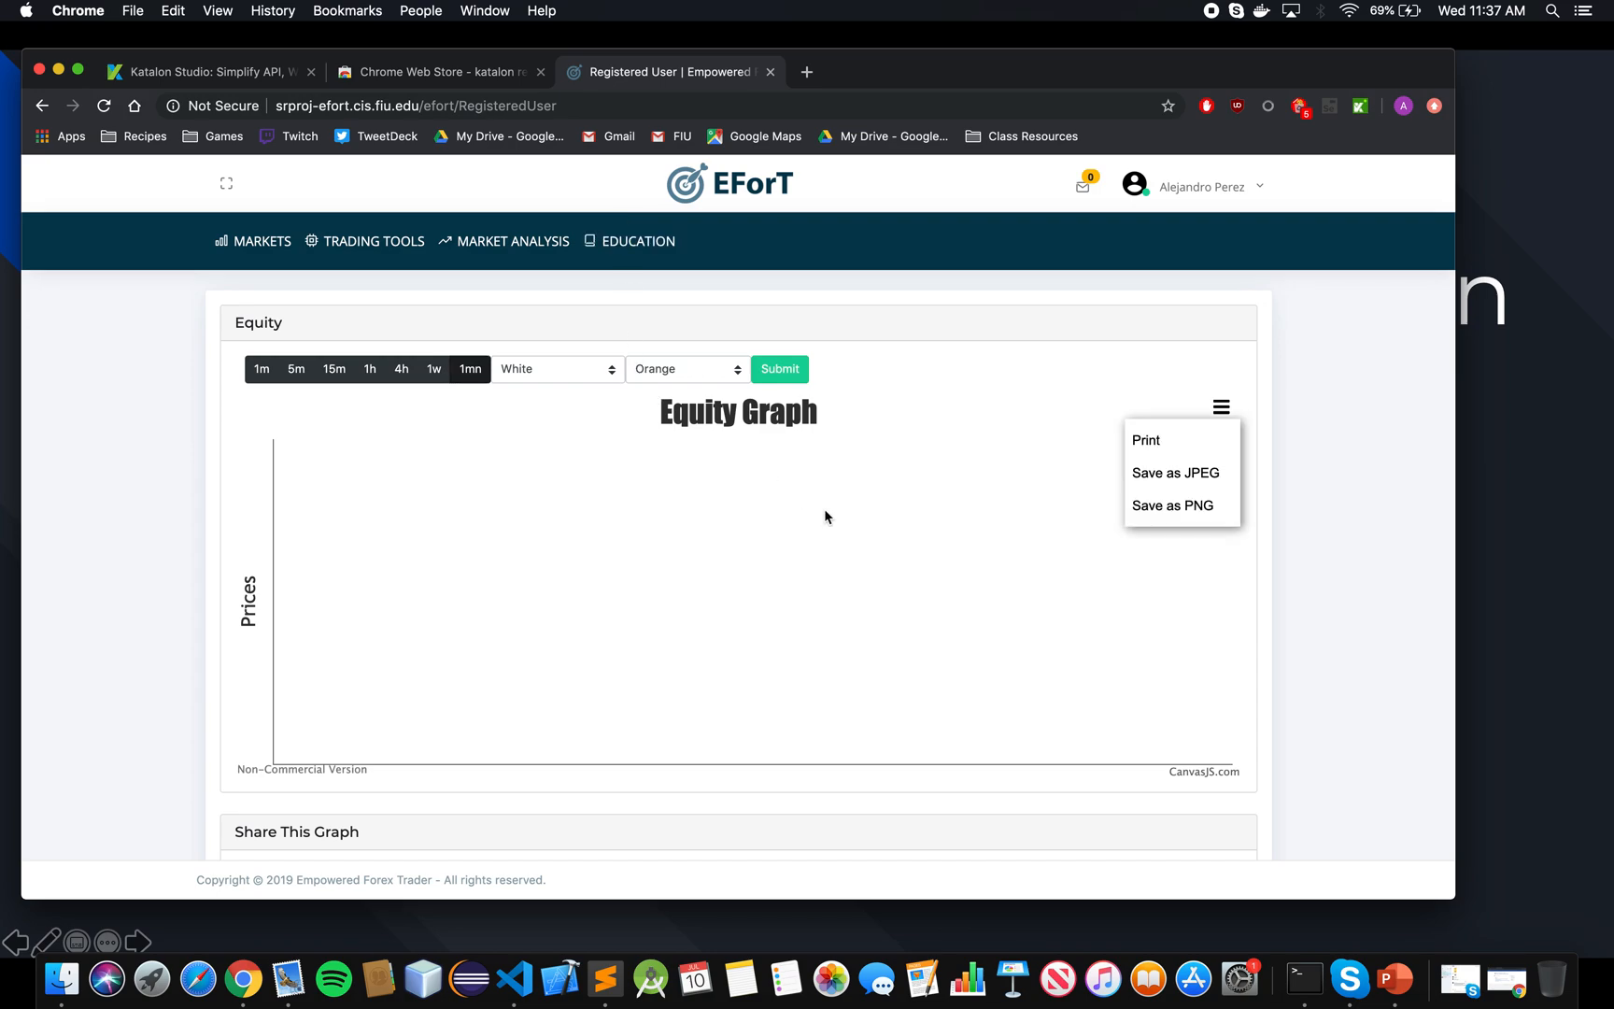
click(1222, 407)
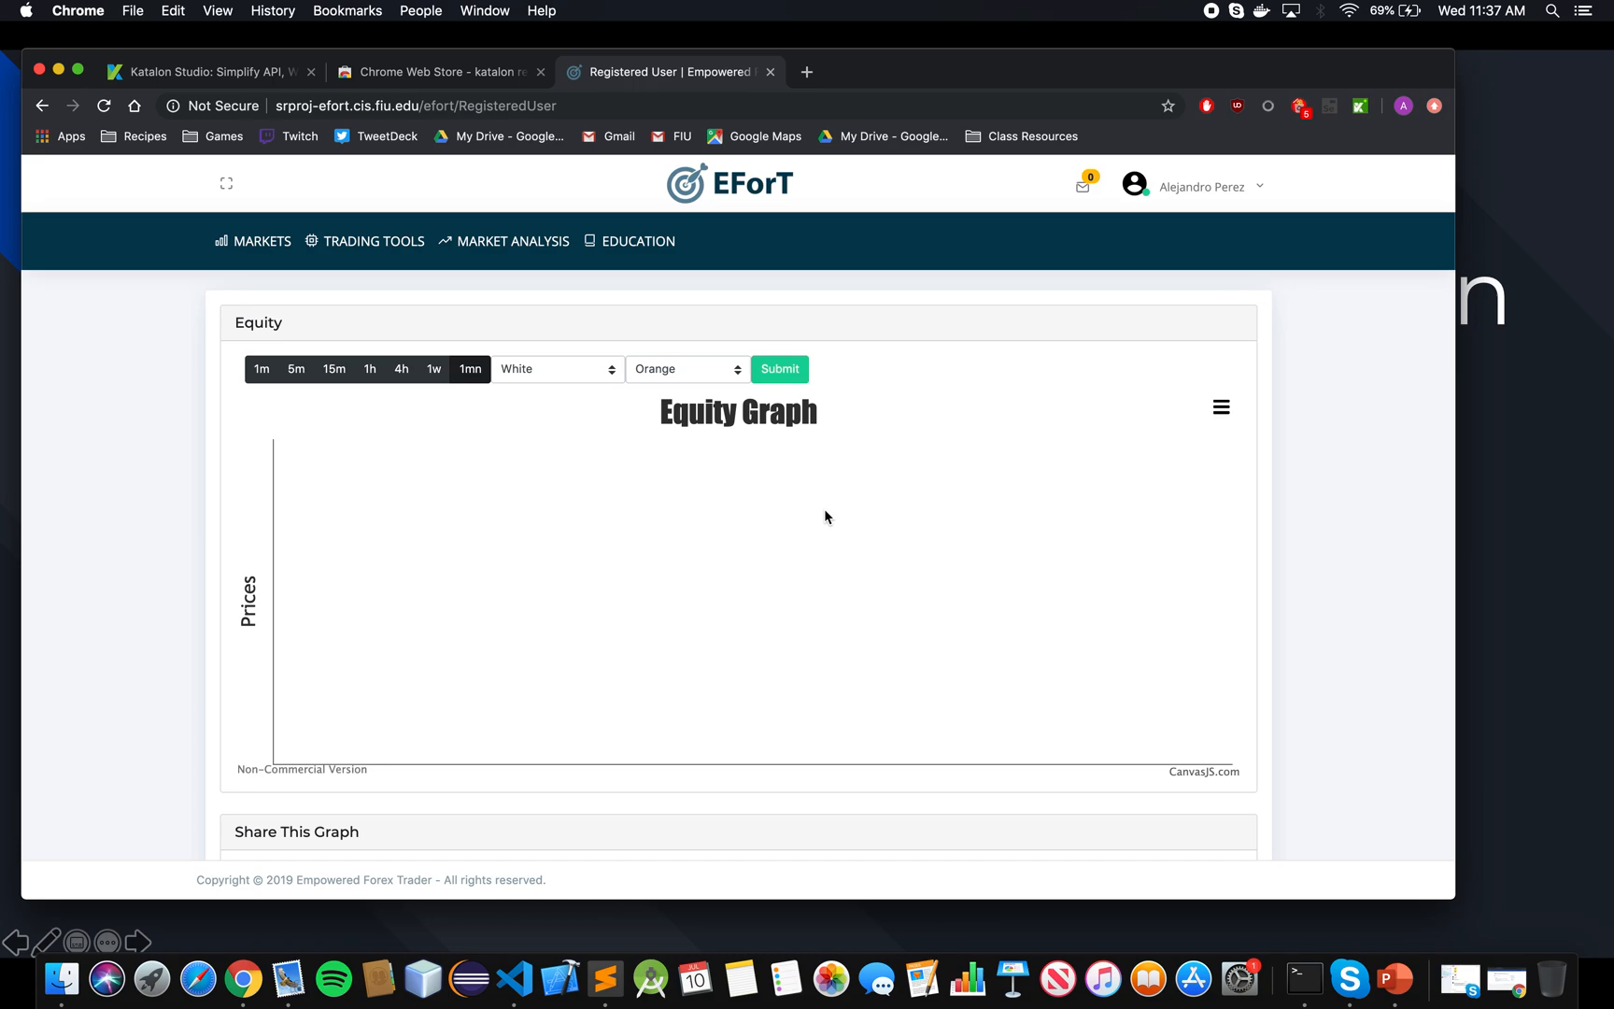
click(1199, 186)
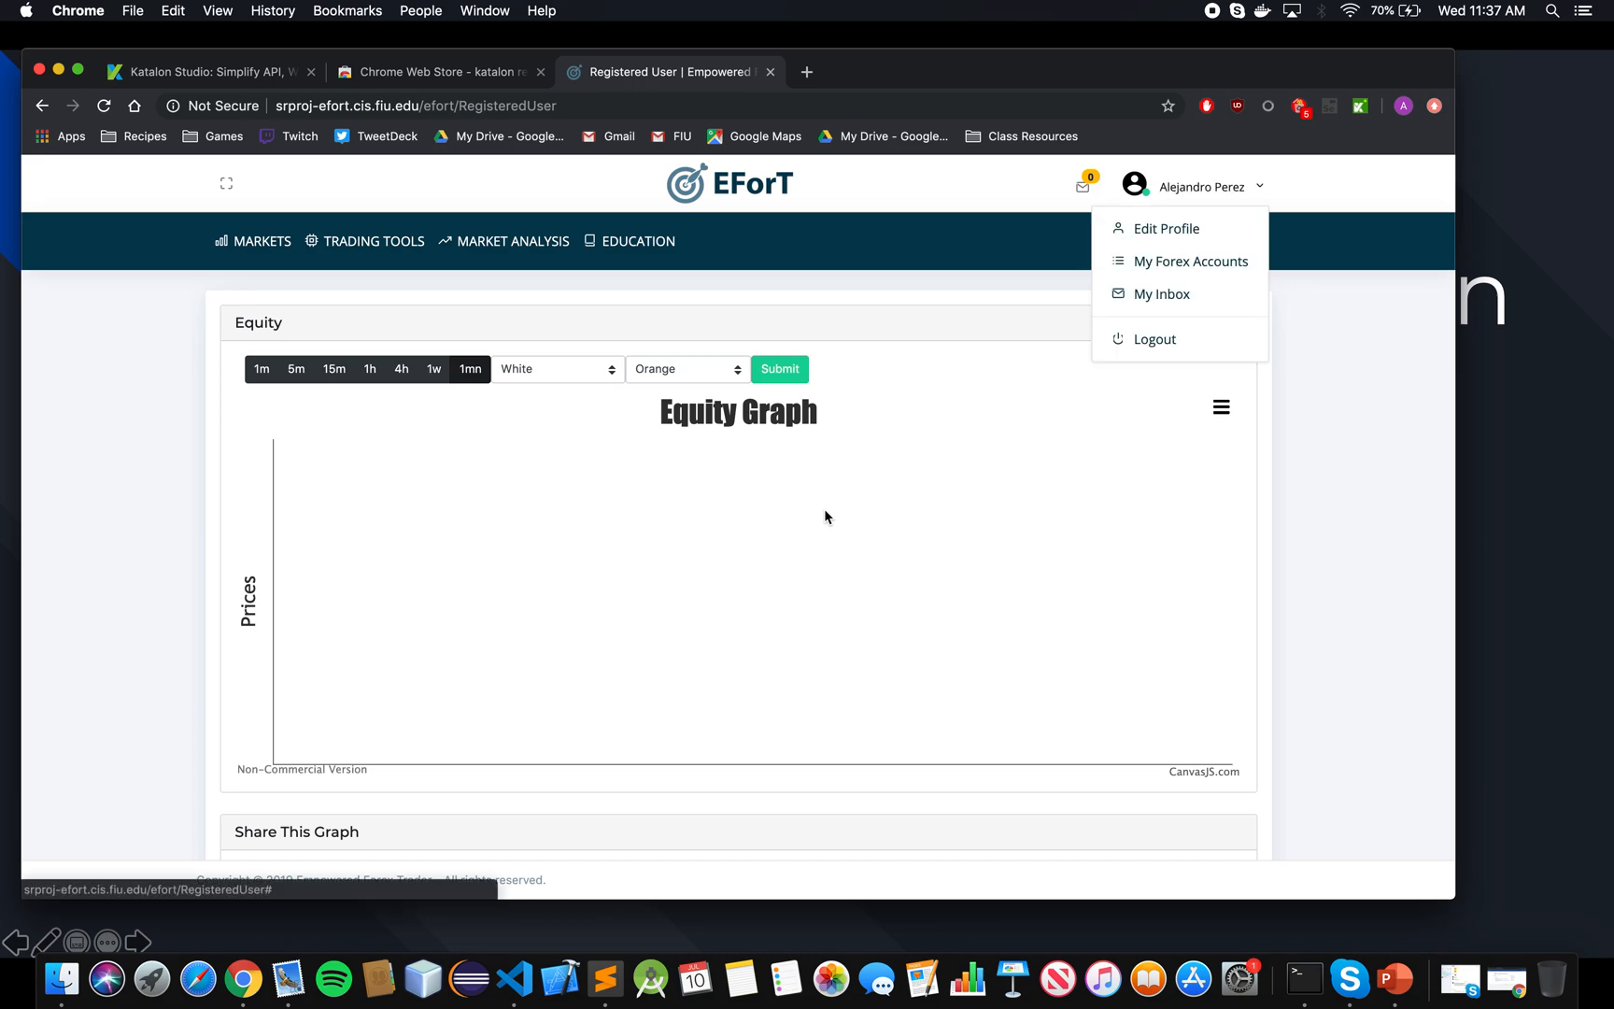
click(1155, 338)
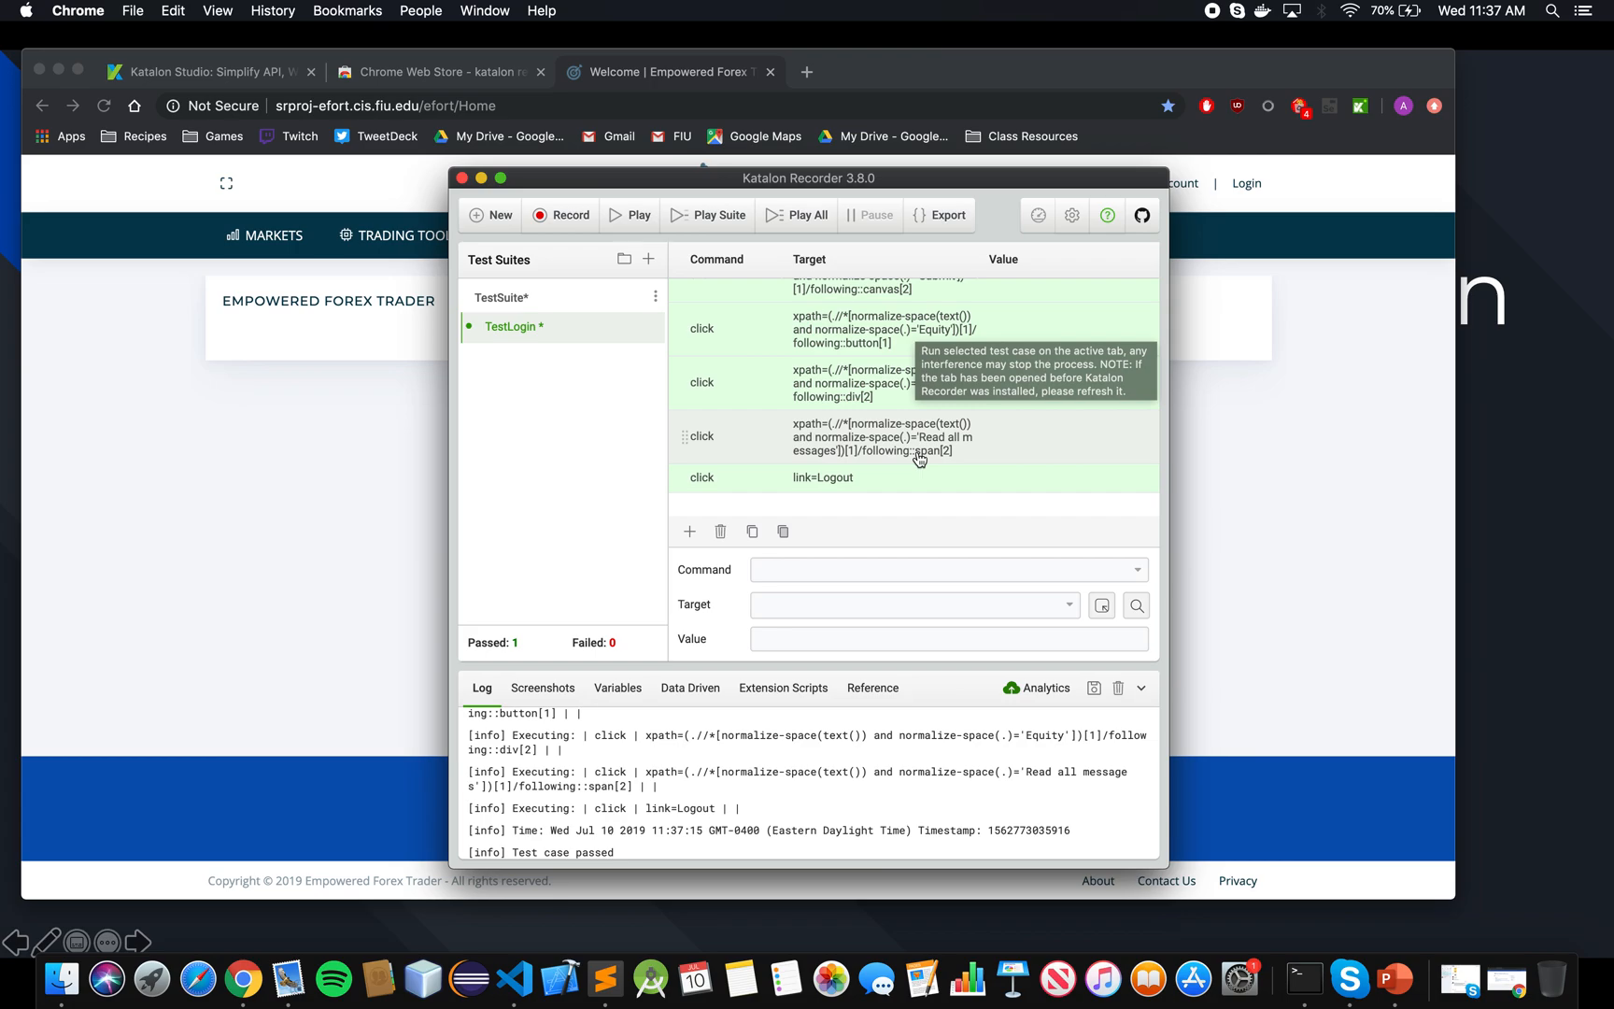
mouse_move(555, 654)
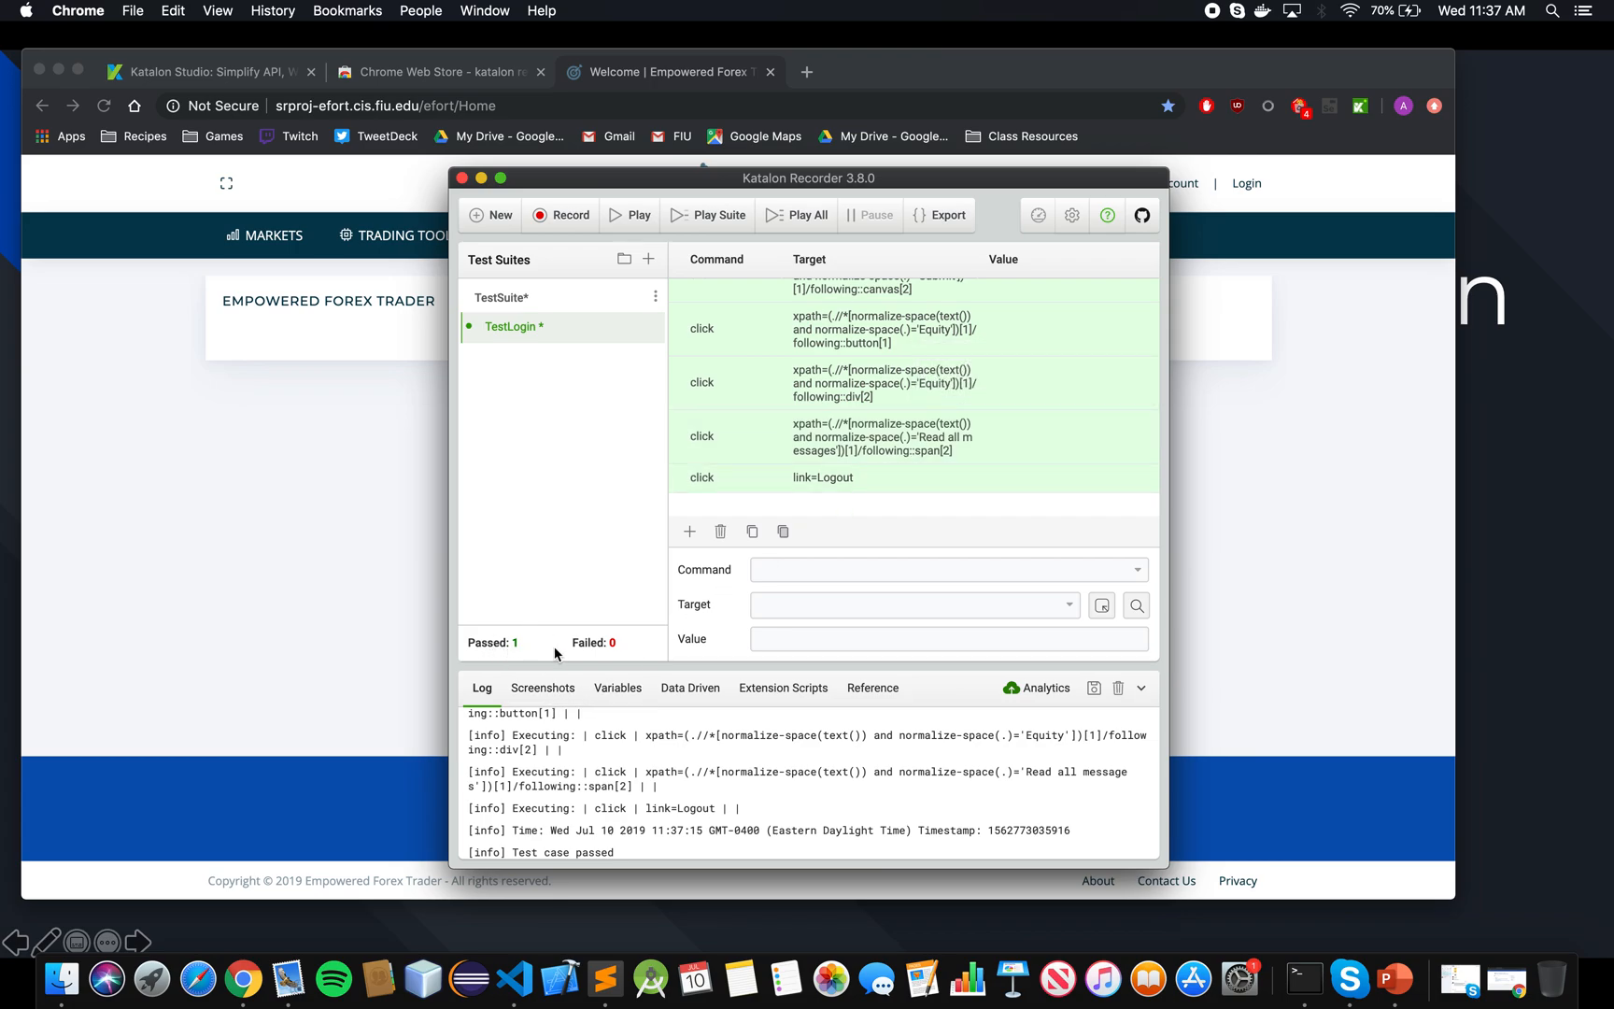
mouse_move(618, 598)
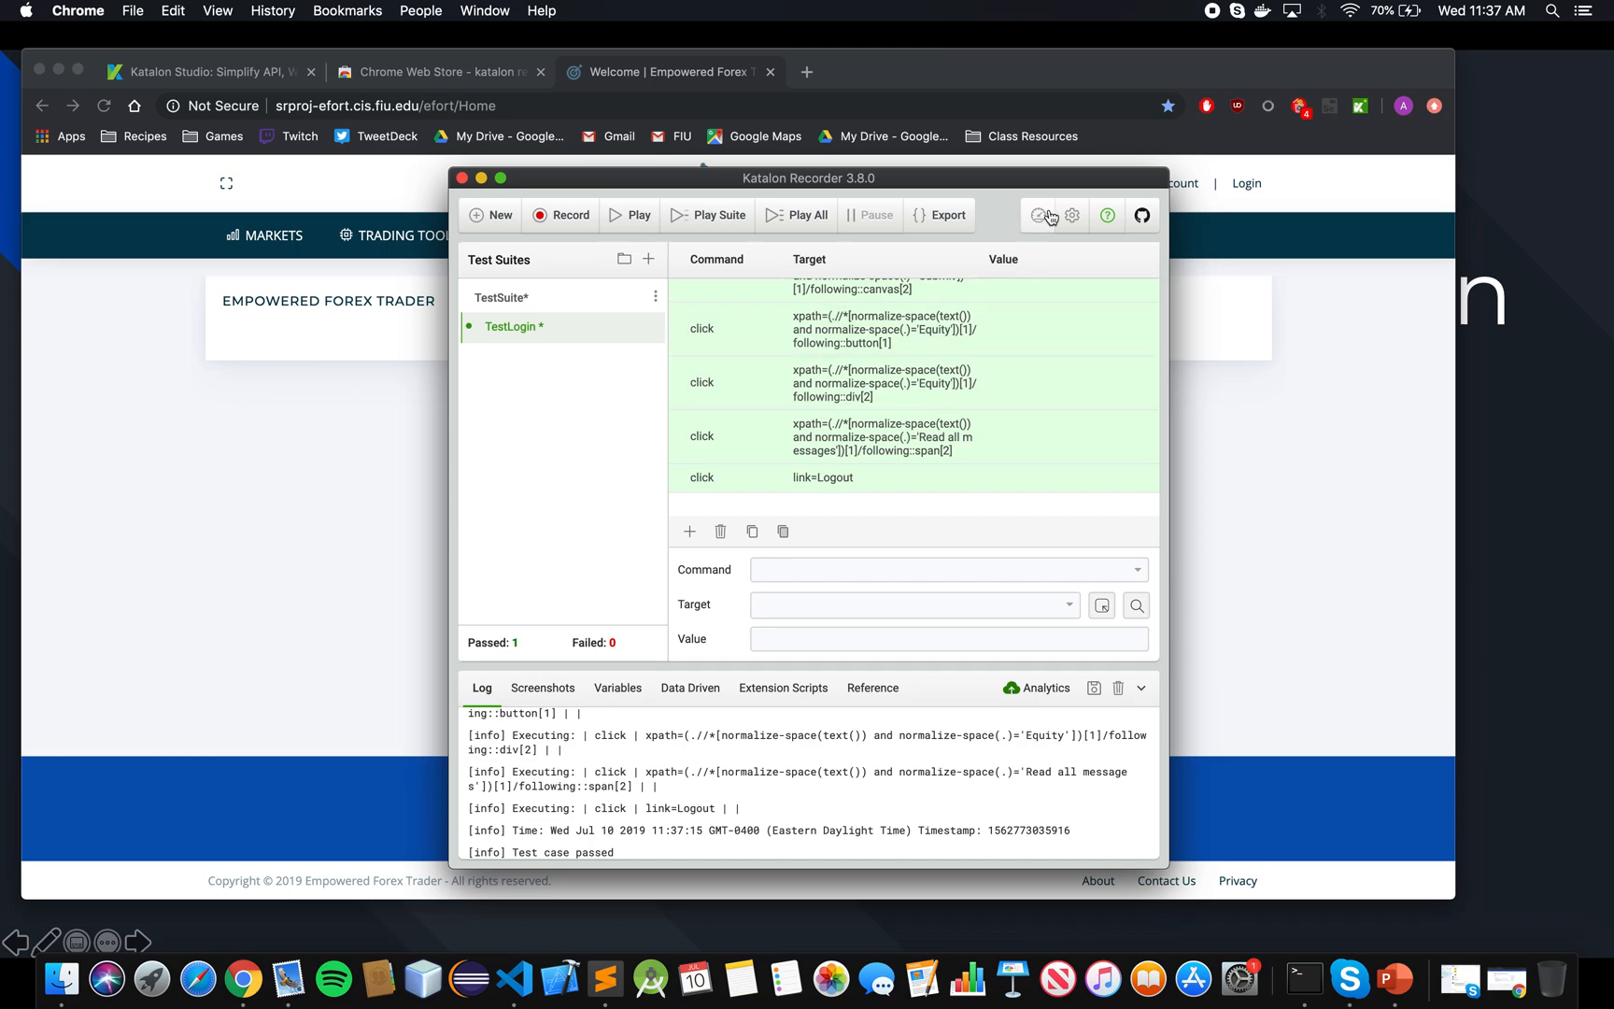
- Show the replay speed slider, set to fast, after the passed TestLogin run
click(1039, 214)
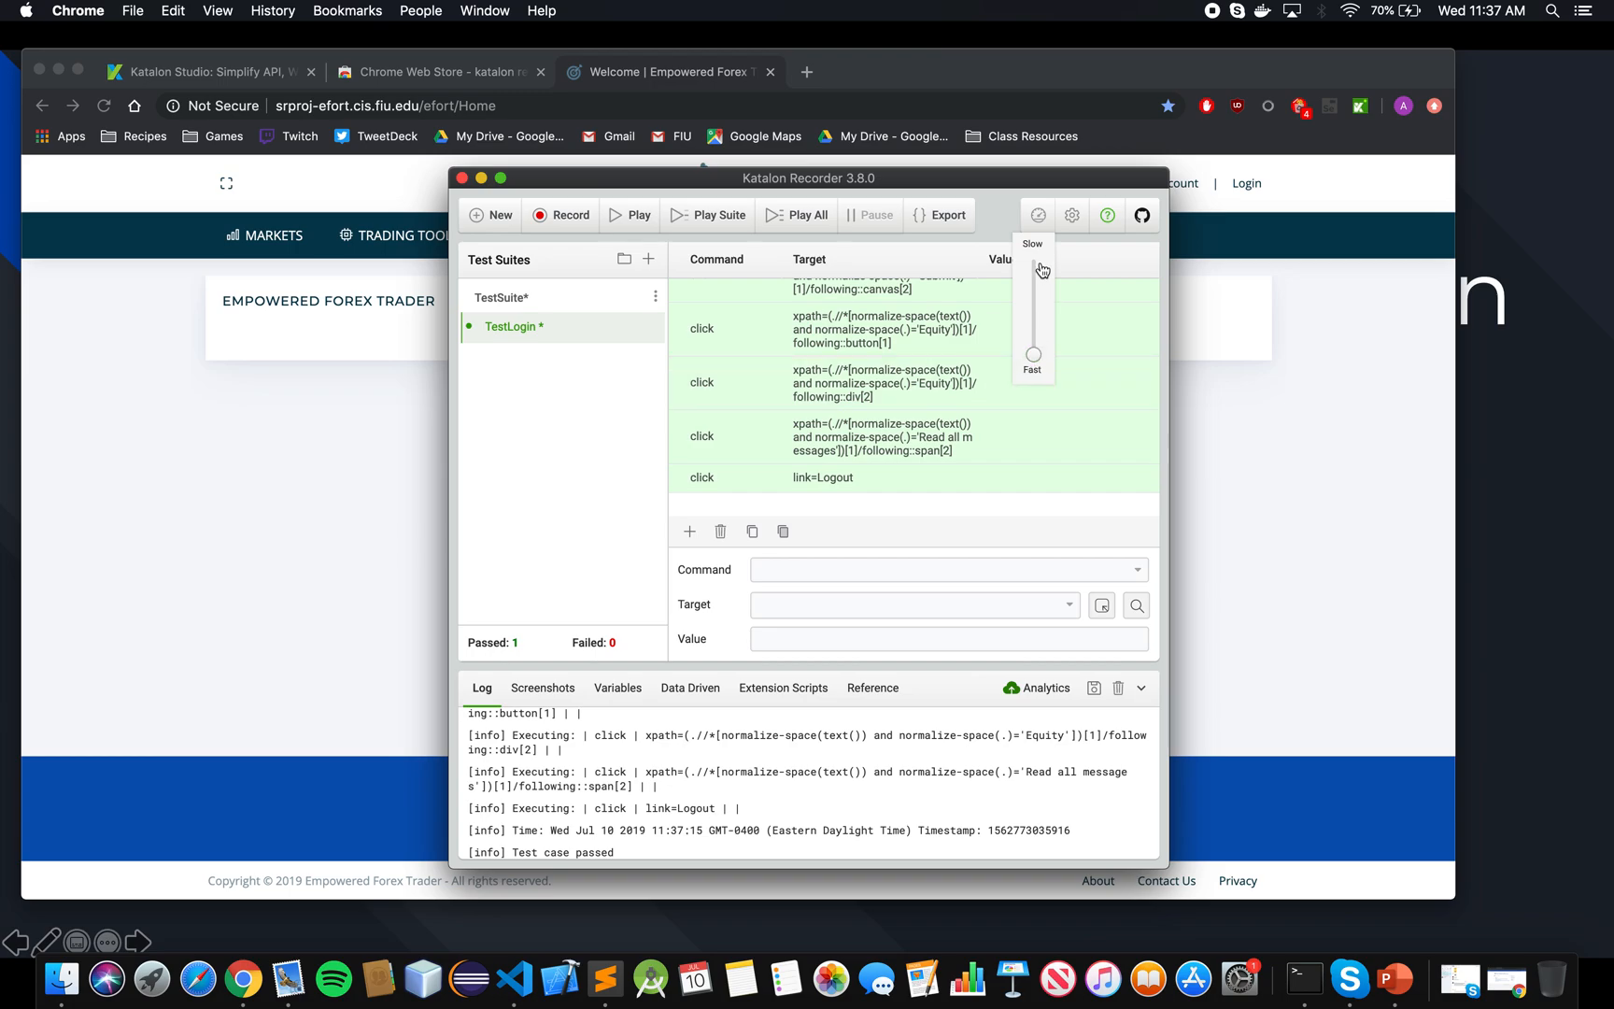
mouse_move(1020, 290)
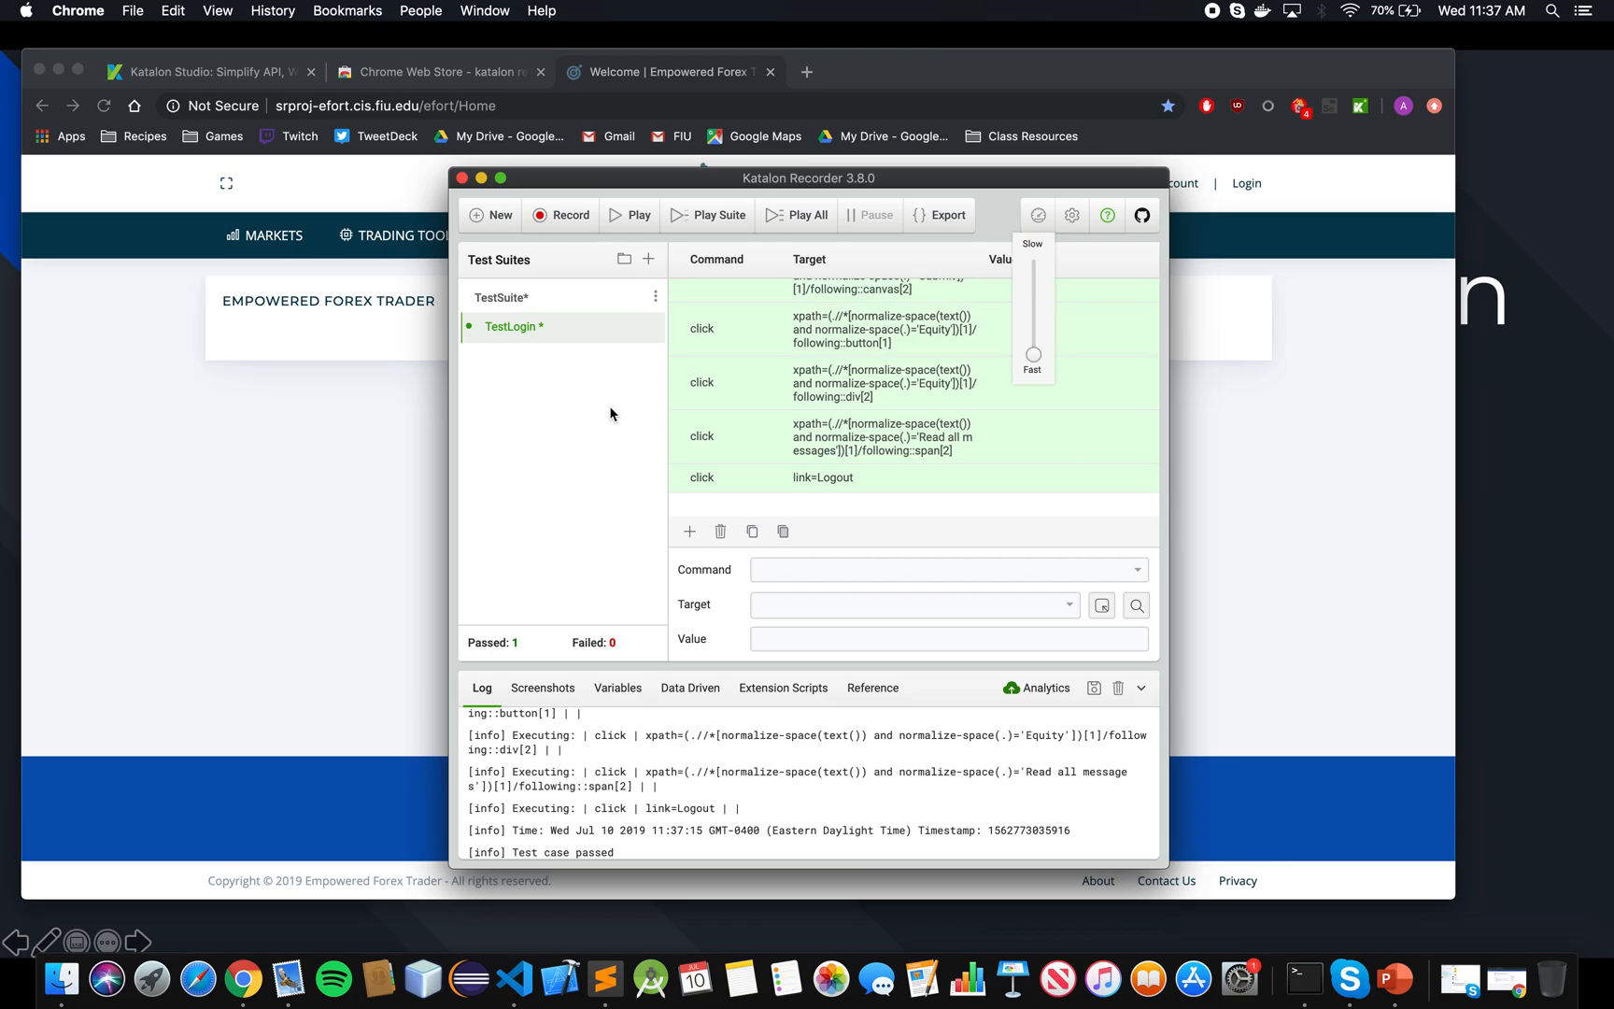
mouse_move(1013, 204)
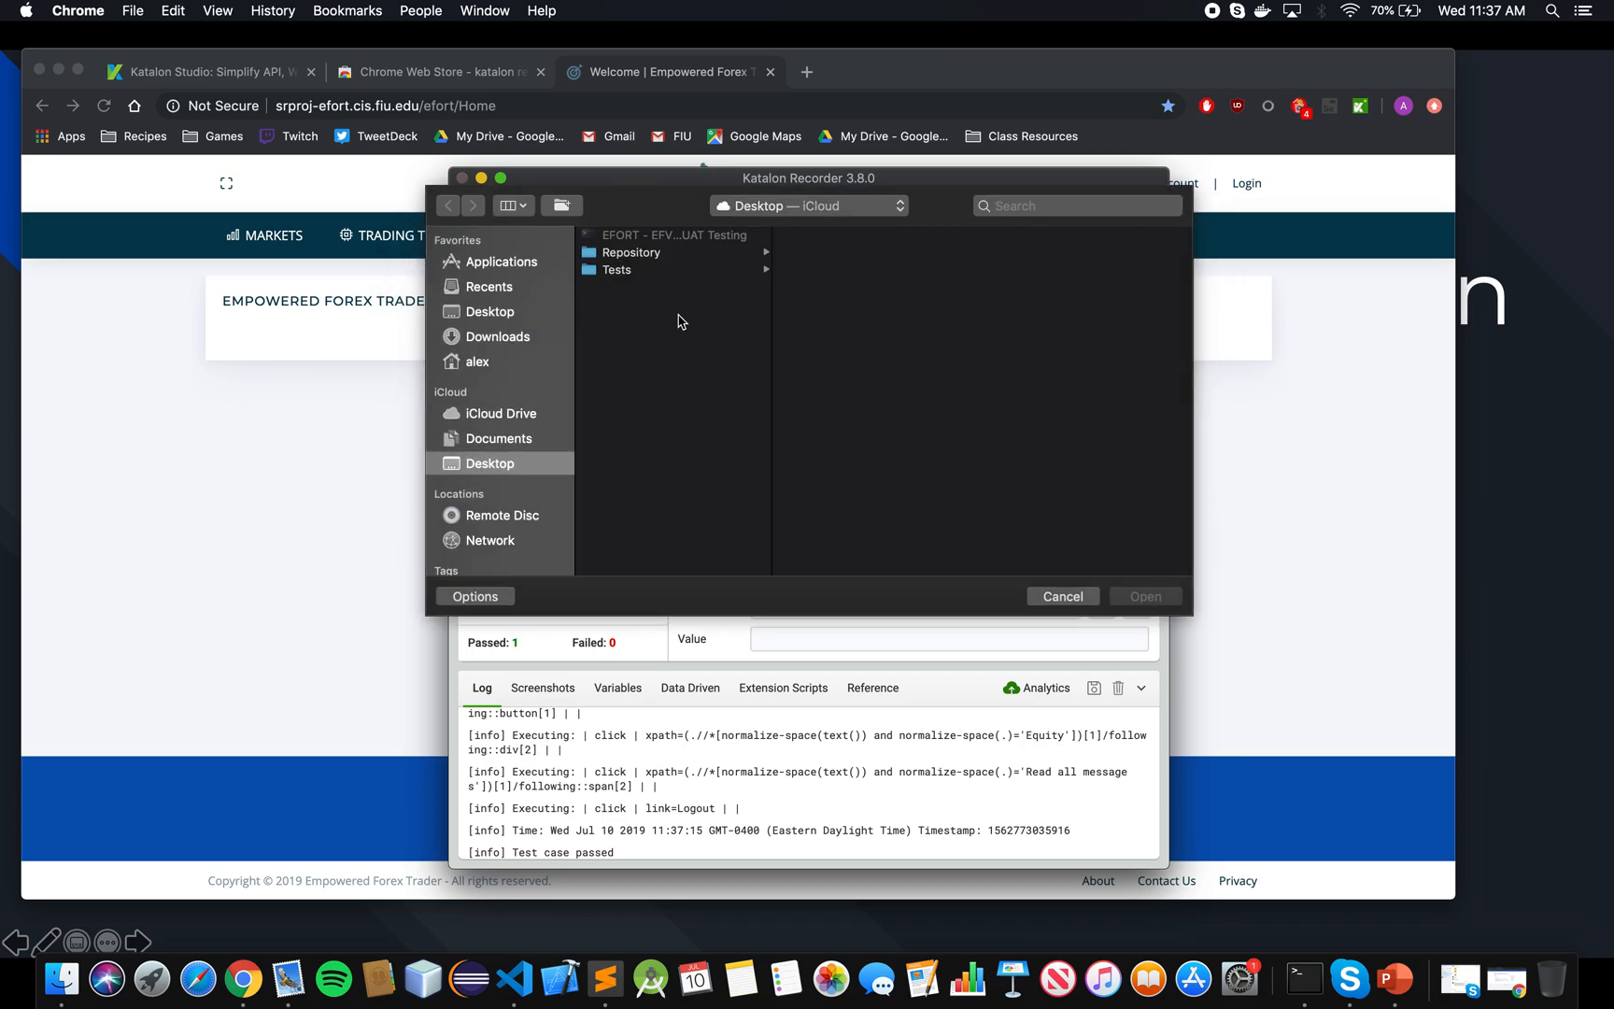
mouse_move(768, 321)
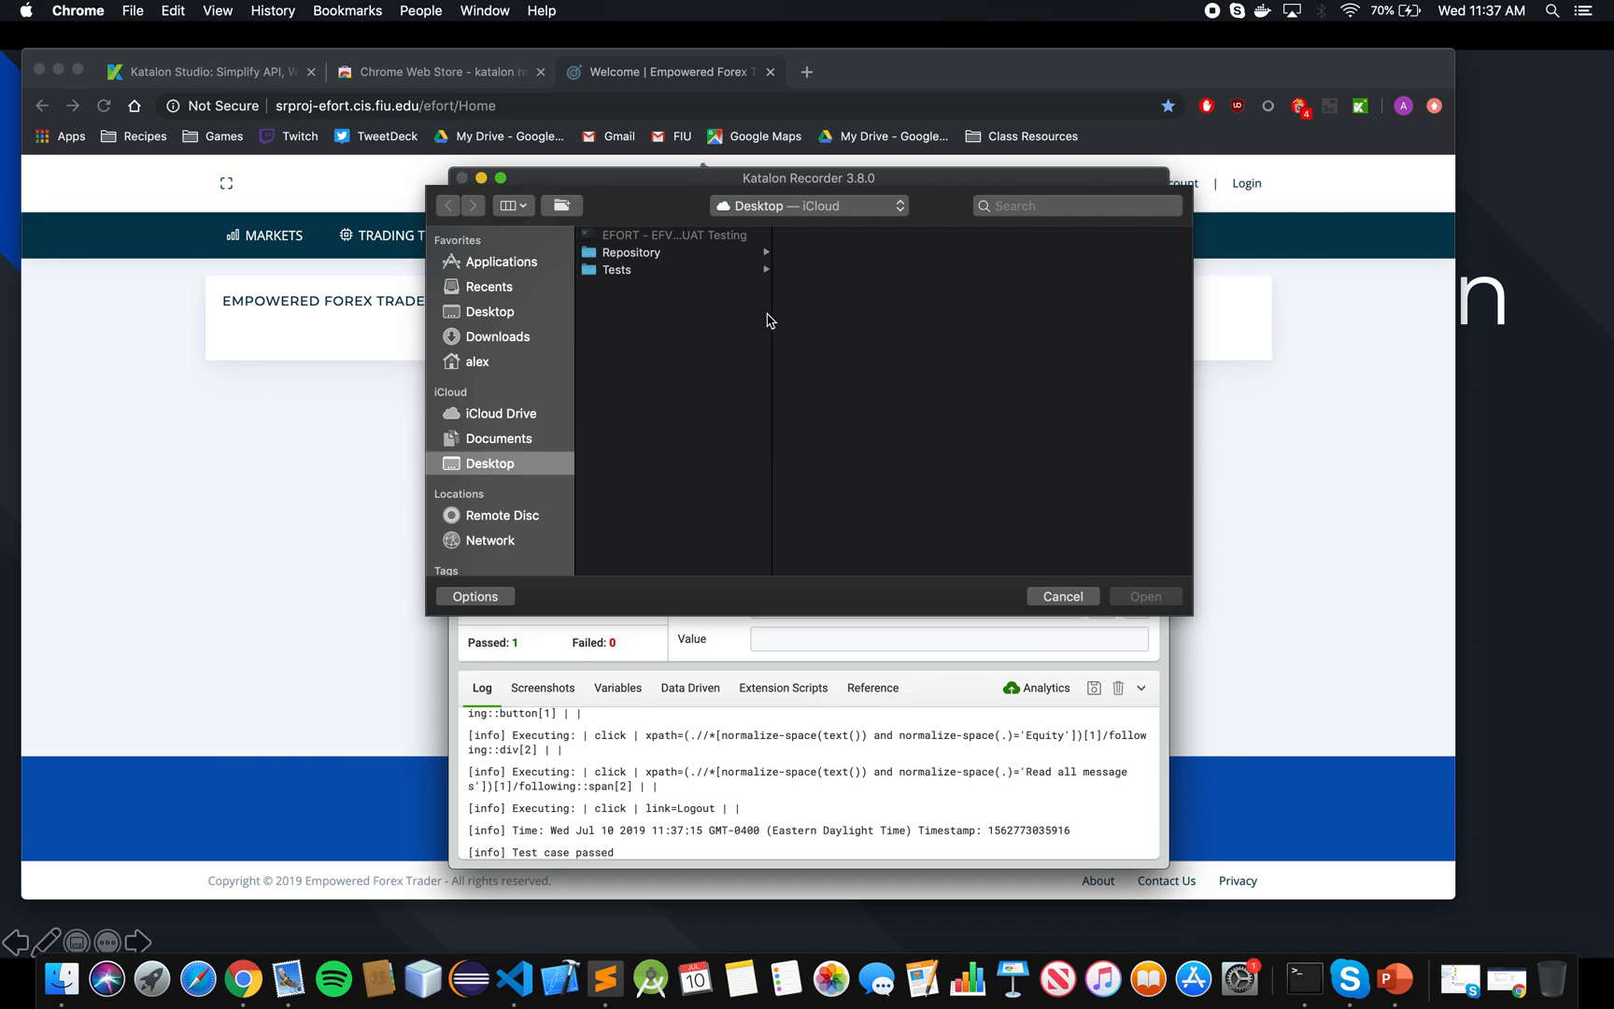
mouse_move(1098, 613)
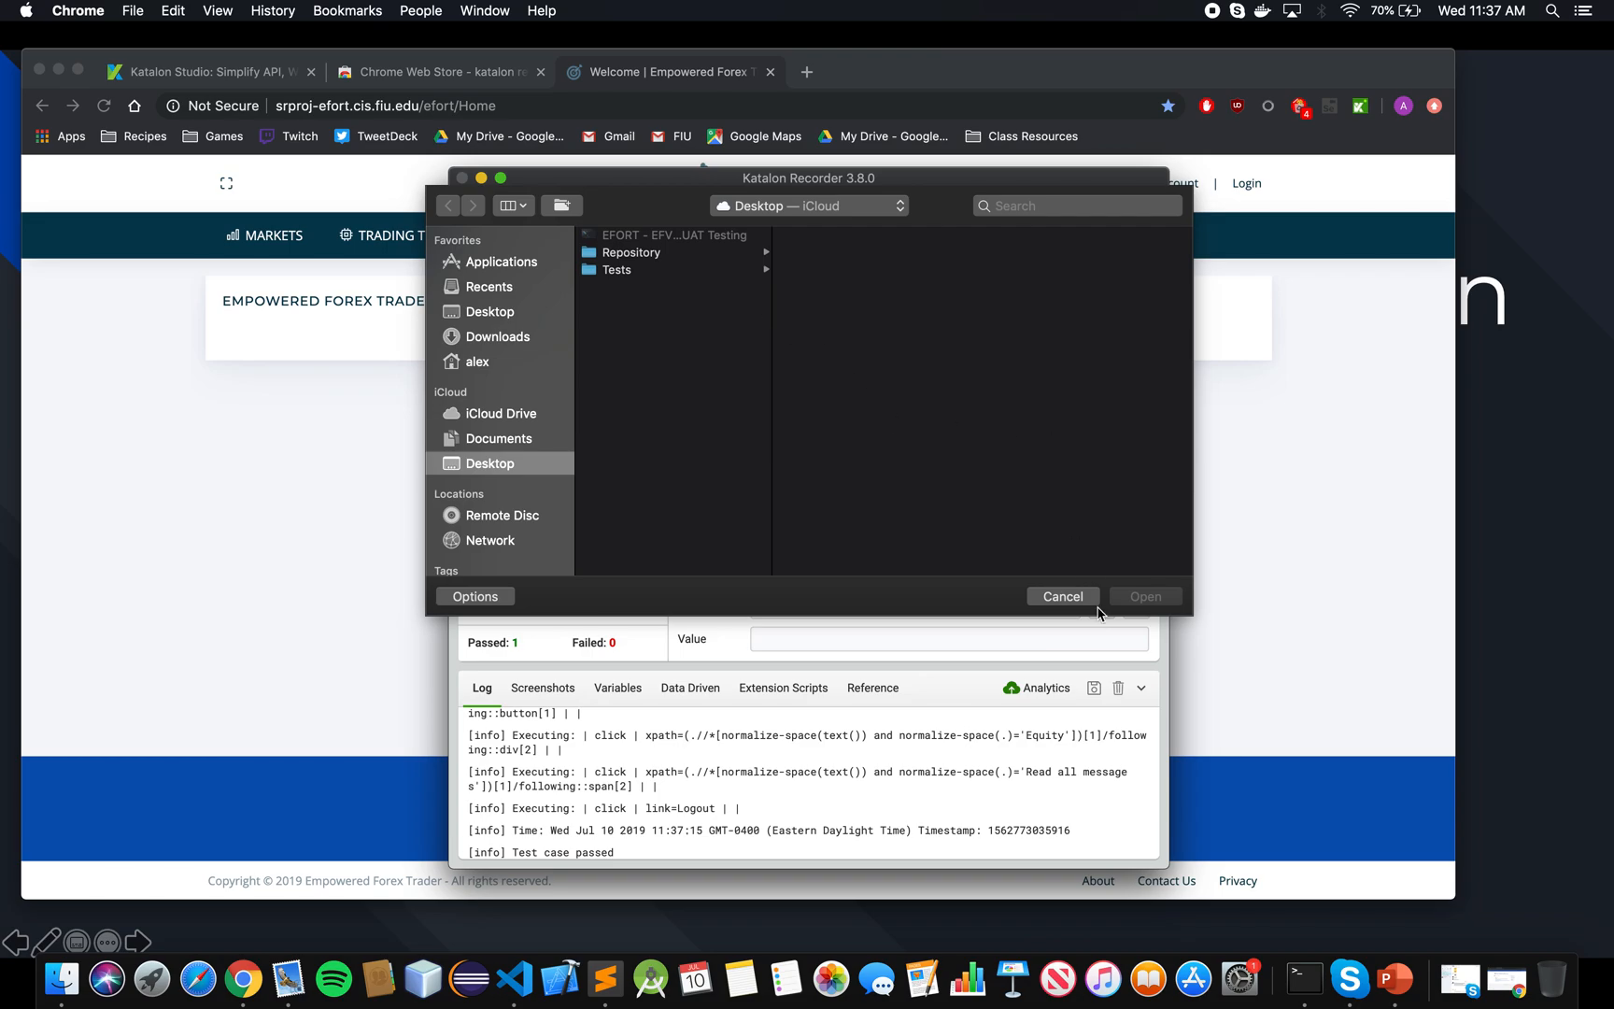
click(1062, 596)
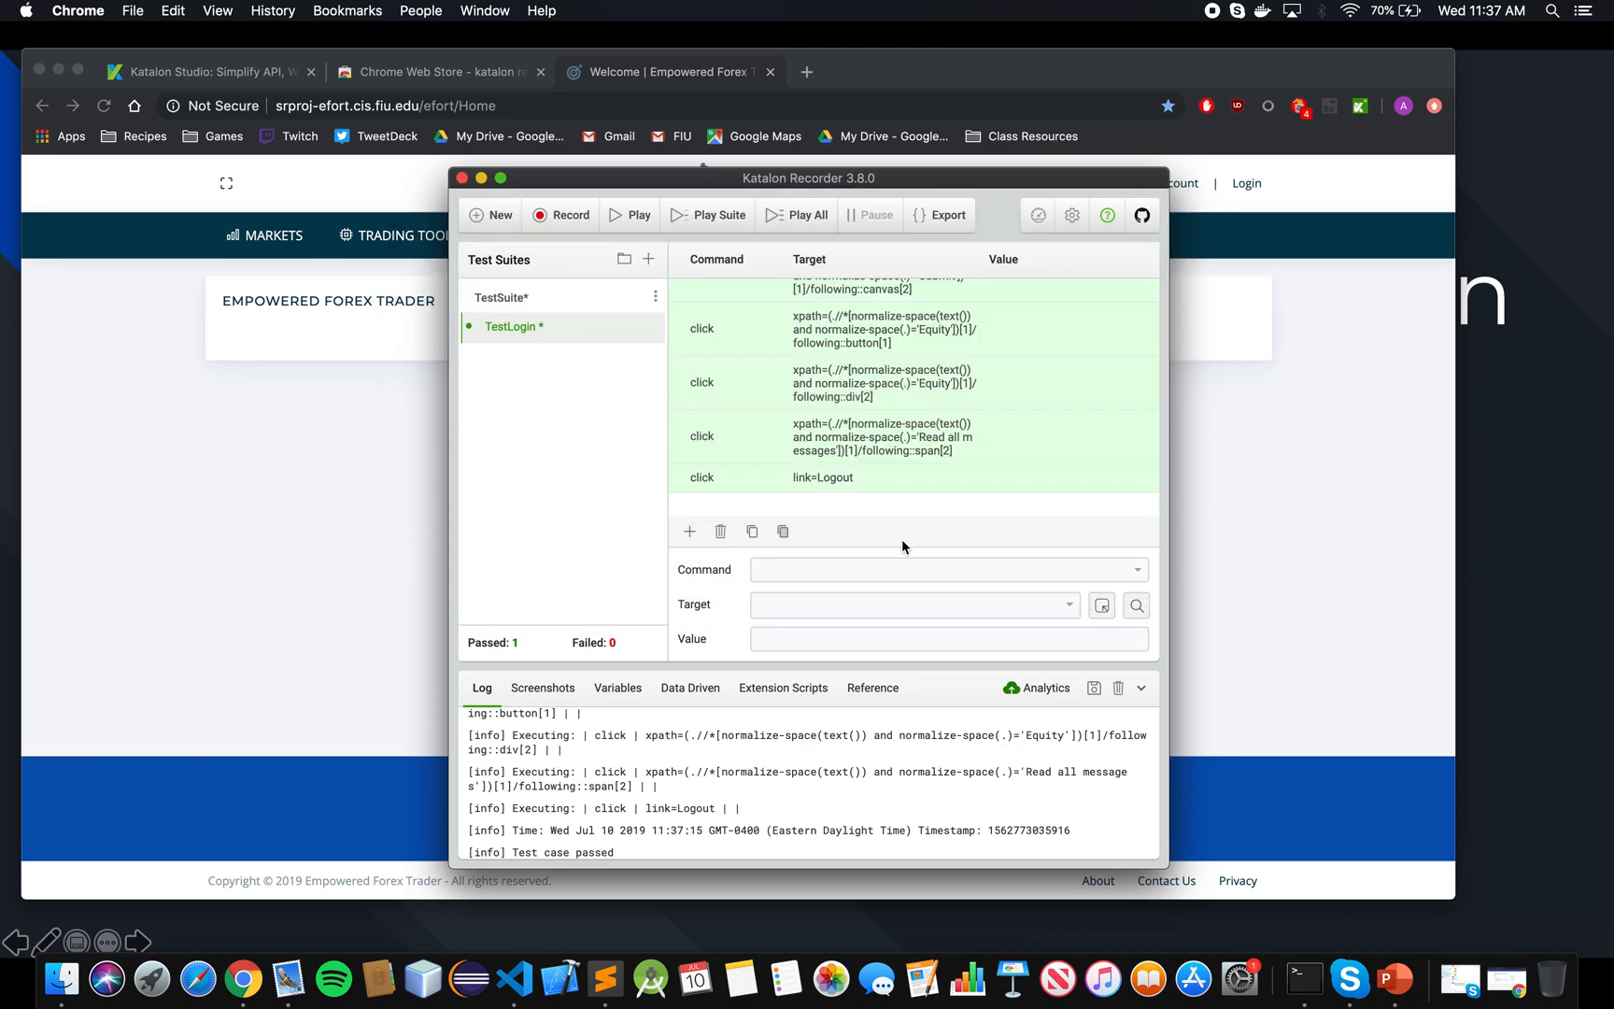
mouse_move(616, 480)
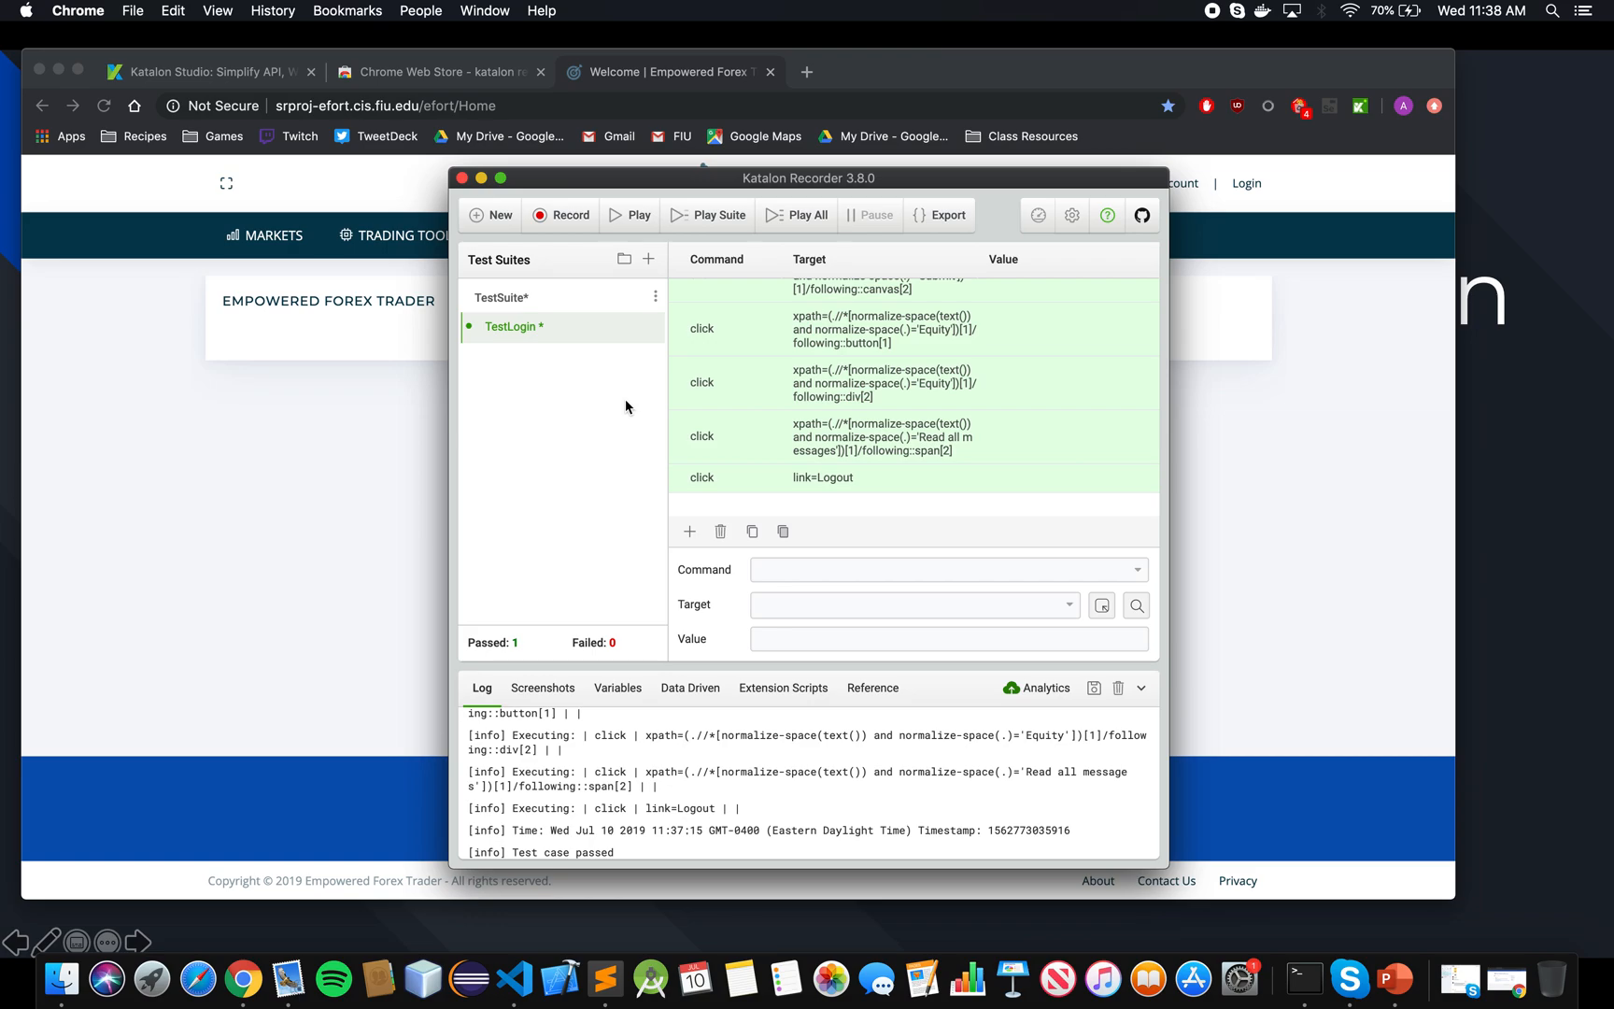
mouse_move(693, 353)
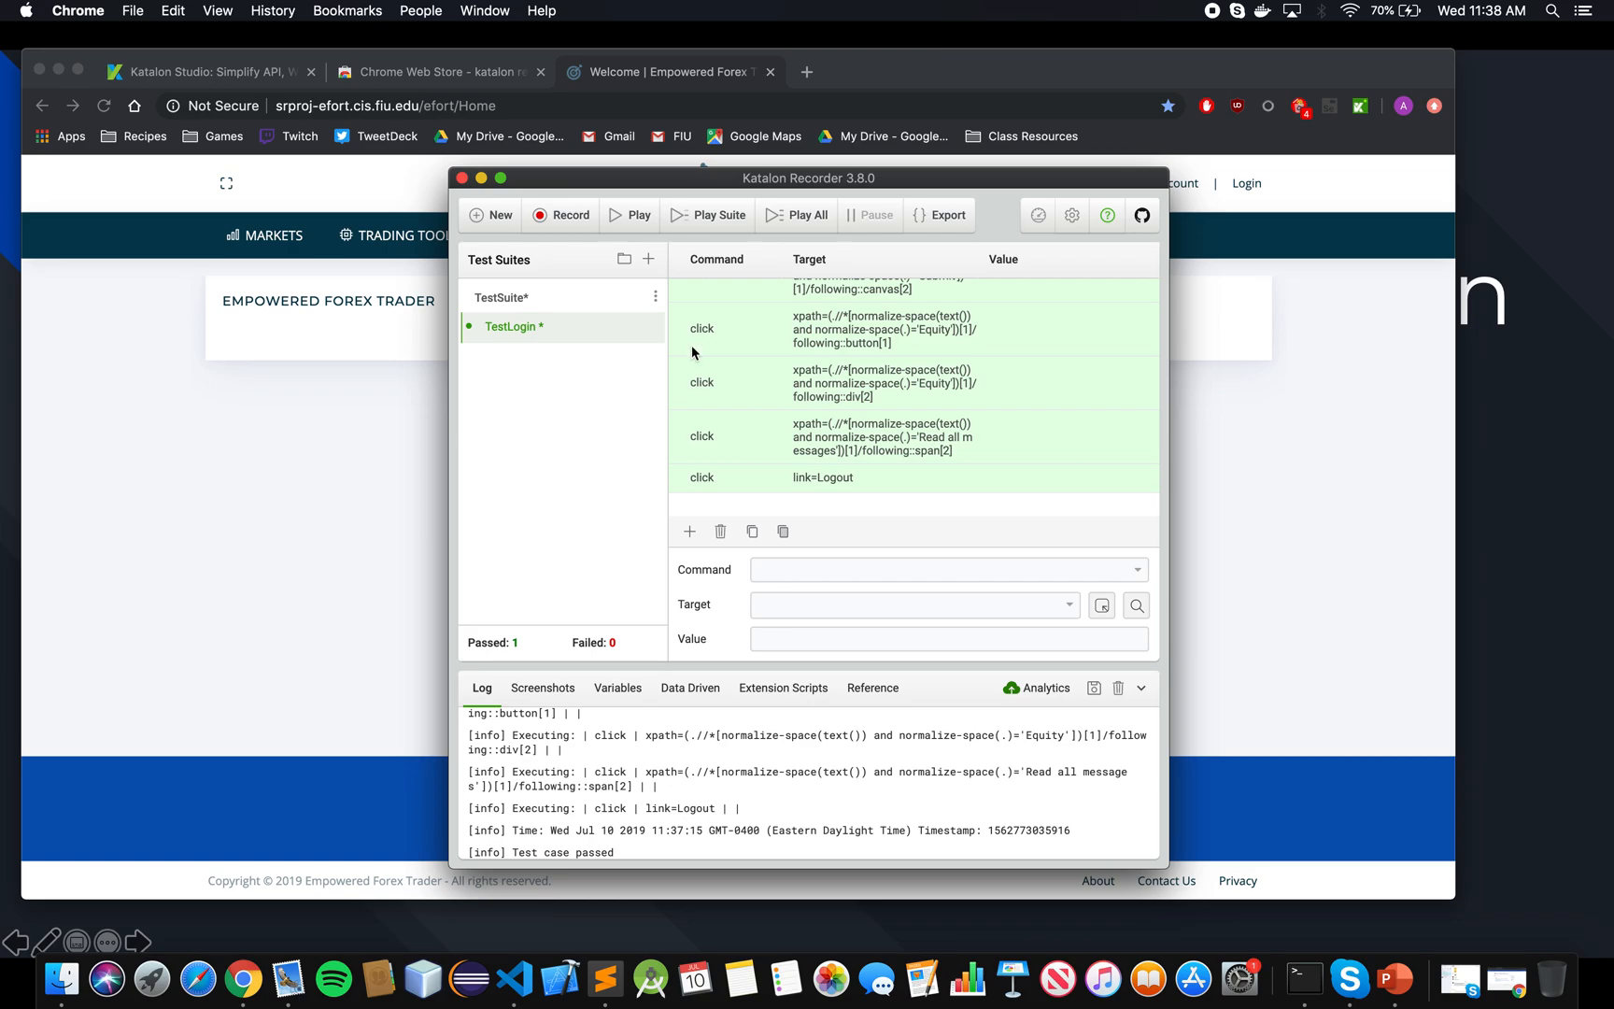
- Export TestLogin as a script, browse formats and keep C# (WebDriver + NUnit)
click(939, 215)
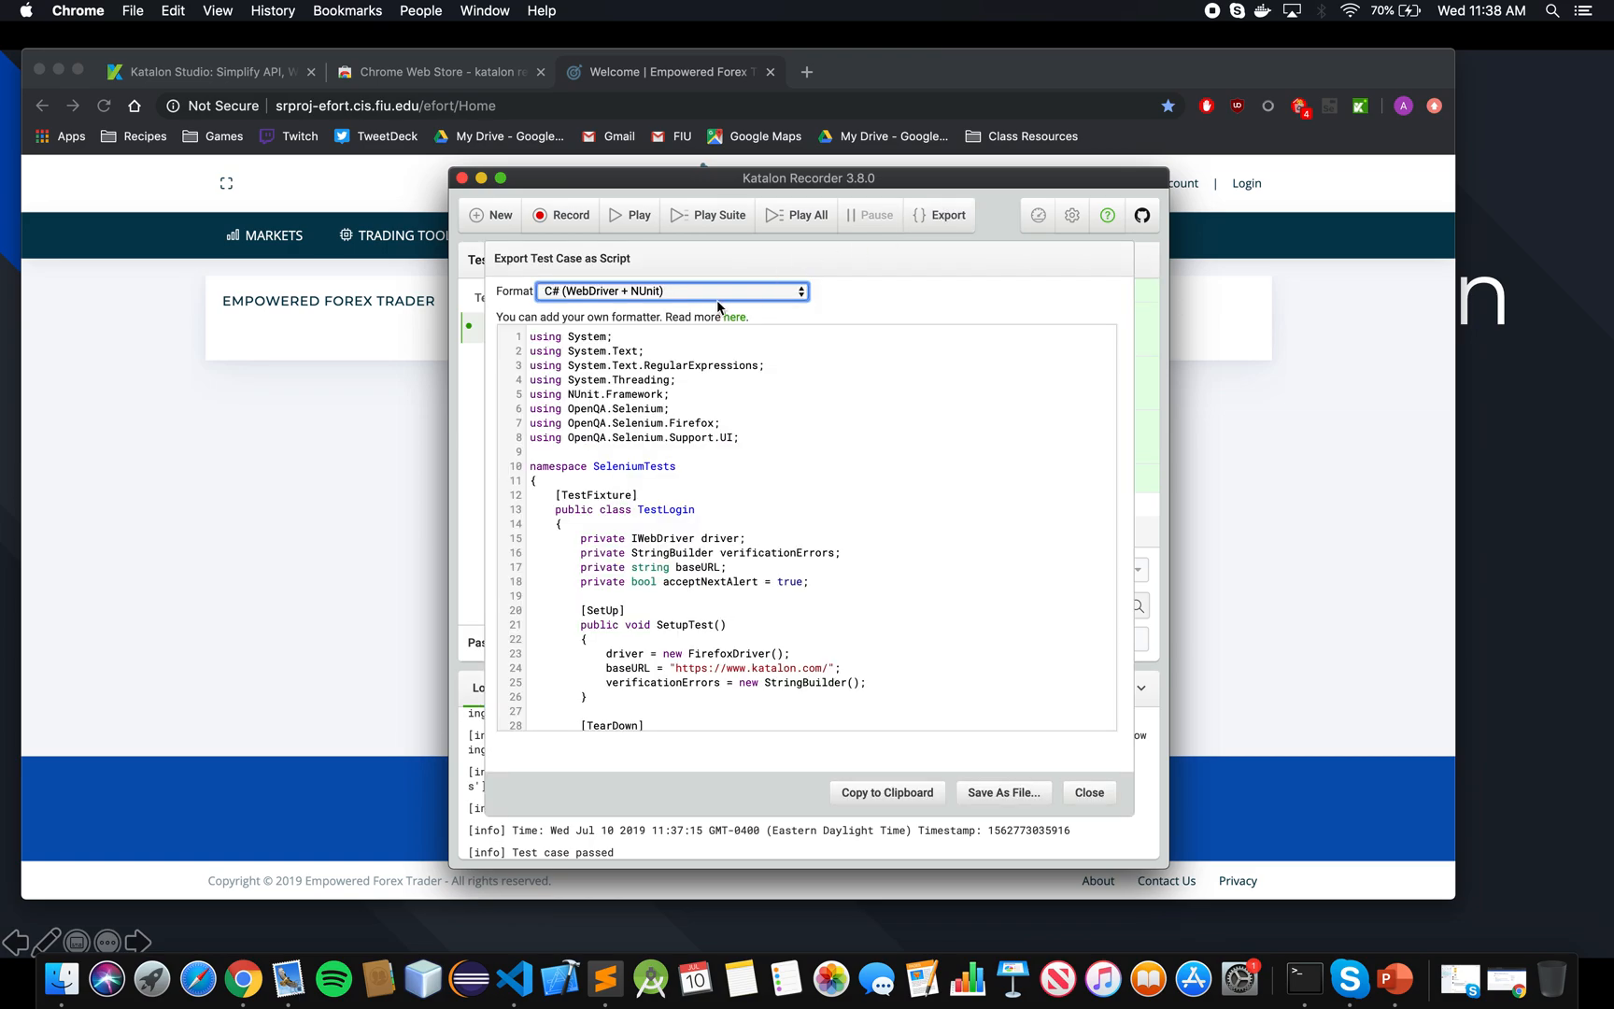
click(672, 291)
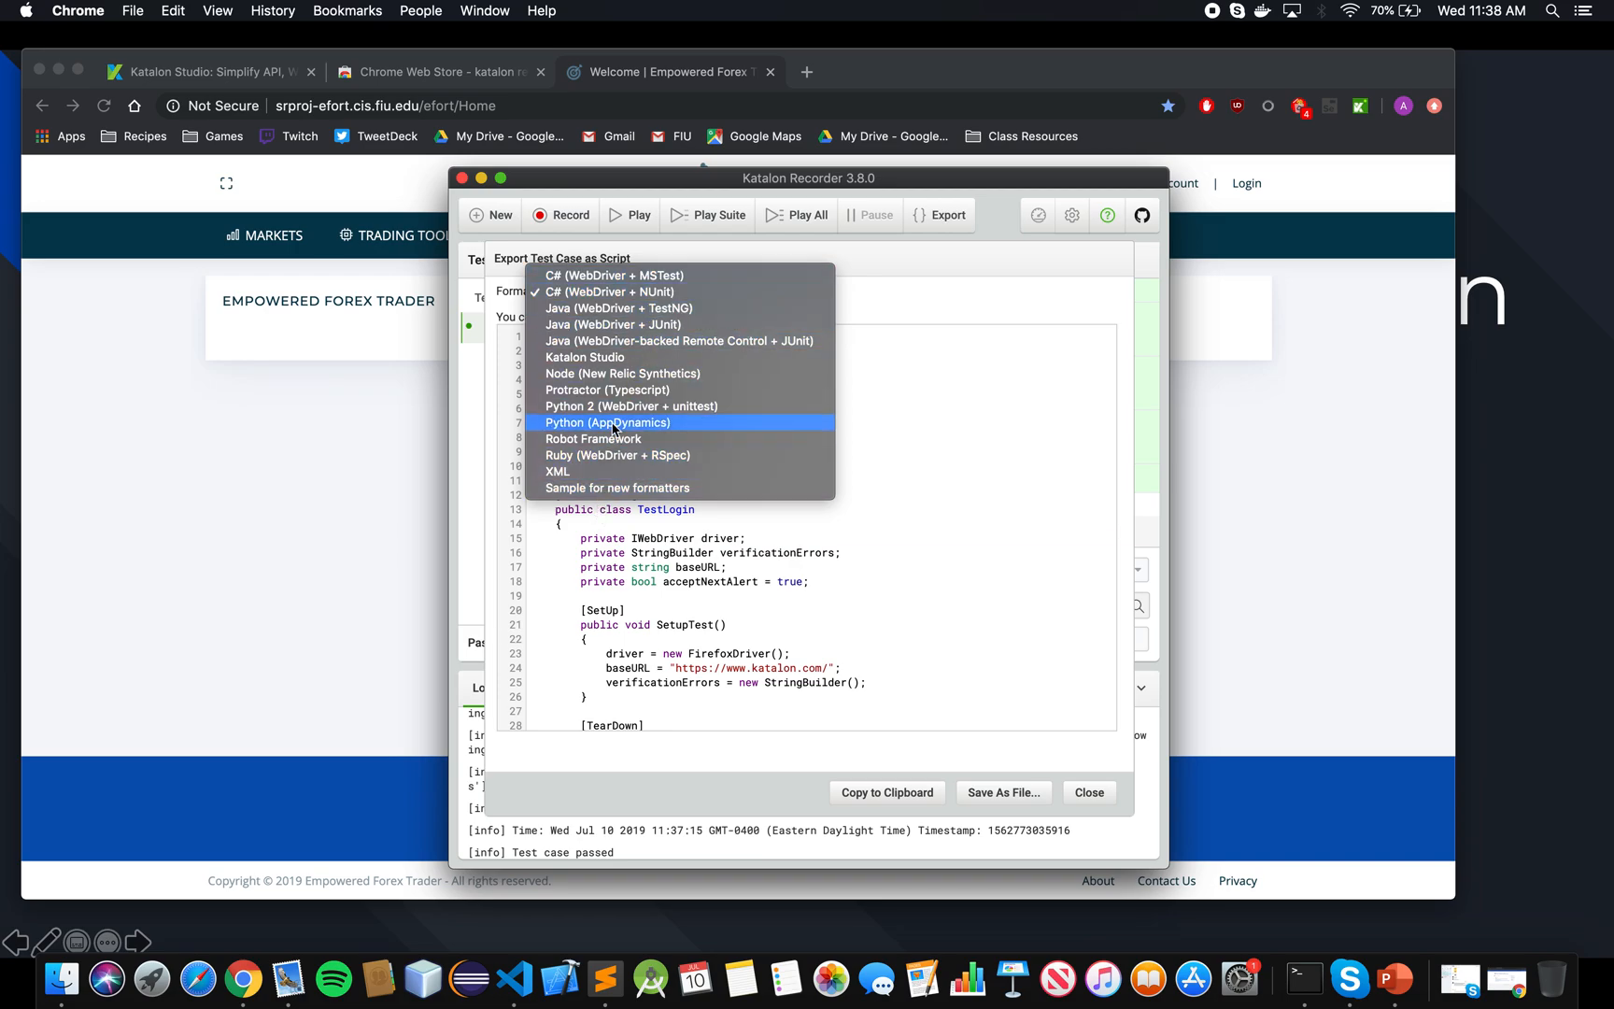
mouse_move(613, 325)
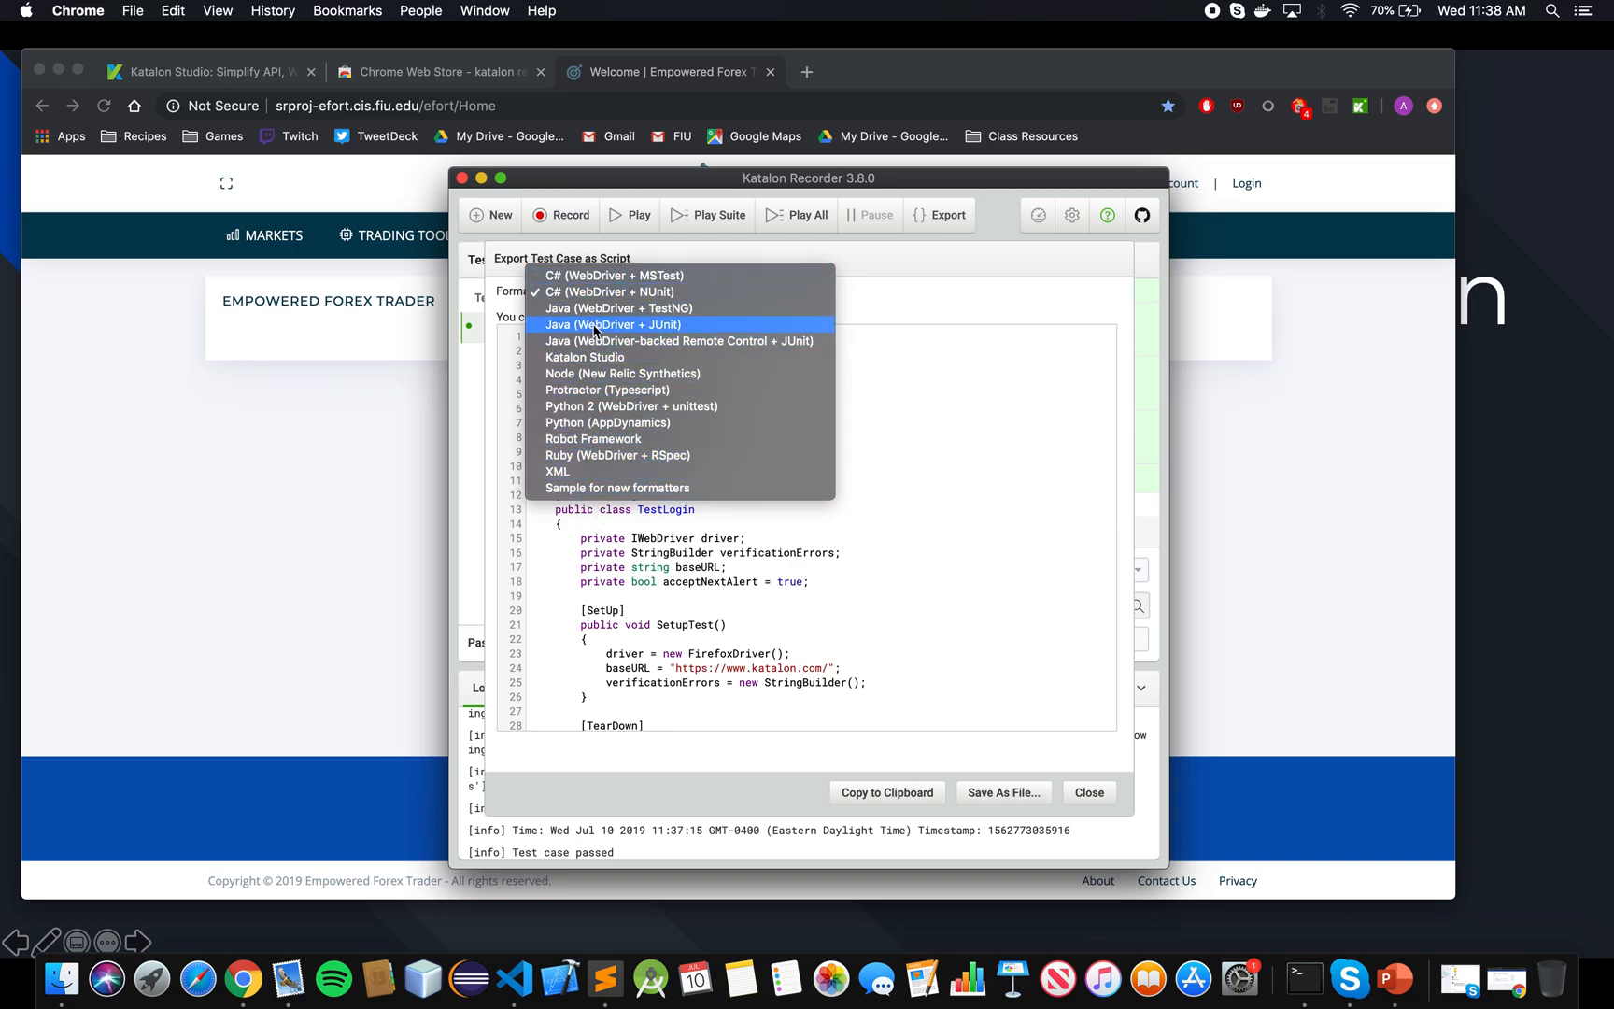
click(609, 292)
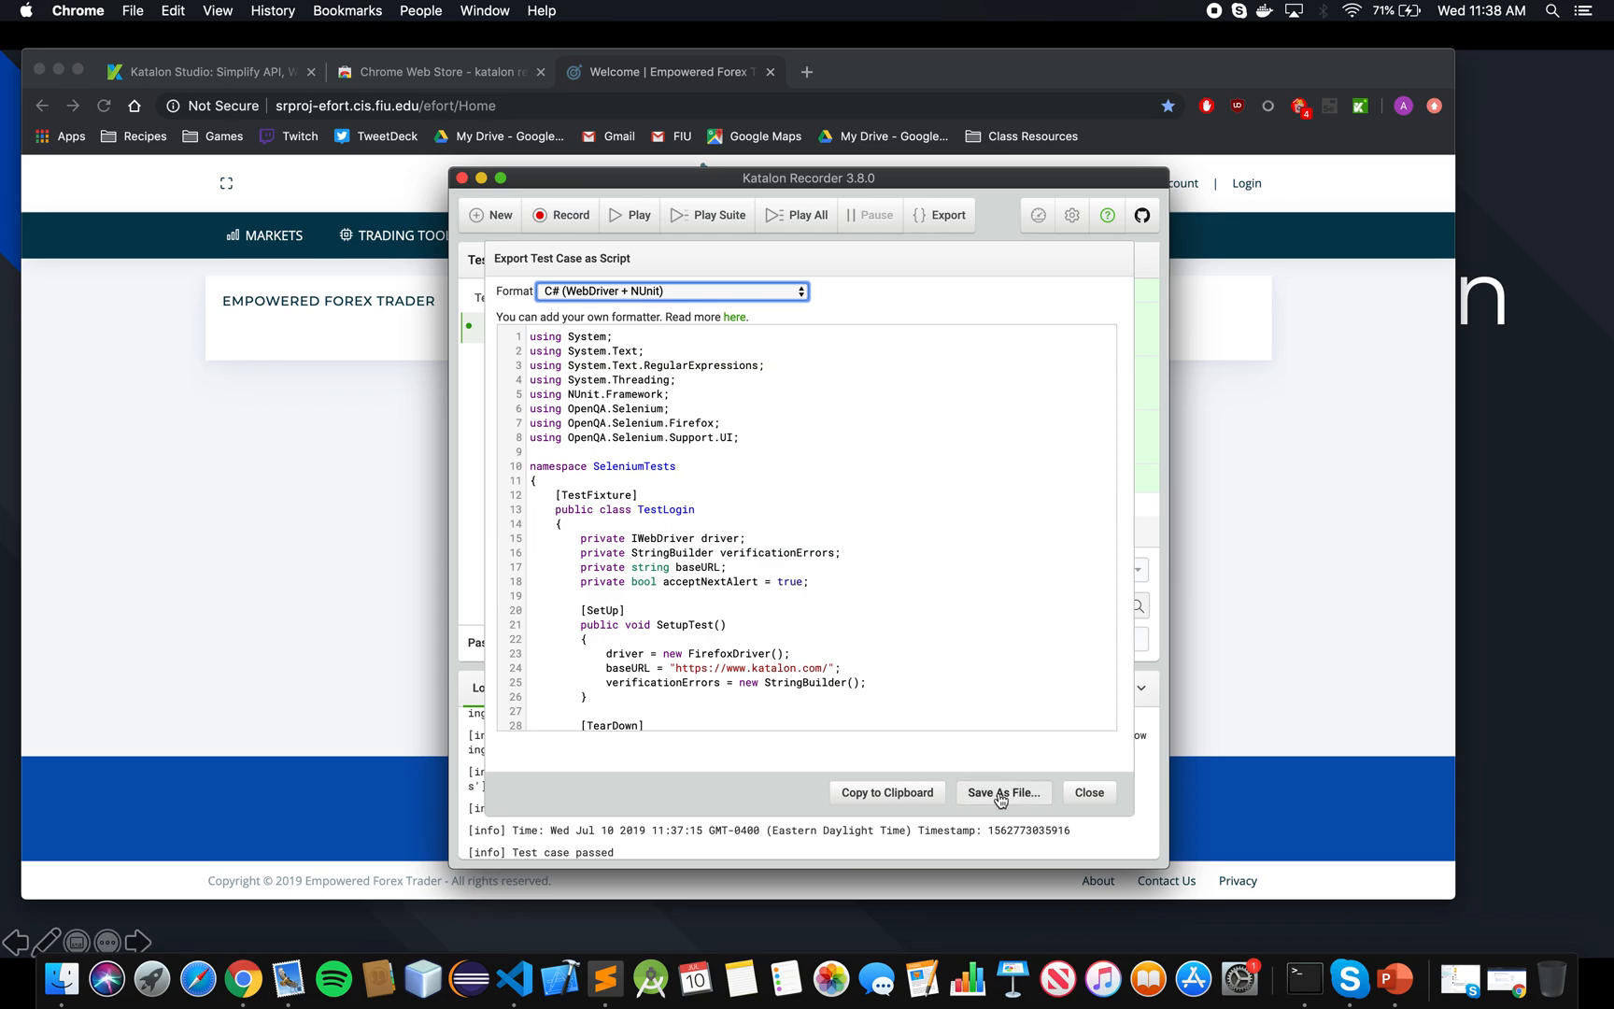
- Cancel saving the C# script to a file and close the export window
click(1001, 792)
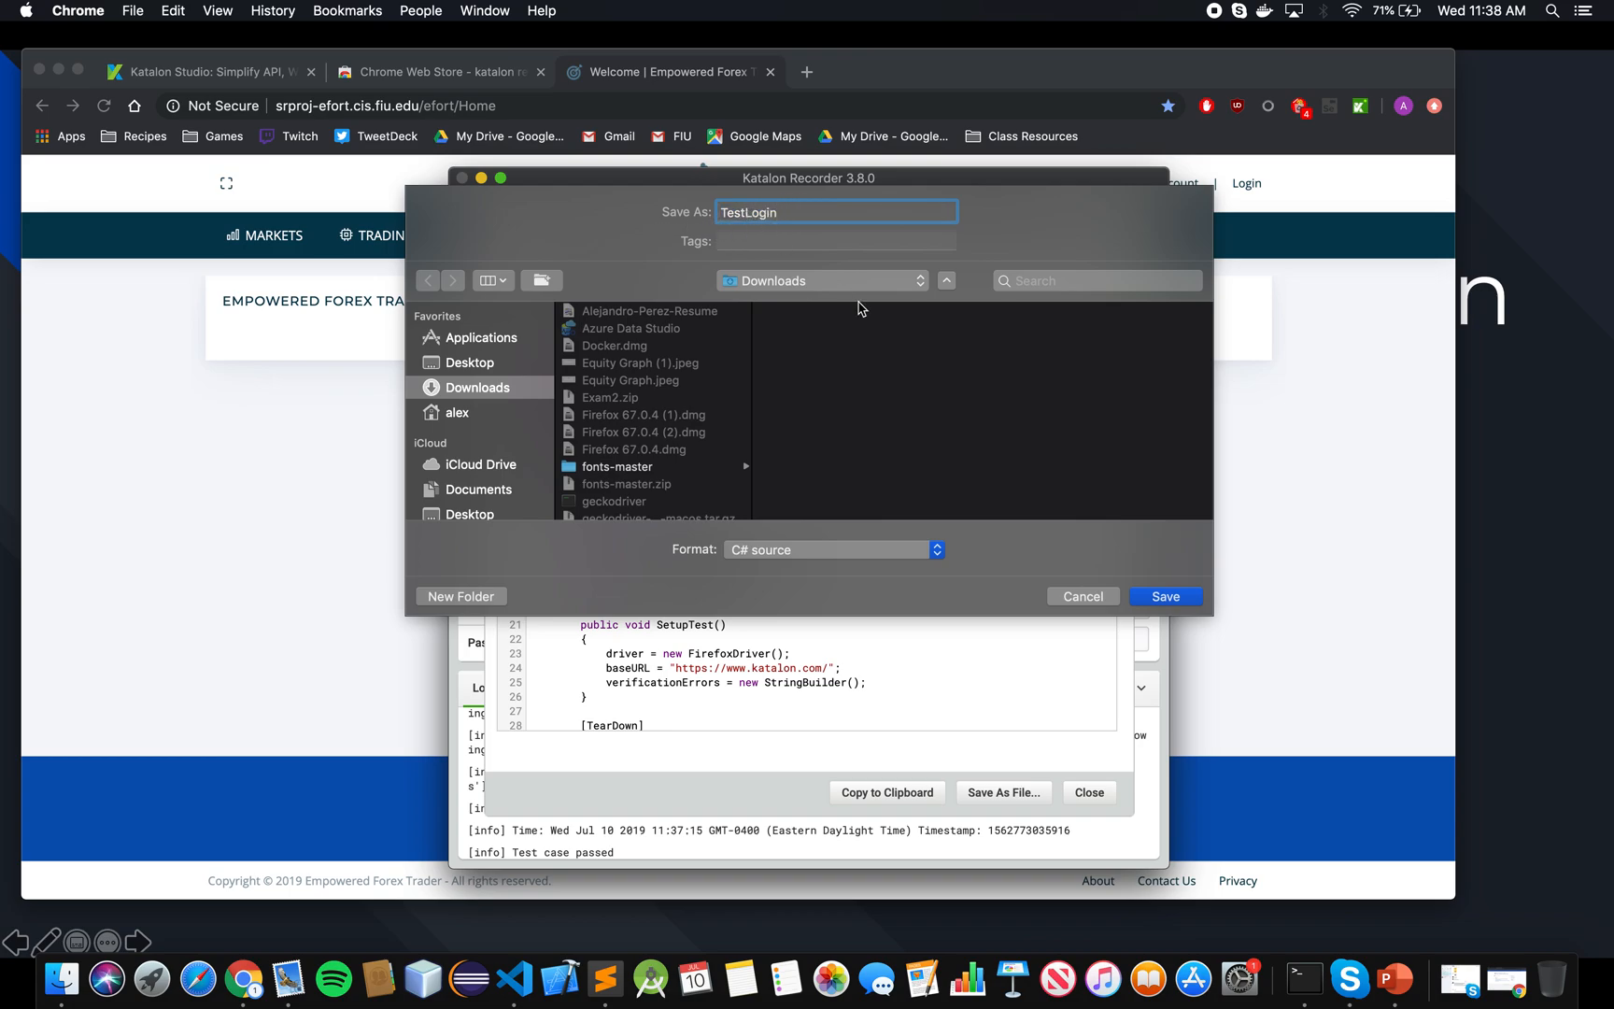
mouse_move(1074, 607)
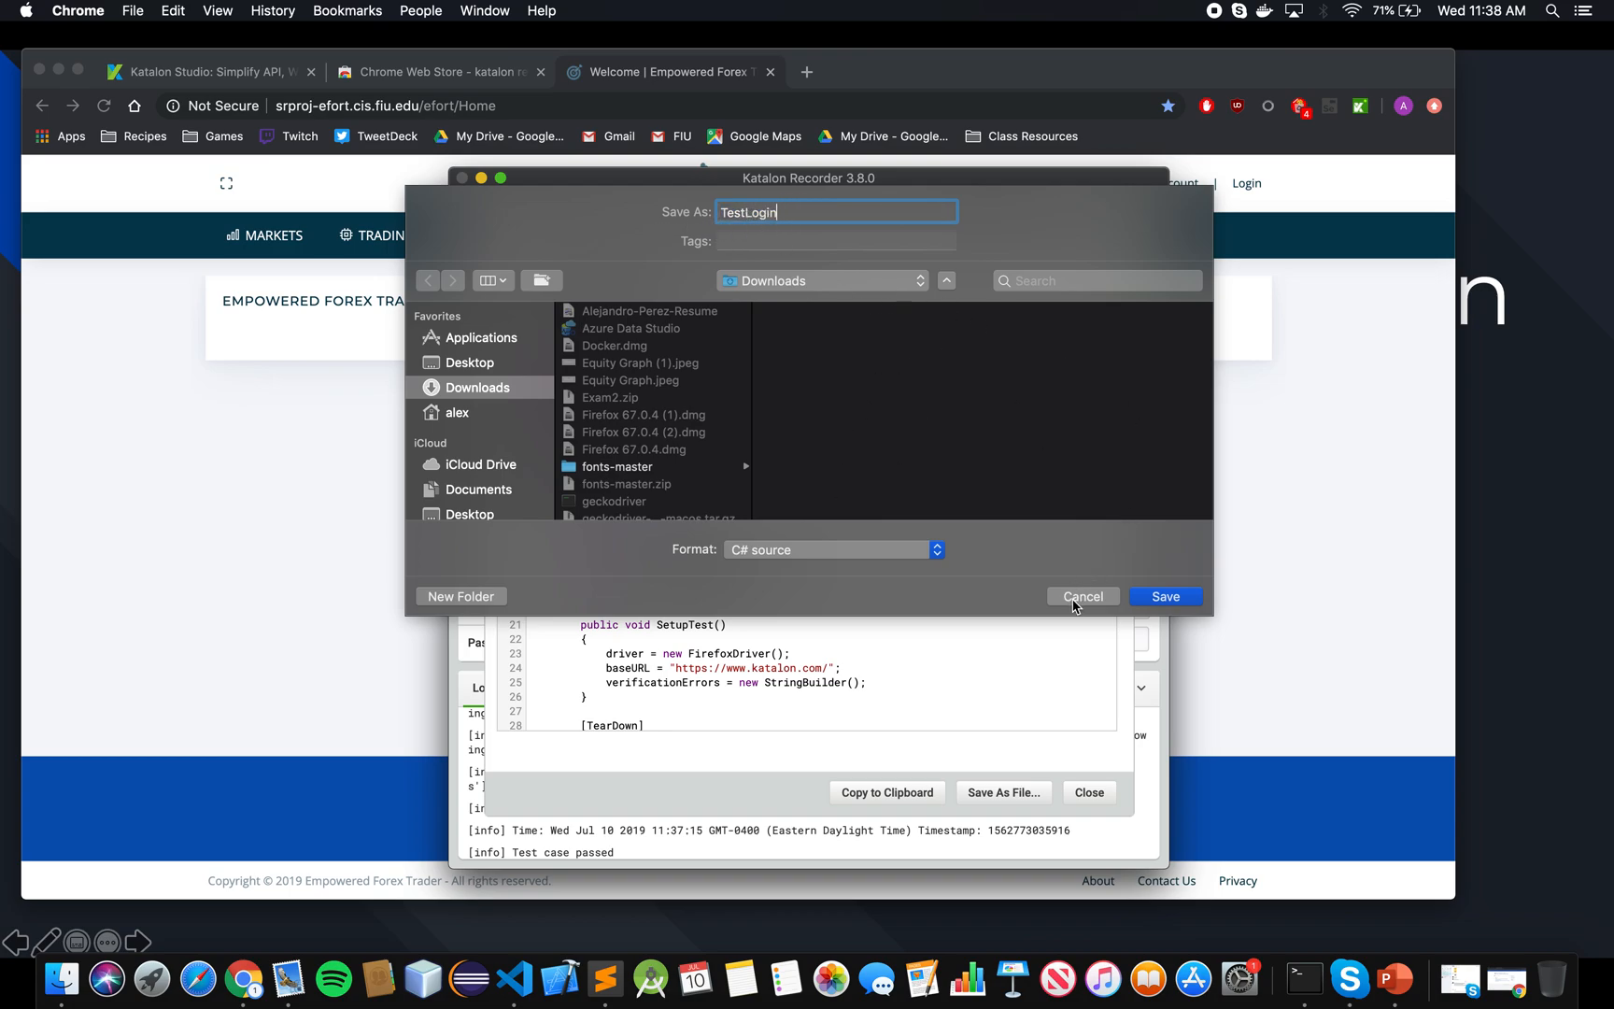
click(1082, 596)
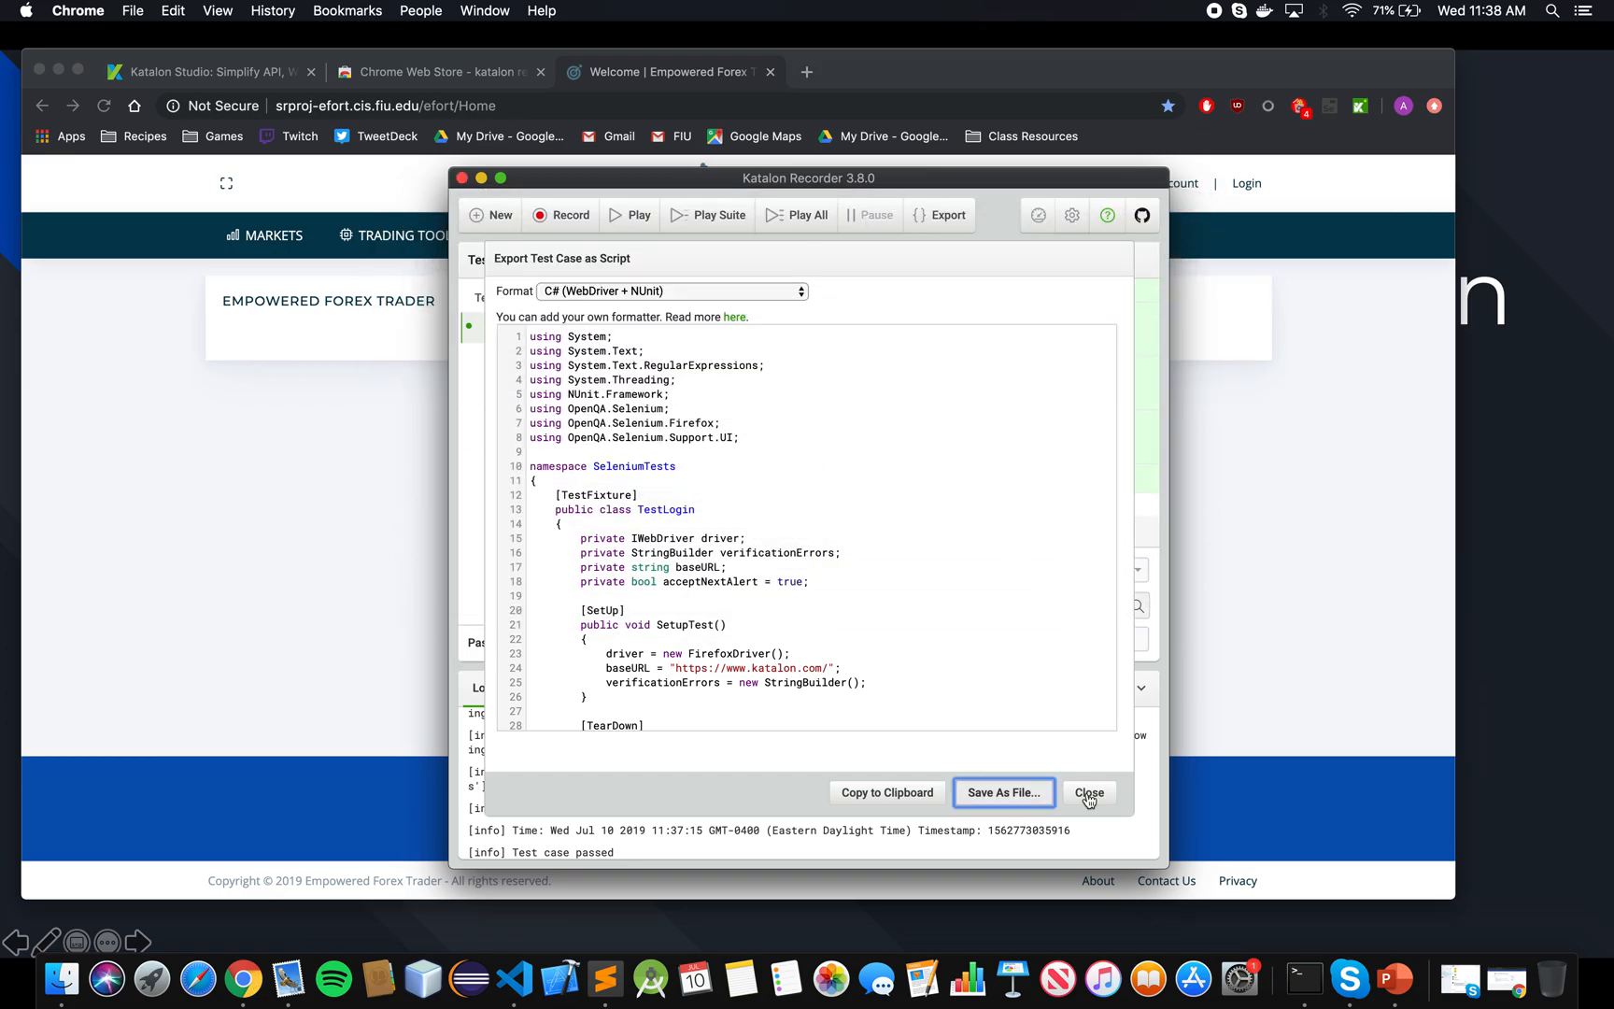
click(1087, 792)
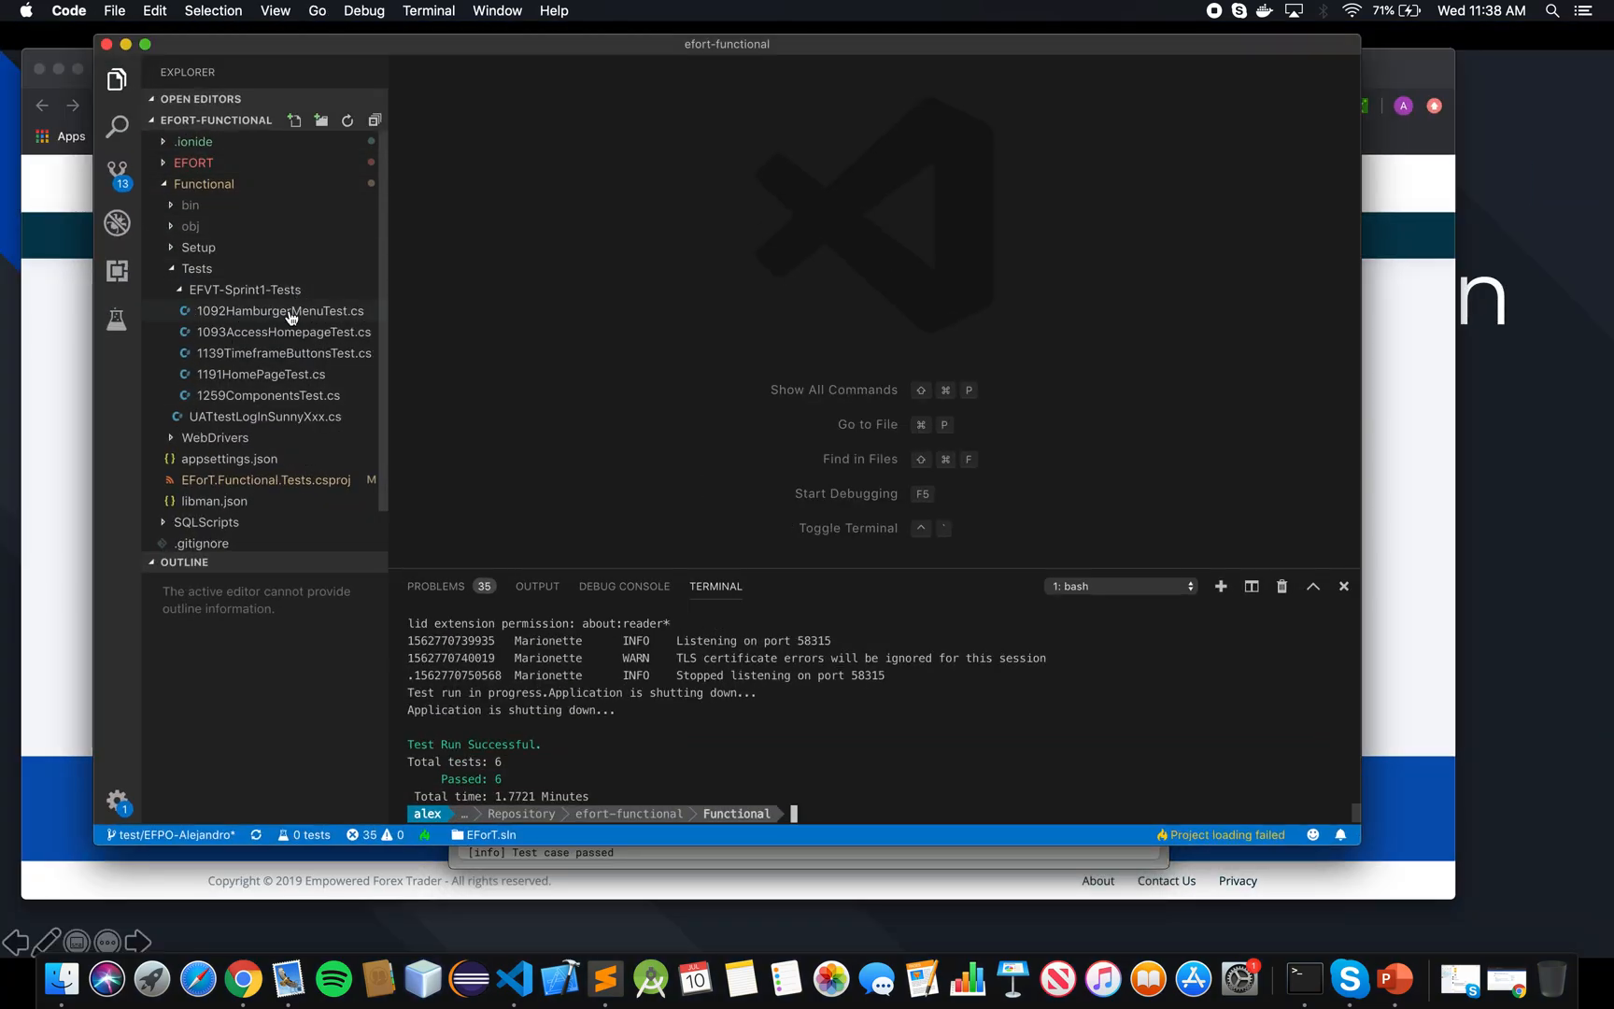
- Open 1092HamburgerMenuTest.cs from the EFVT-Sprint1-Tests folder in VS Code
double_click(281, 310)
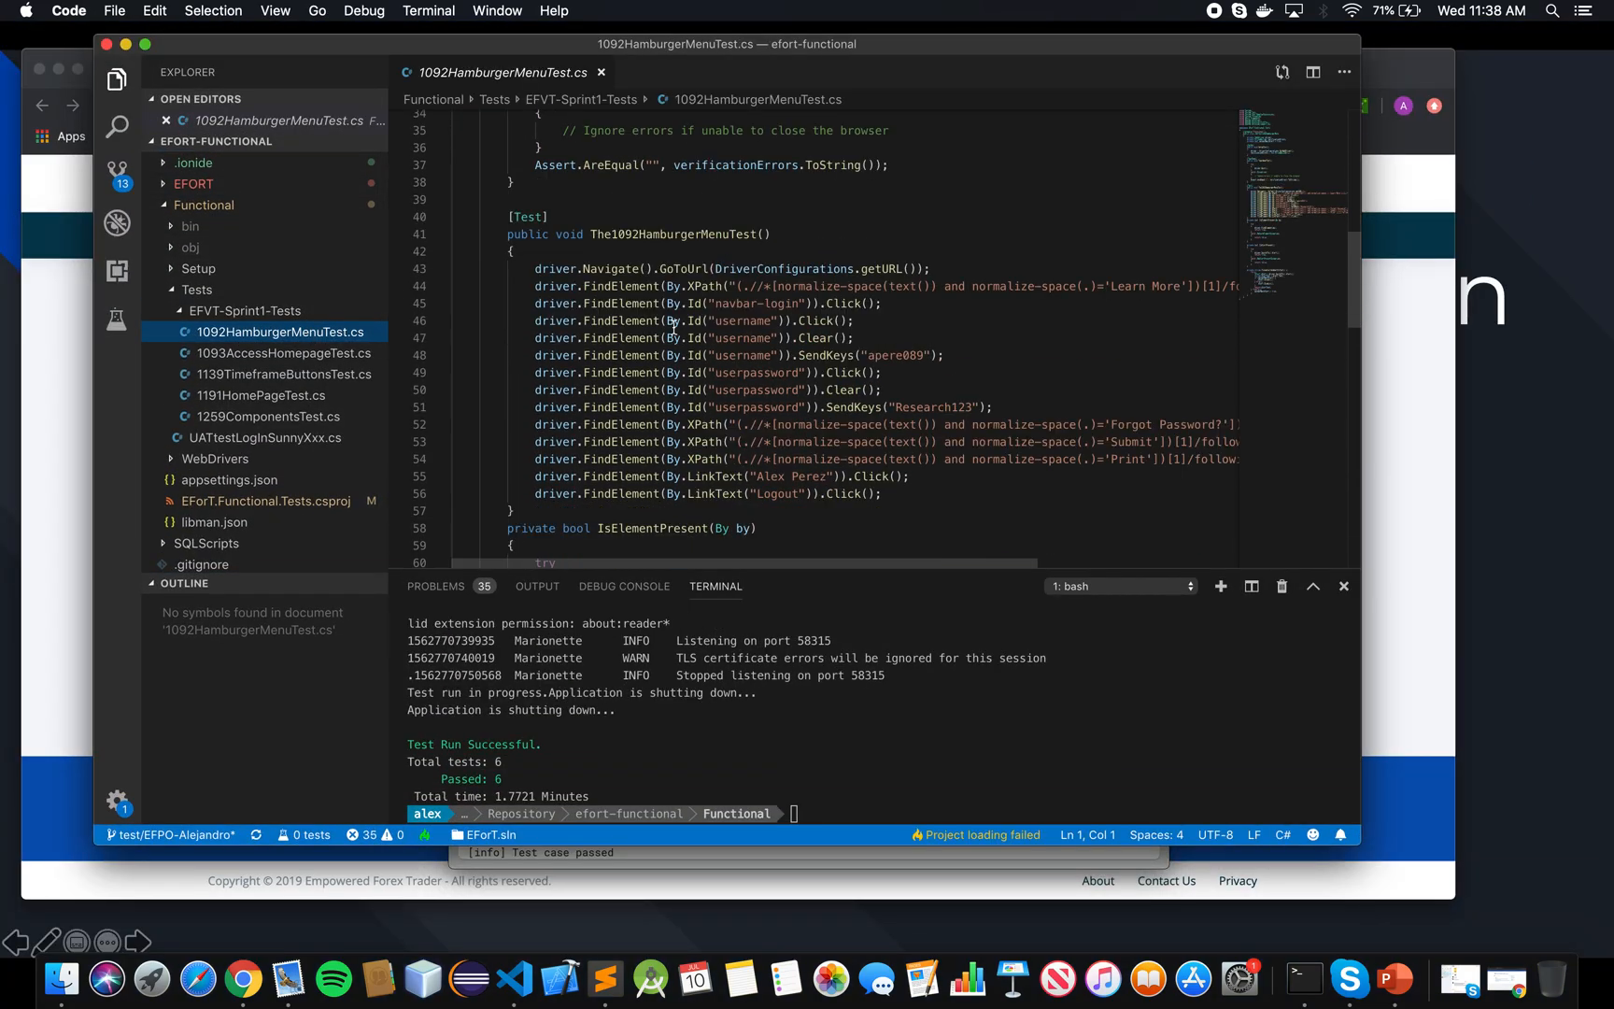